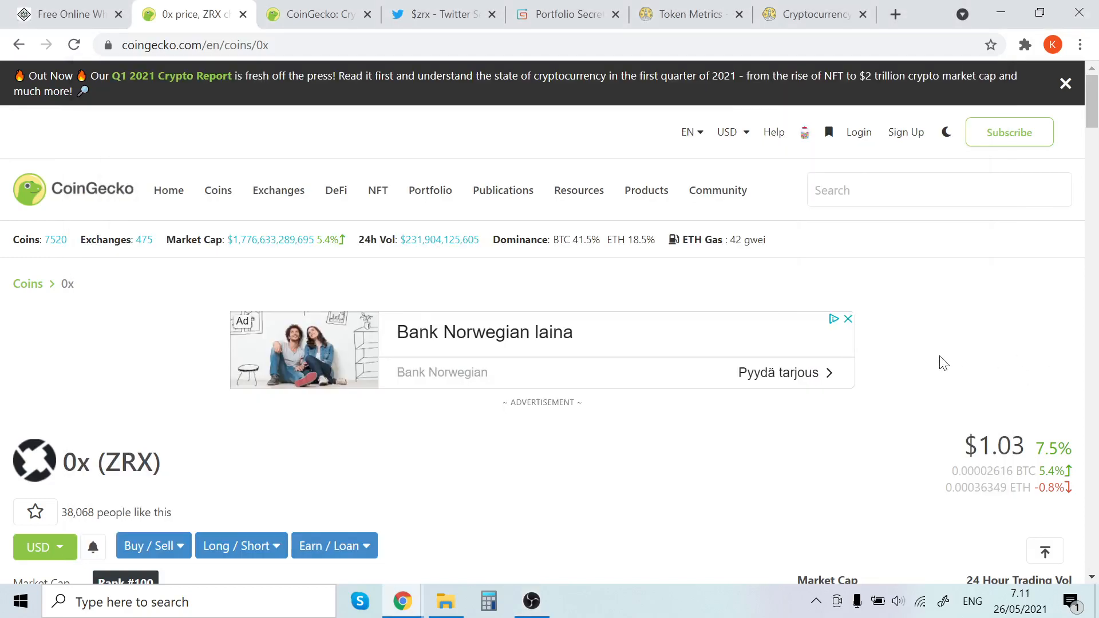
mouse_move(502, 398)
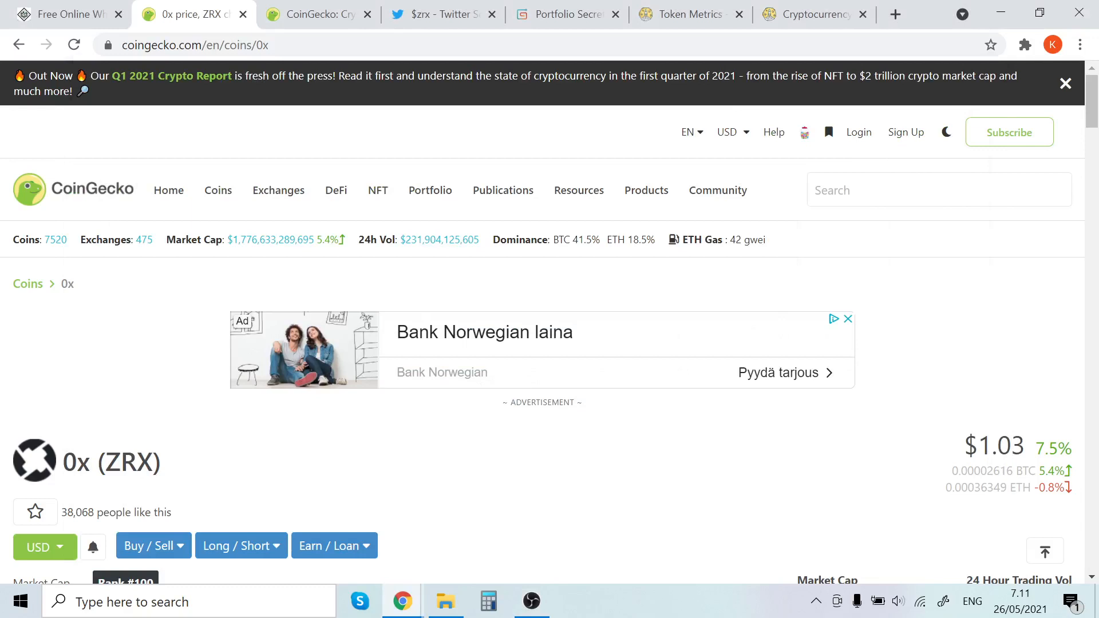
Scroll the 0x (ZRX) page past links and tags to the Overview price-change table.
scroll("down", 3)
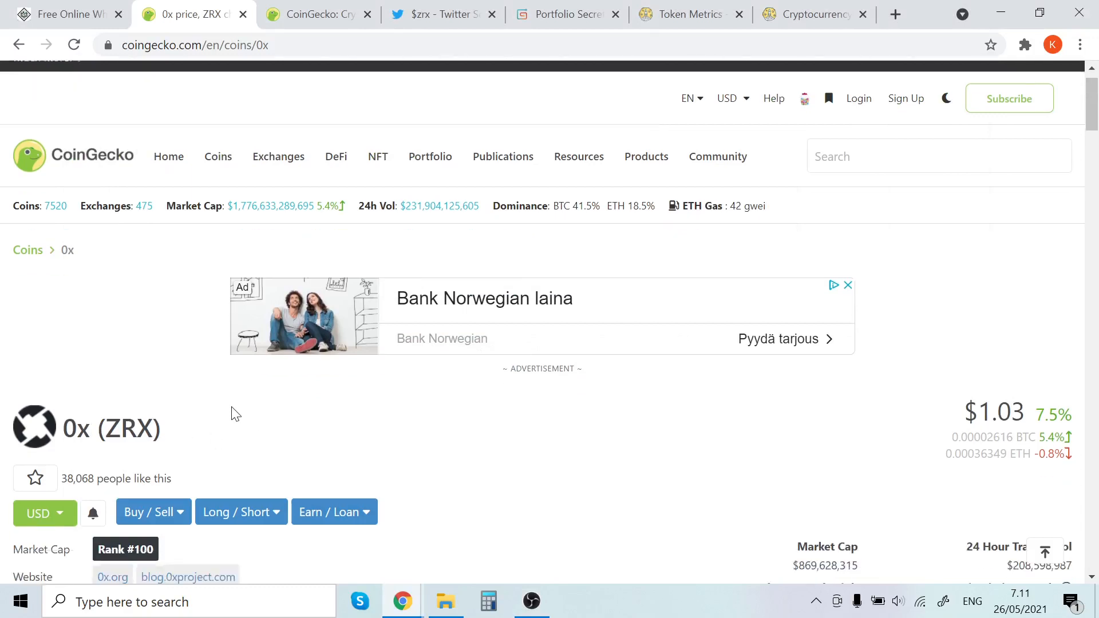
scroll("down", 3)
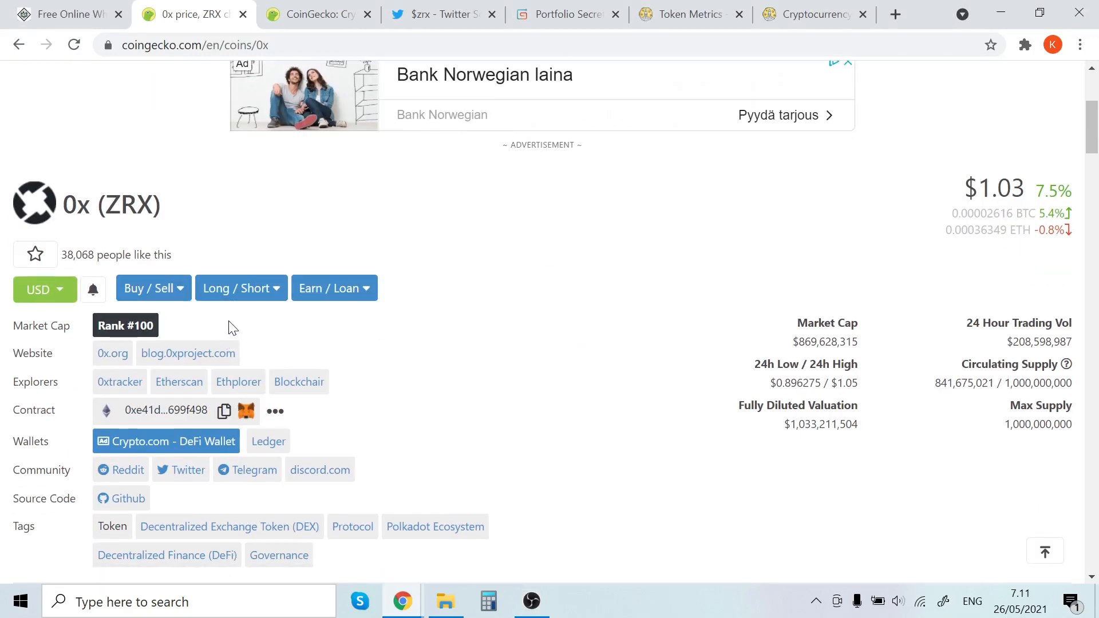
mouse_move(253, 329)
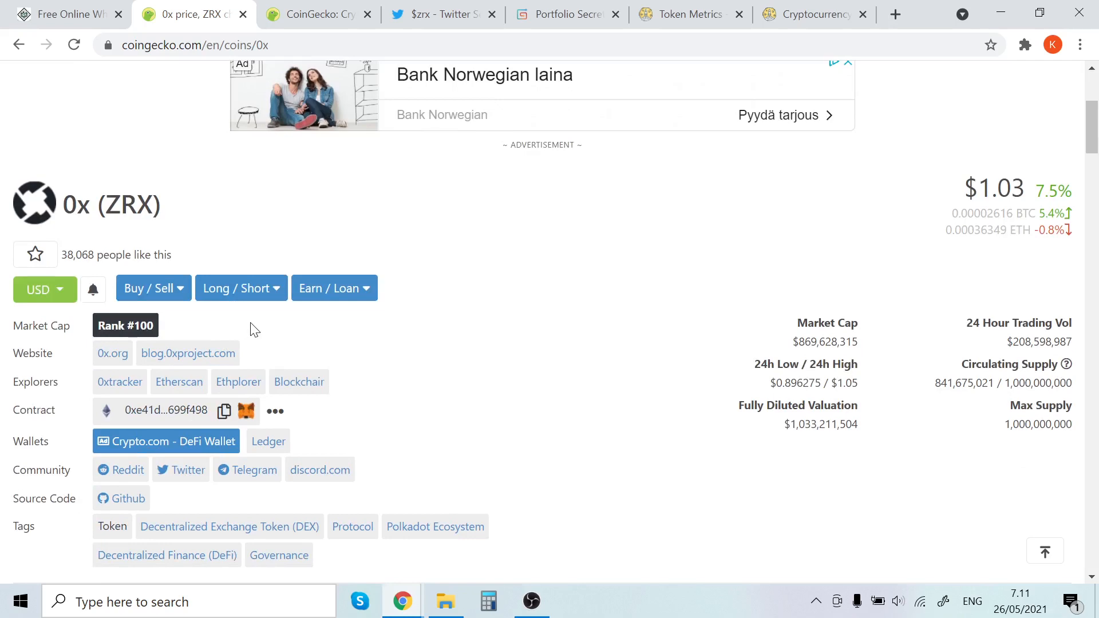
scroll("down", 3)
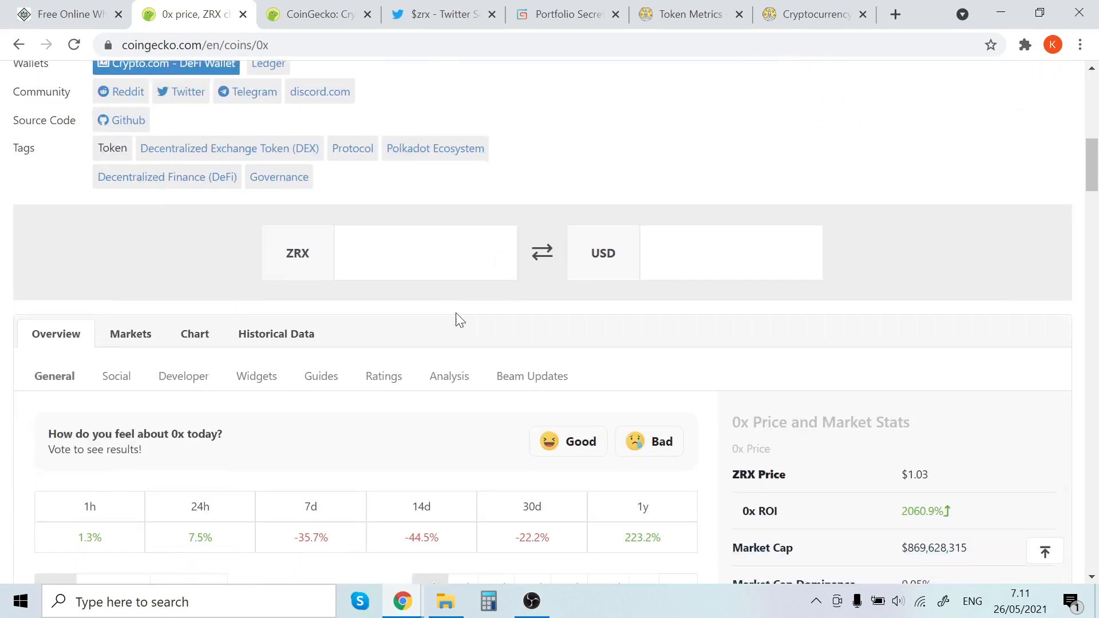
Scroll to the 0x Max price chart to read peaks like $2.50 in January 2018.
scroll("down", 3)
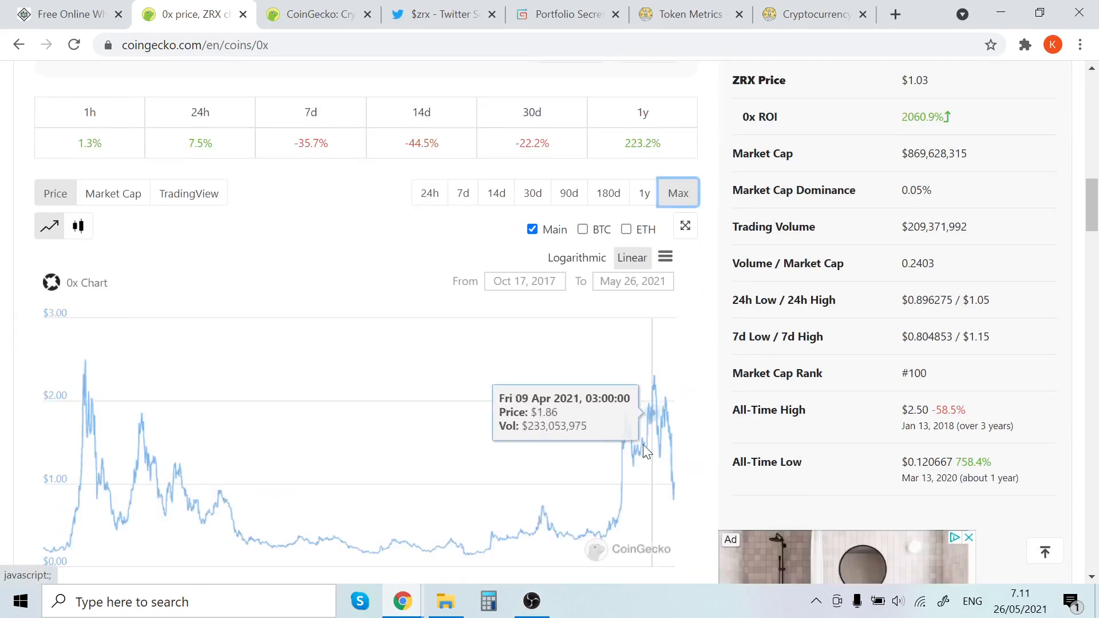
mouse_move(63, 484)
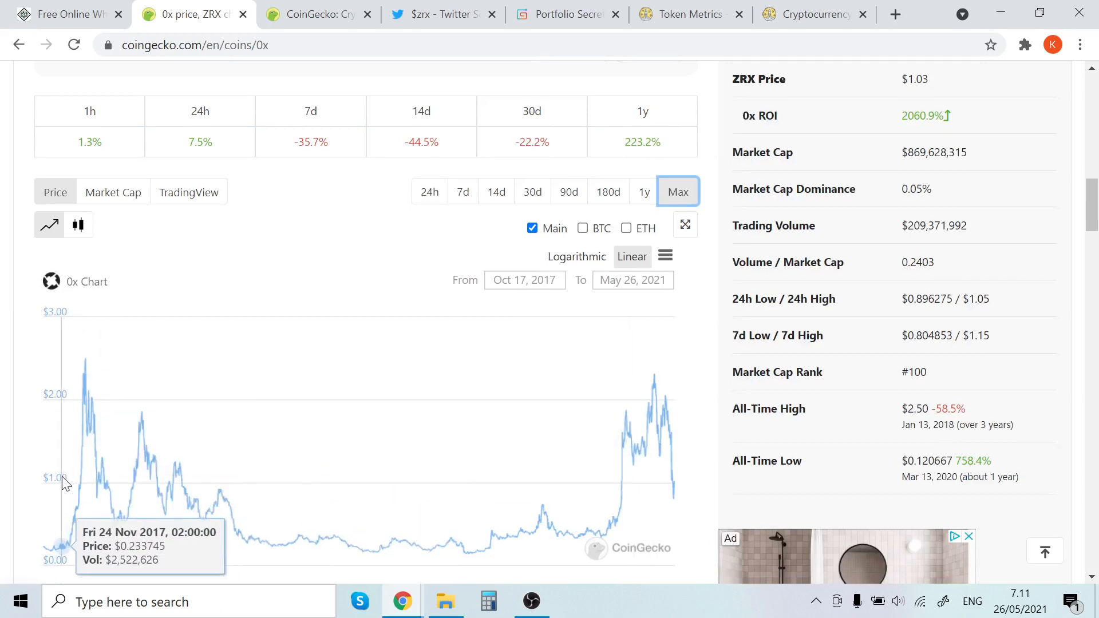
scroll("down", 3)
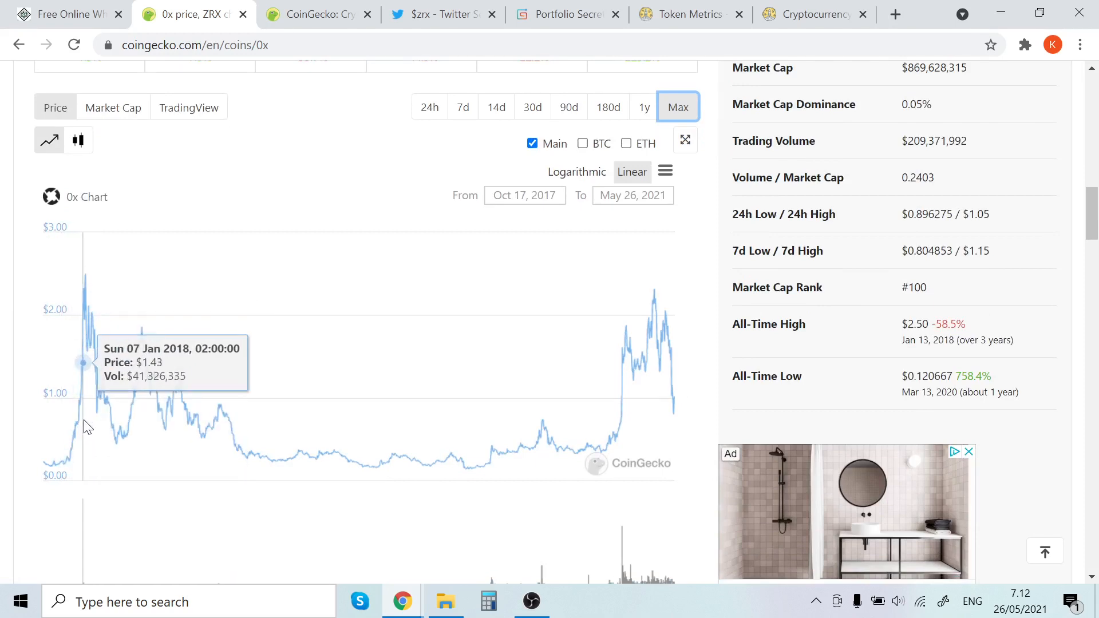
mouse_move(95, 406)
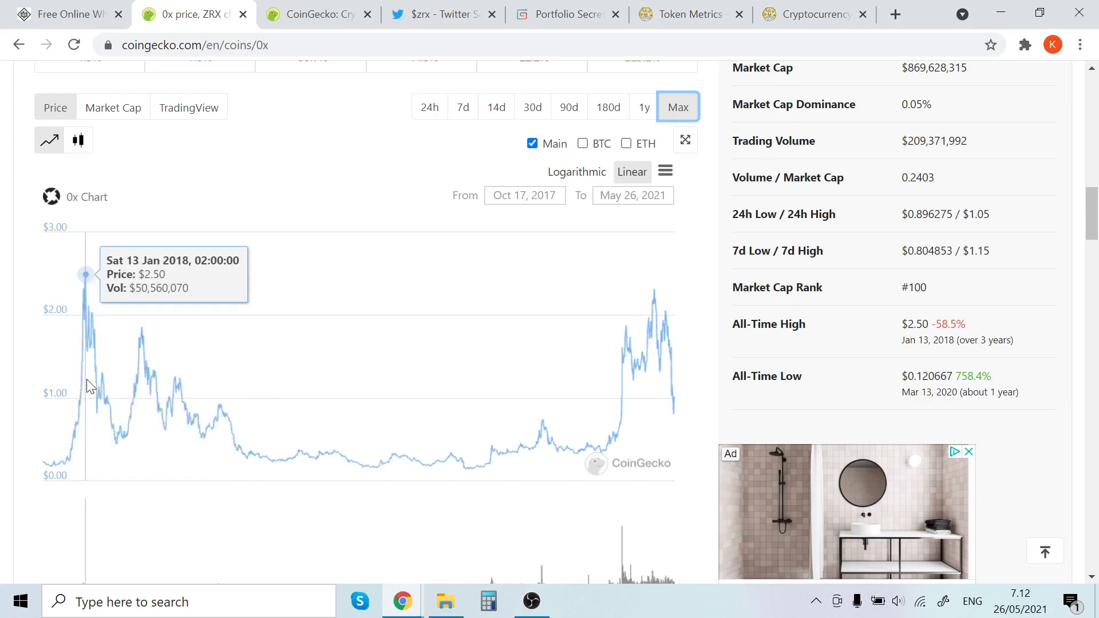
mouse_move(656, 343)
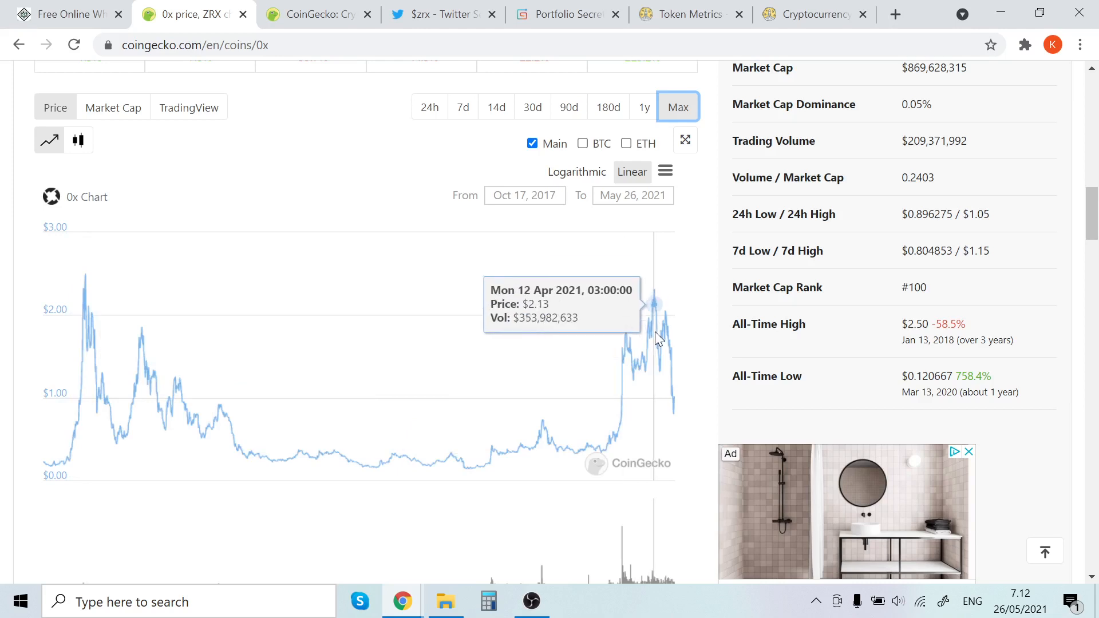
mouse_move(121, 435)
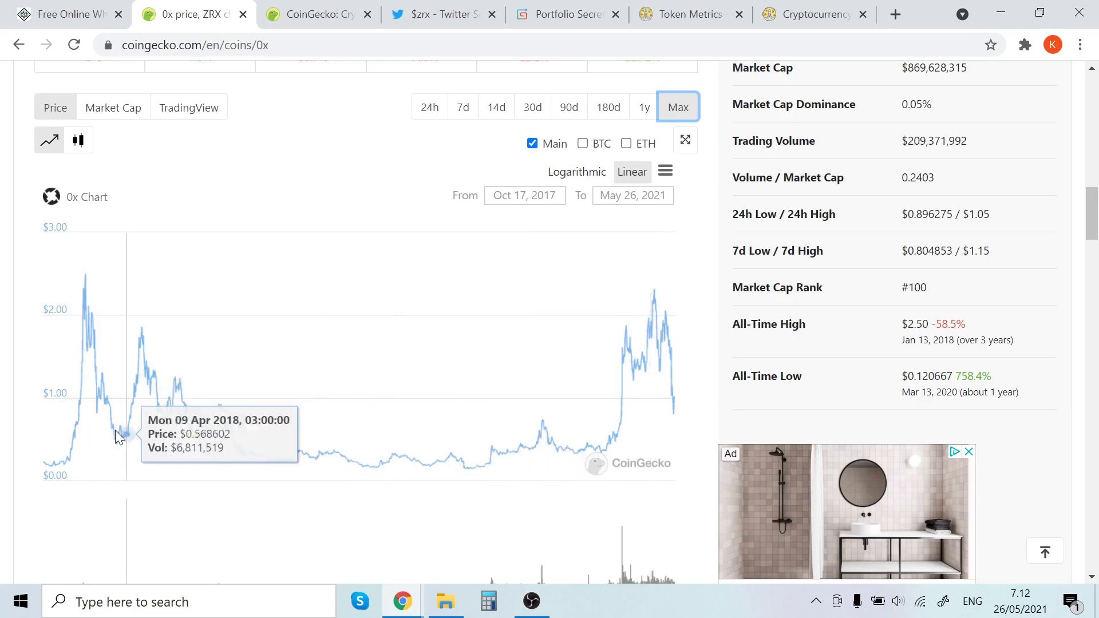
mouse_move(656, 319)
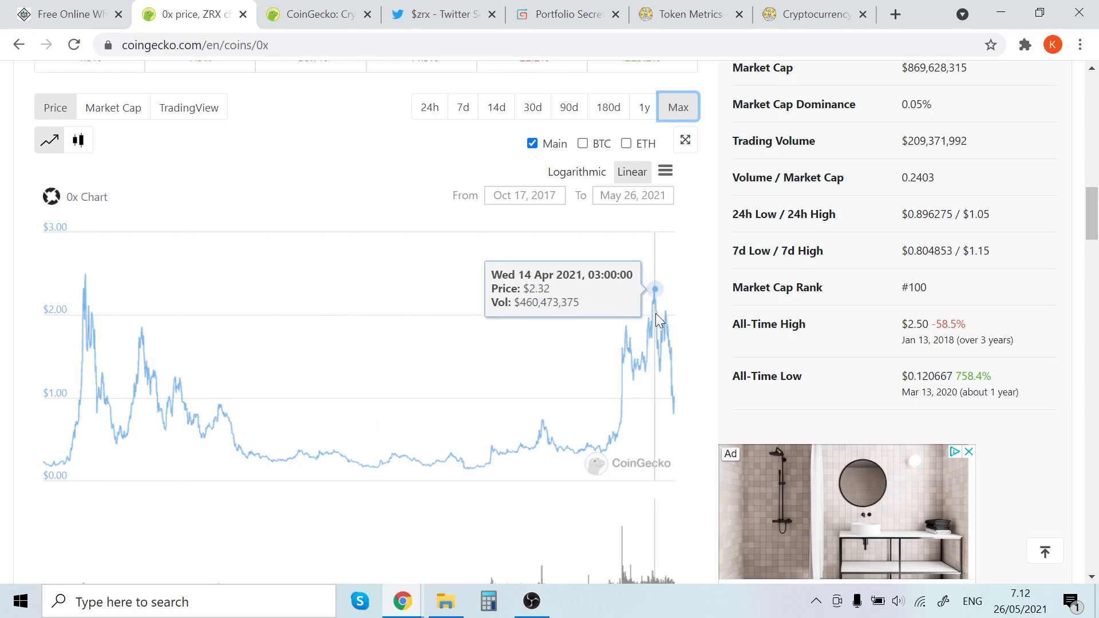
mouse_move(281, 410)
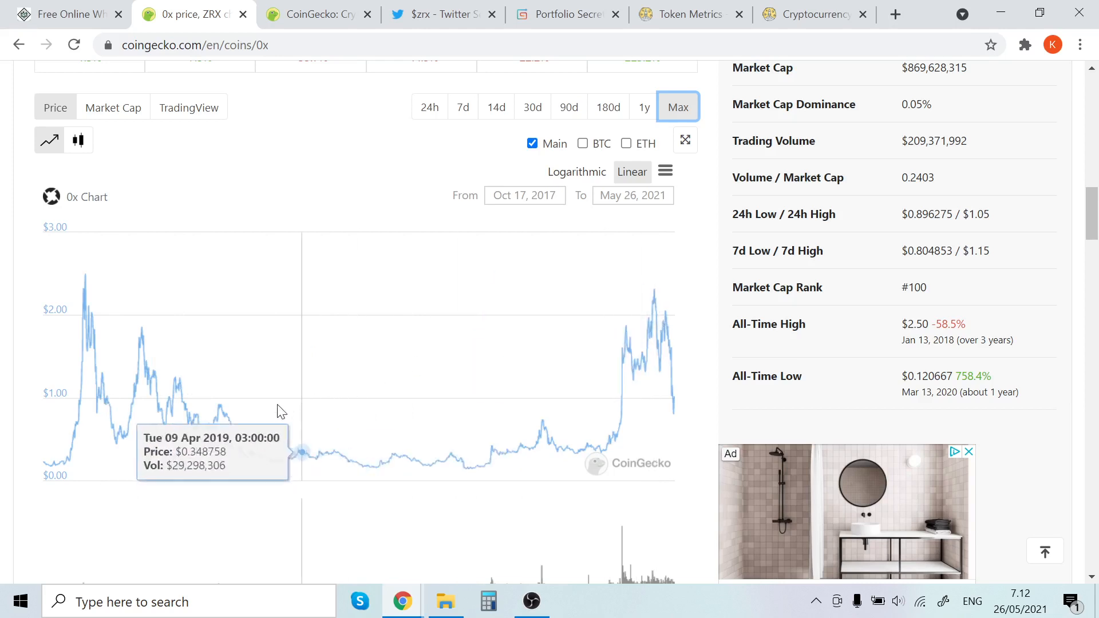
mouse_move(145, 369)
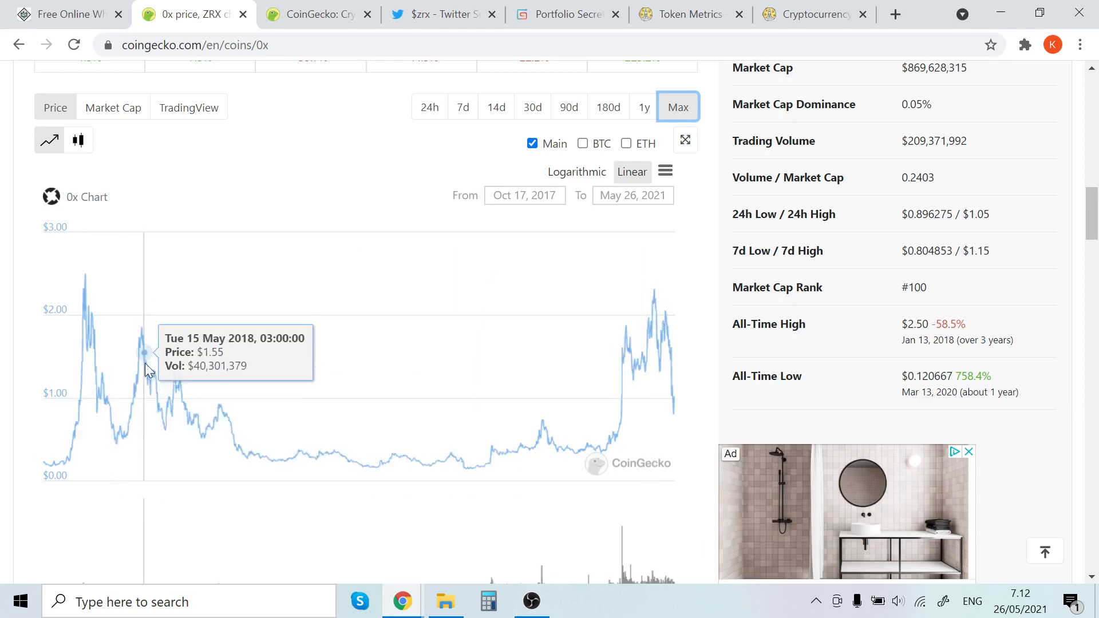
mouse_move(305, 414)
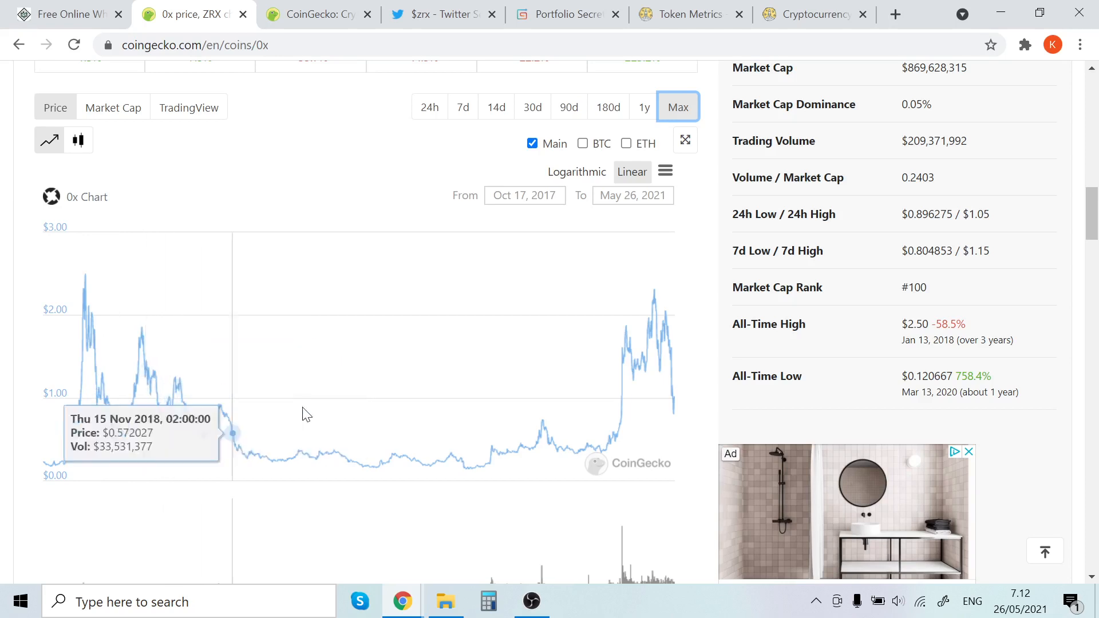
mouse_move(478, 451)
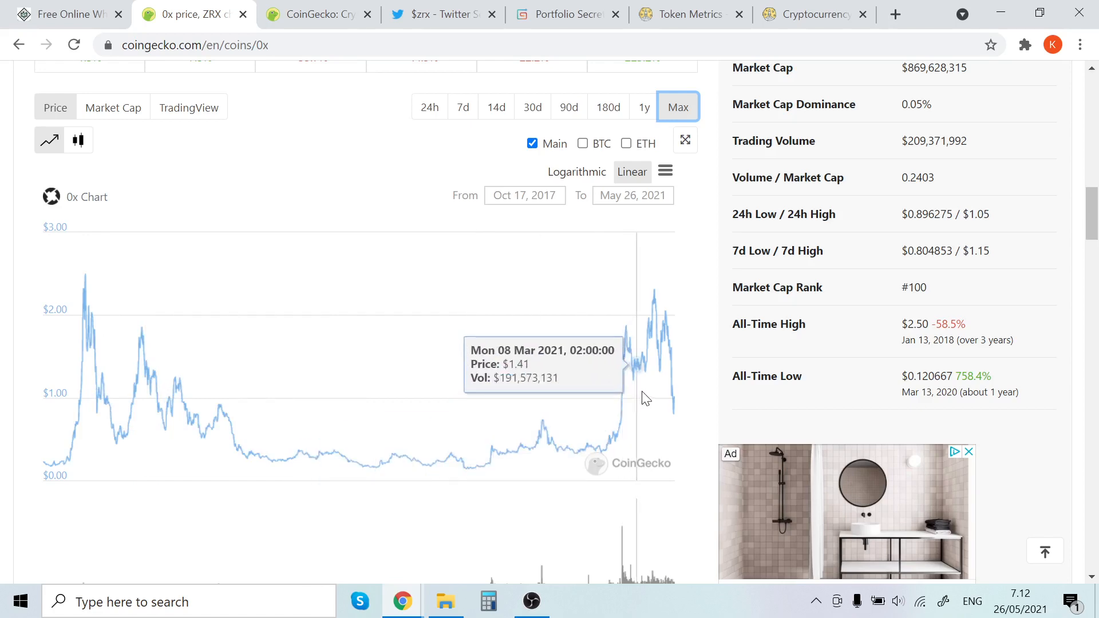
mouse_move(673, 407)
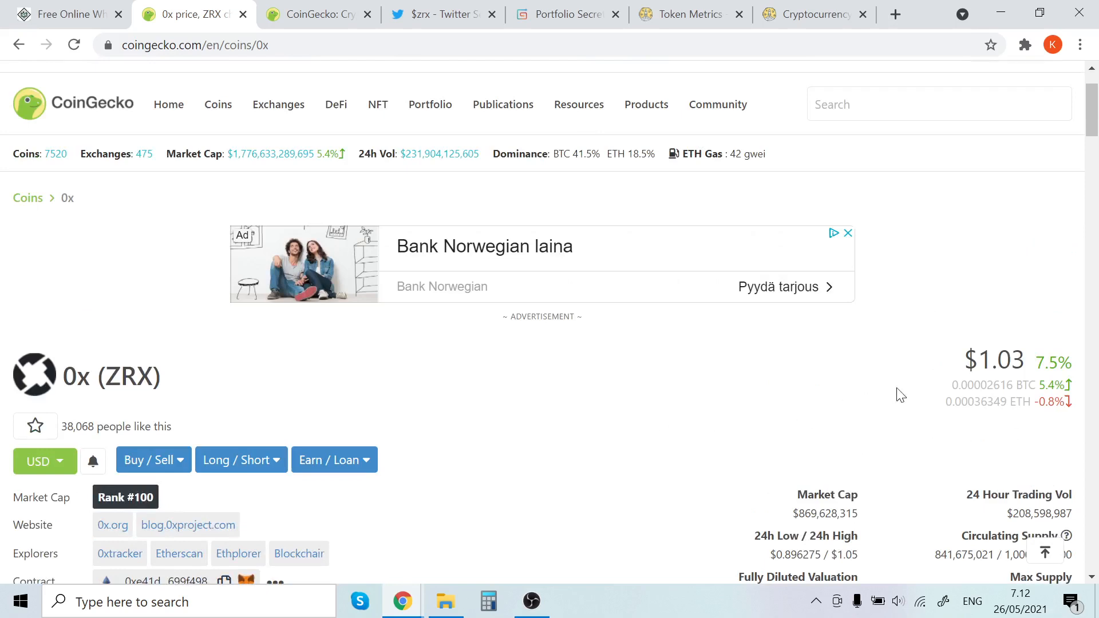
scroll("down", 3)
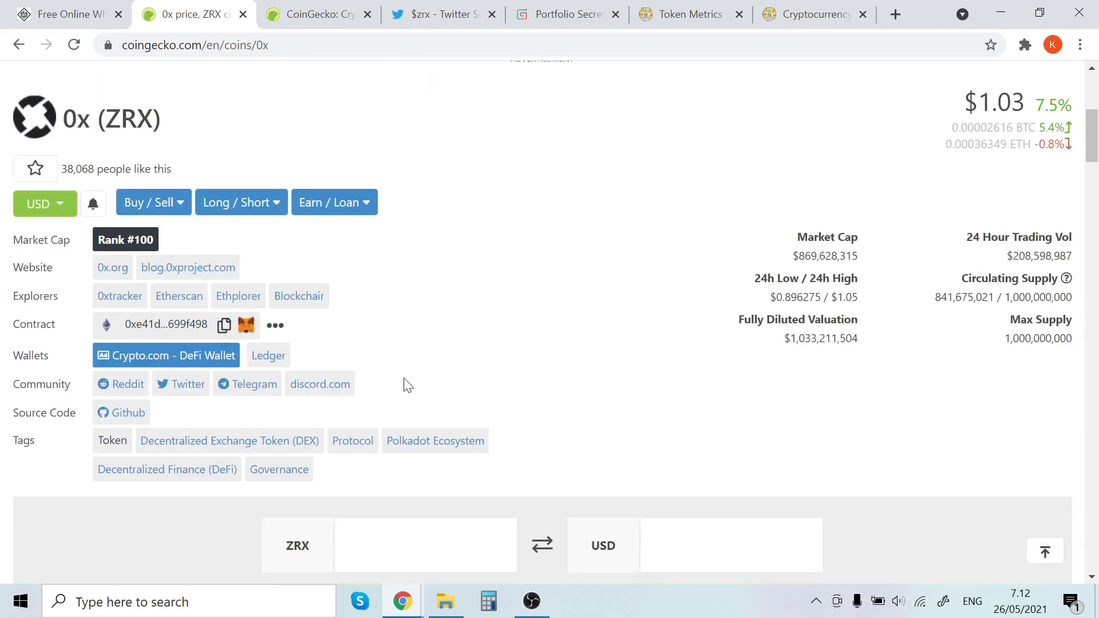
scroll("down", 3)
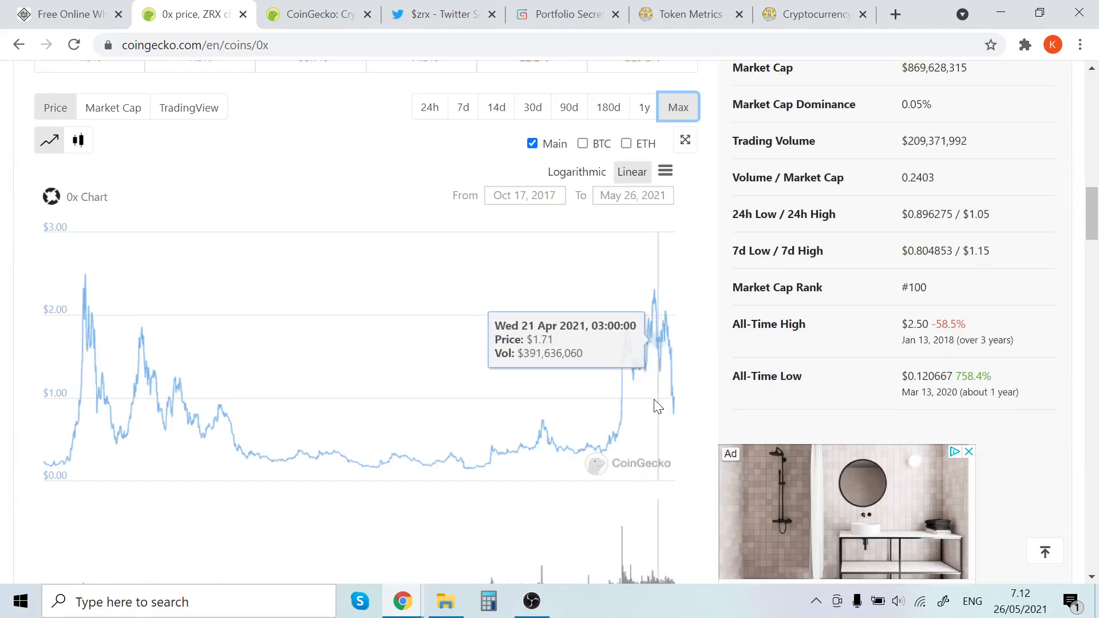
mouse_move(638, 410)
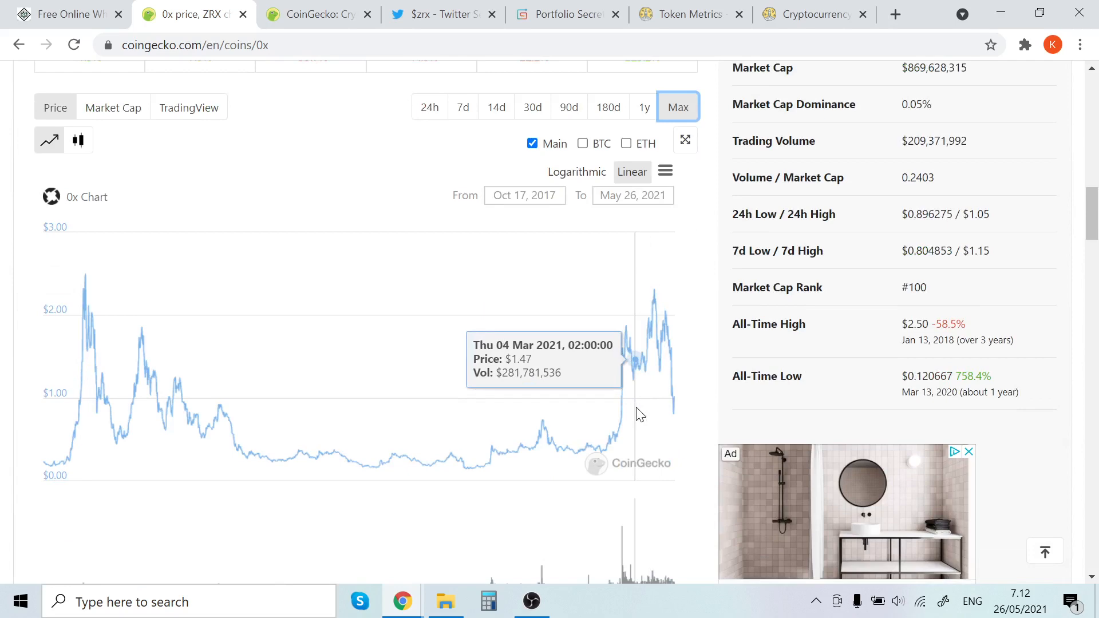
scroll("down", 3)
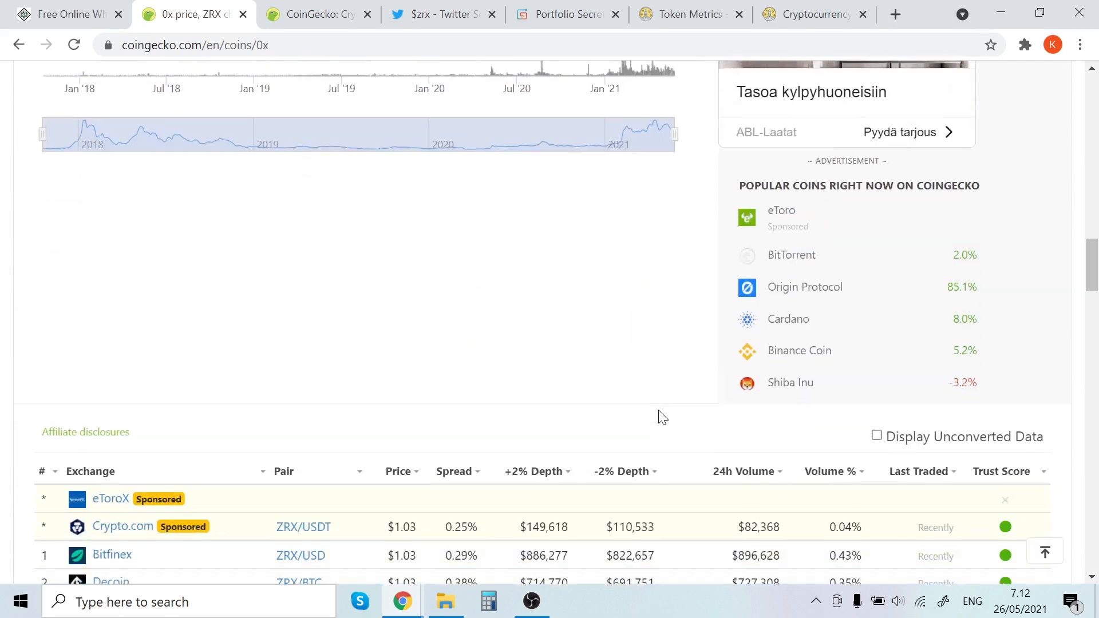
scroll("up", 3)
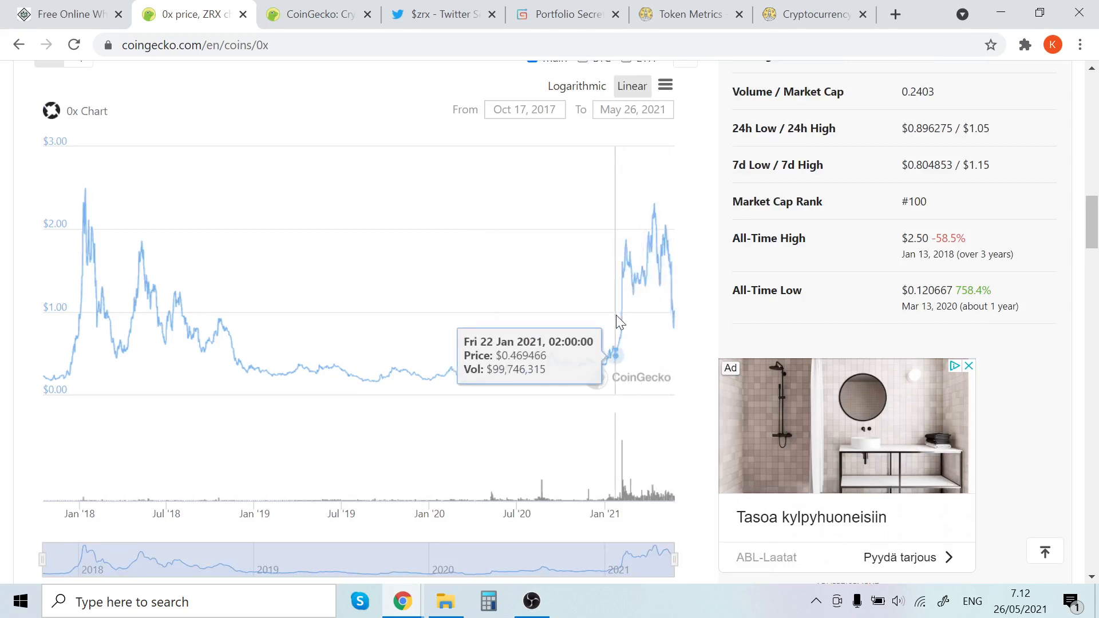
mouse_move(608, 314)
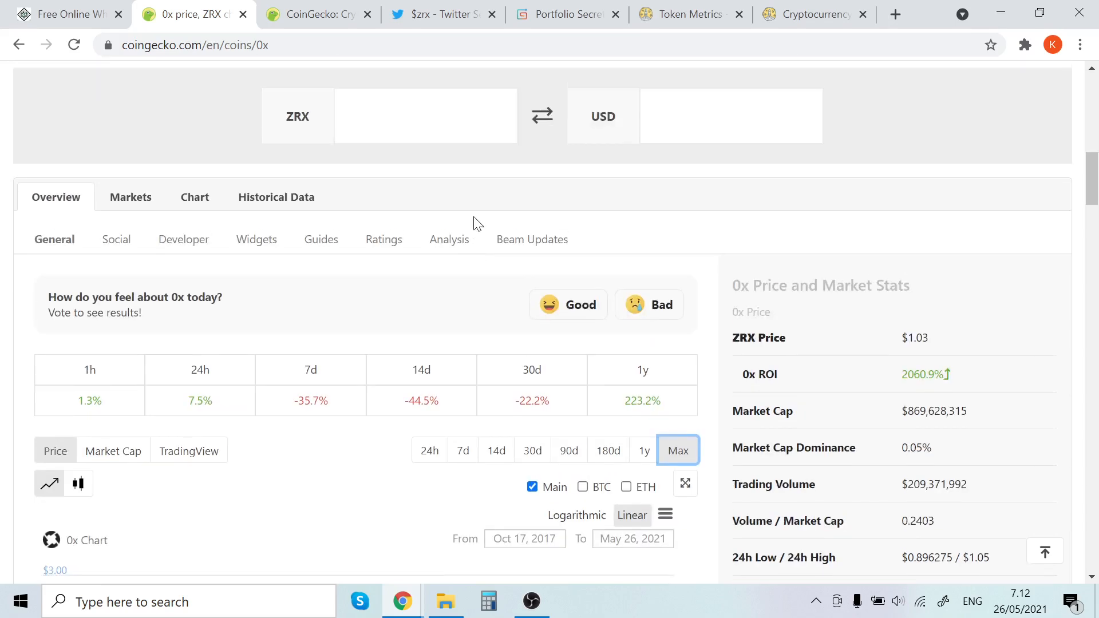
scroll("down", 3)
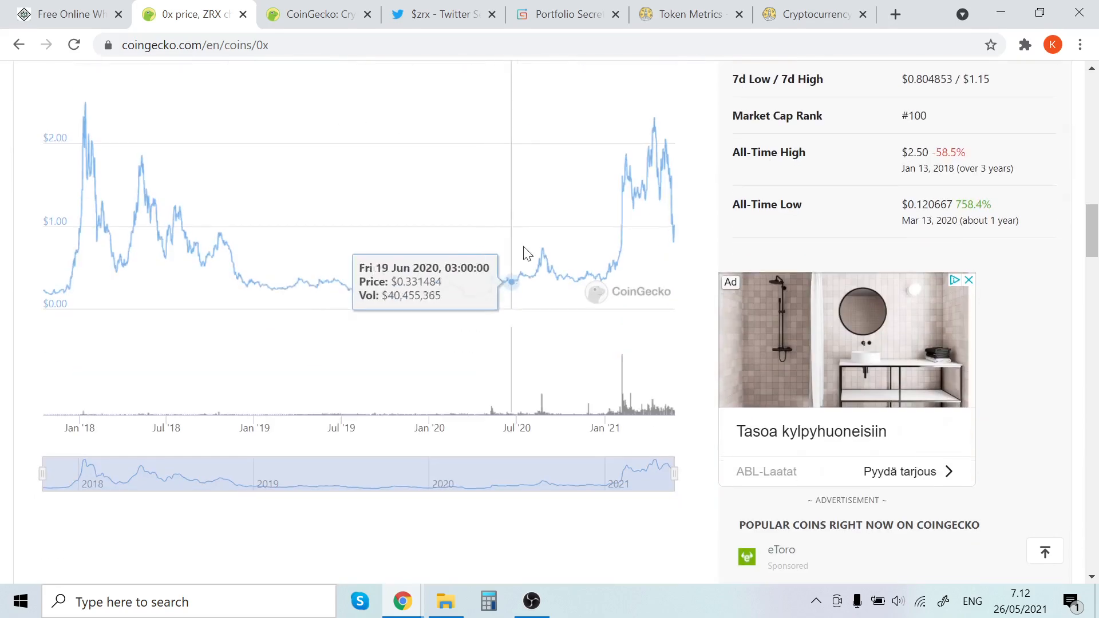
mouse_move(624, 272)
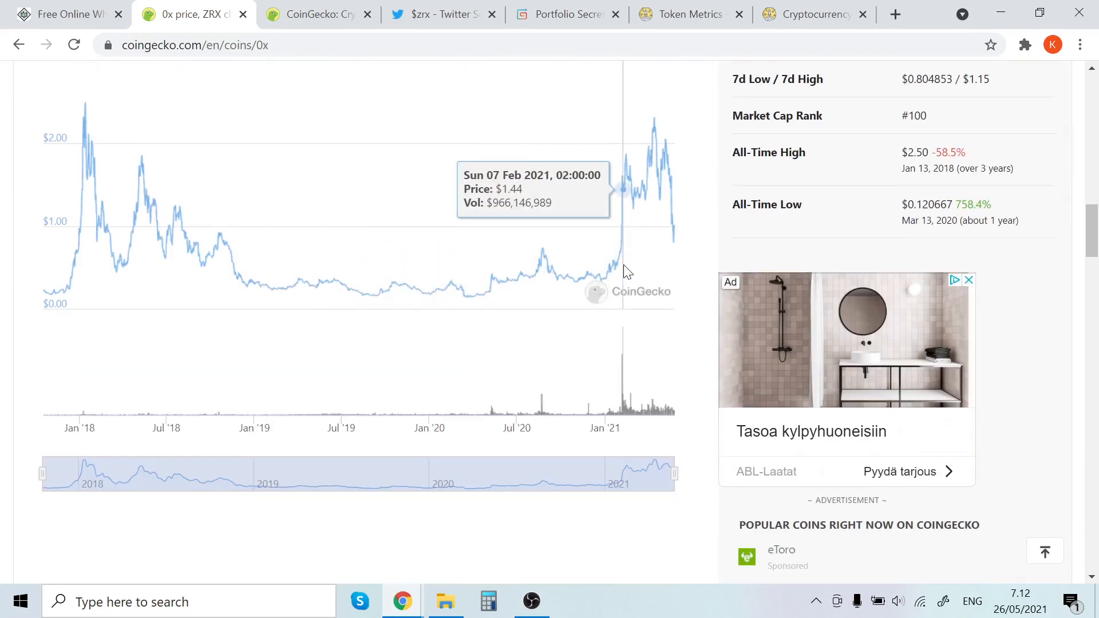
mouse_move(641, 263)
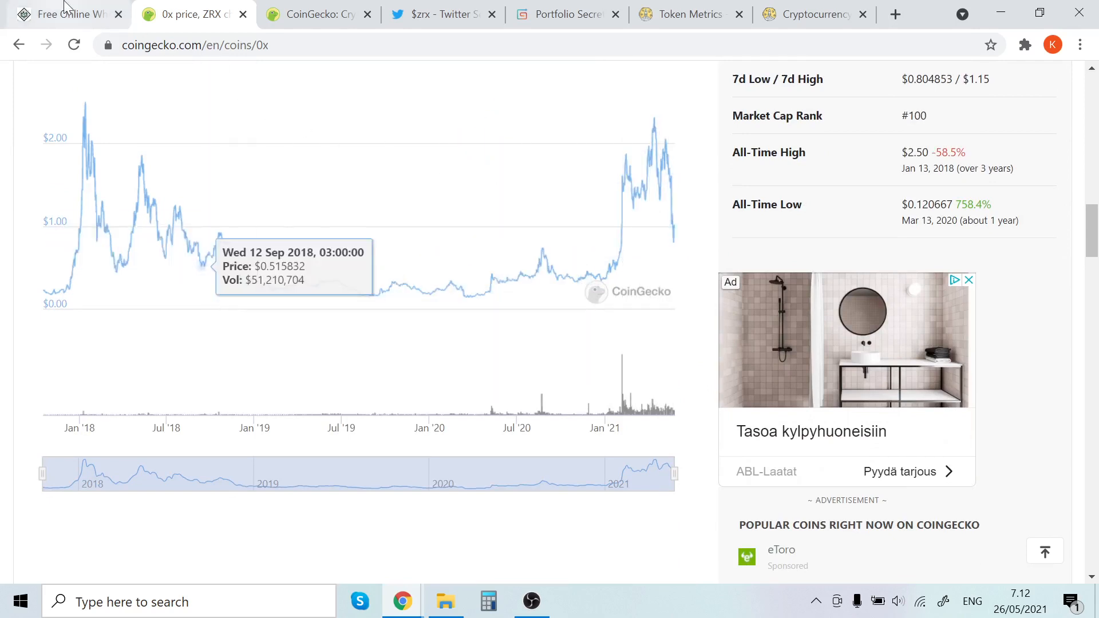
left_click(63, 14)
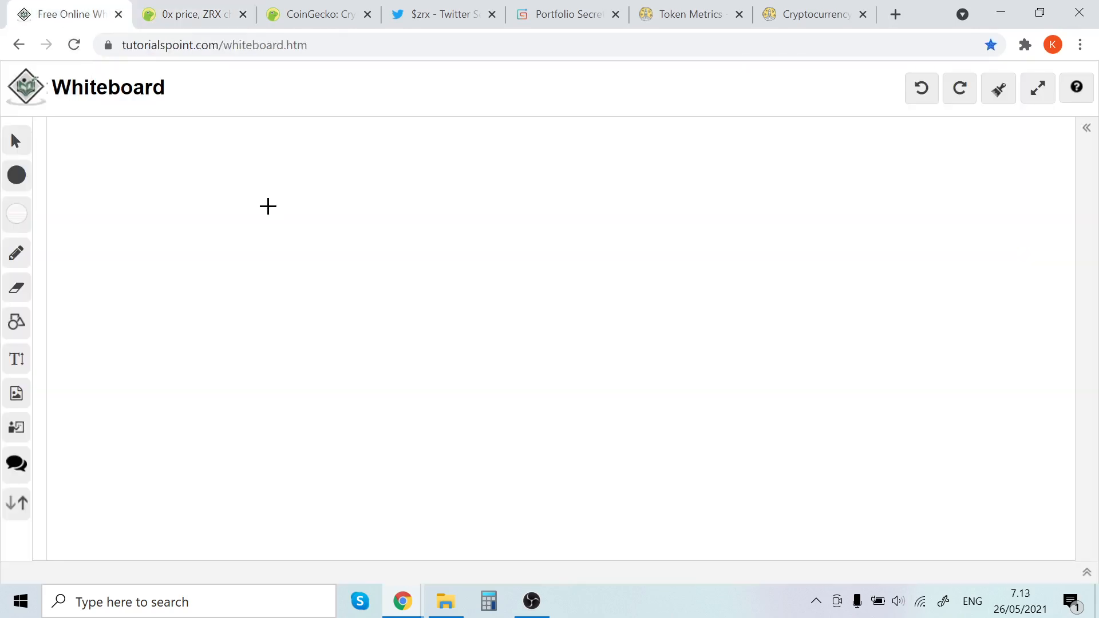
left_click(190, 14)
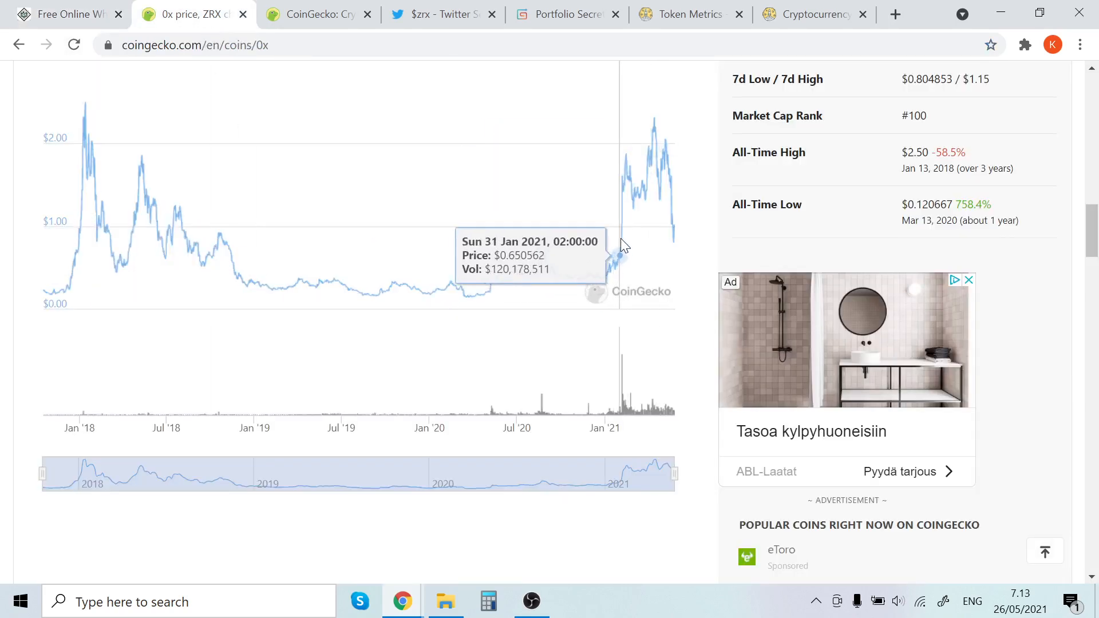
mouse_move(587, 233)
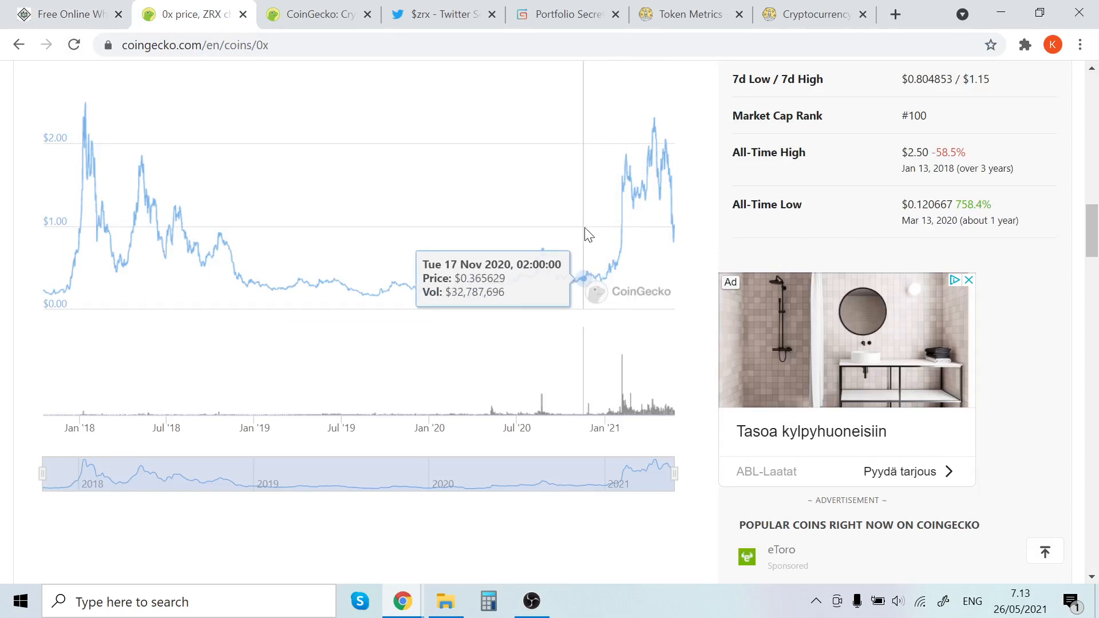
mouse_move(626, 244)
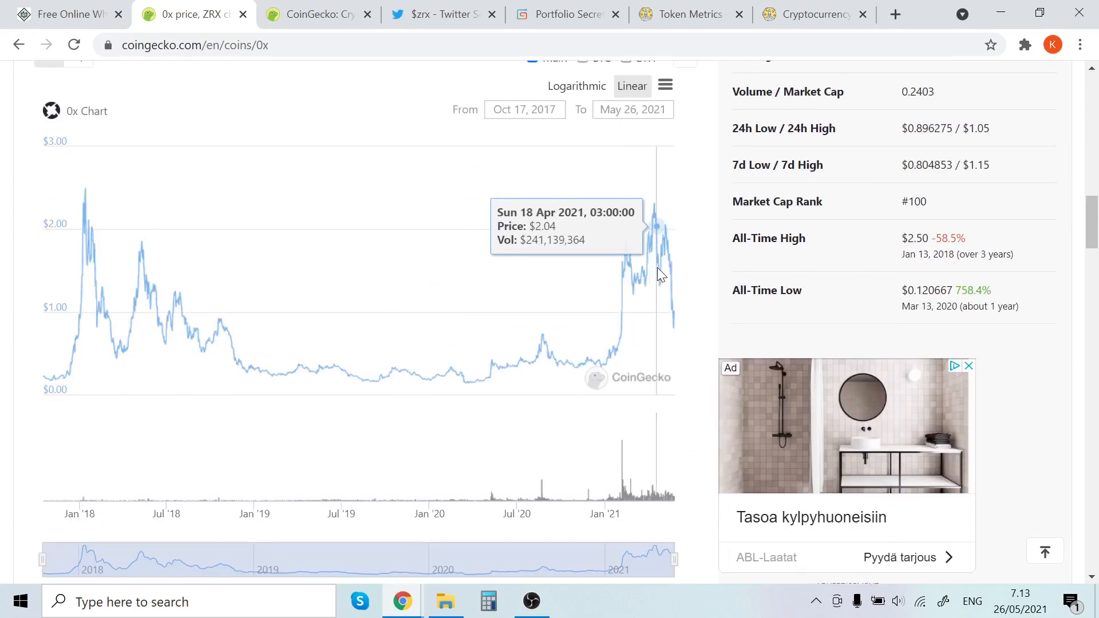
mouse_move(647, 277)
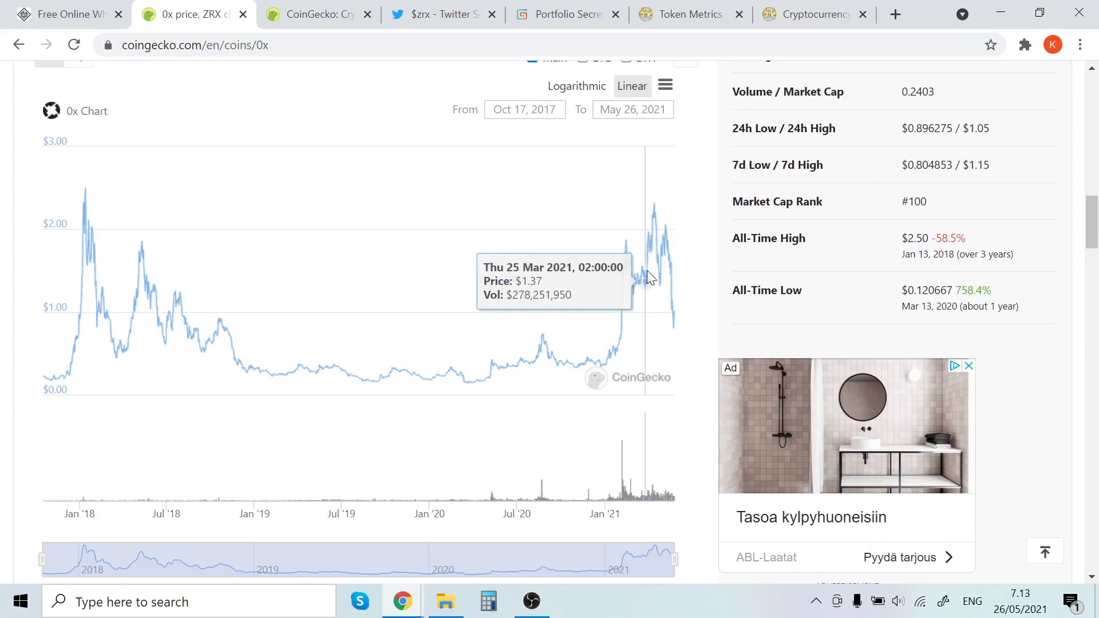
mouse_move(671, 310)
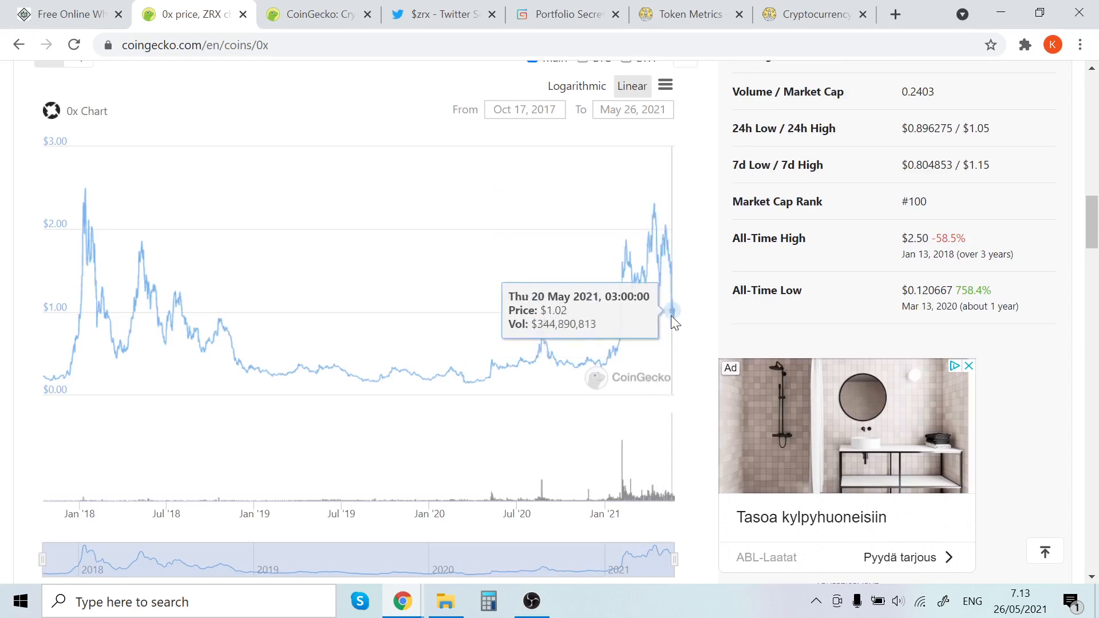
mouse_move(675, 330)
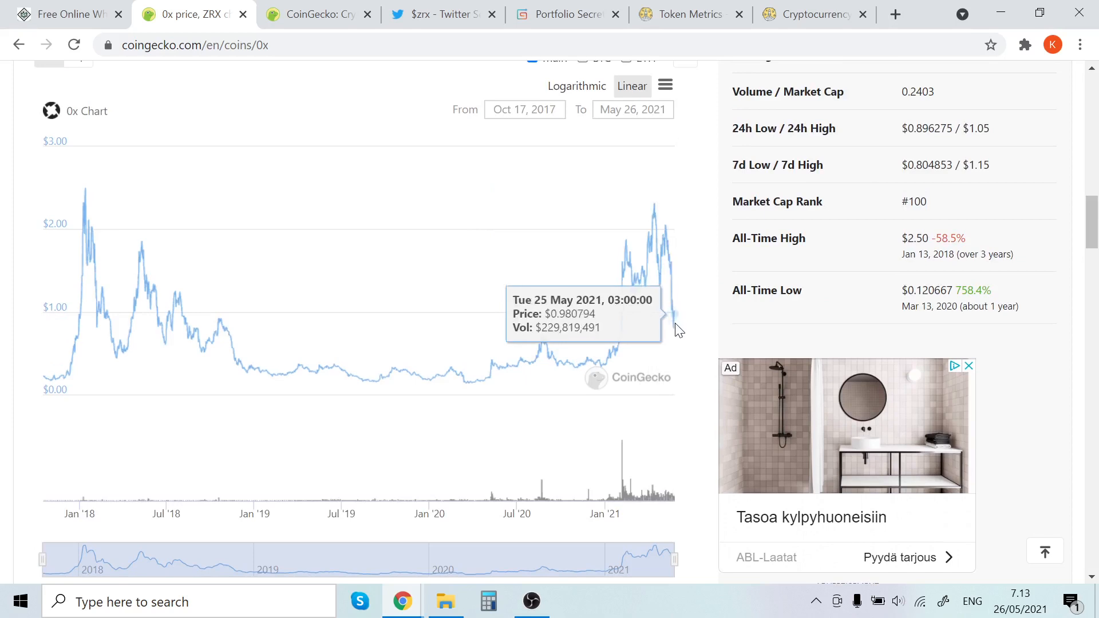
mouse_move(675, 323)
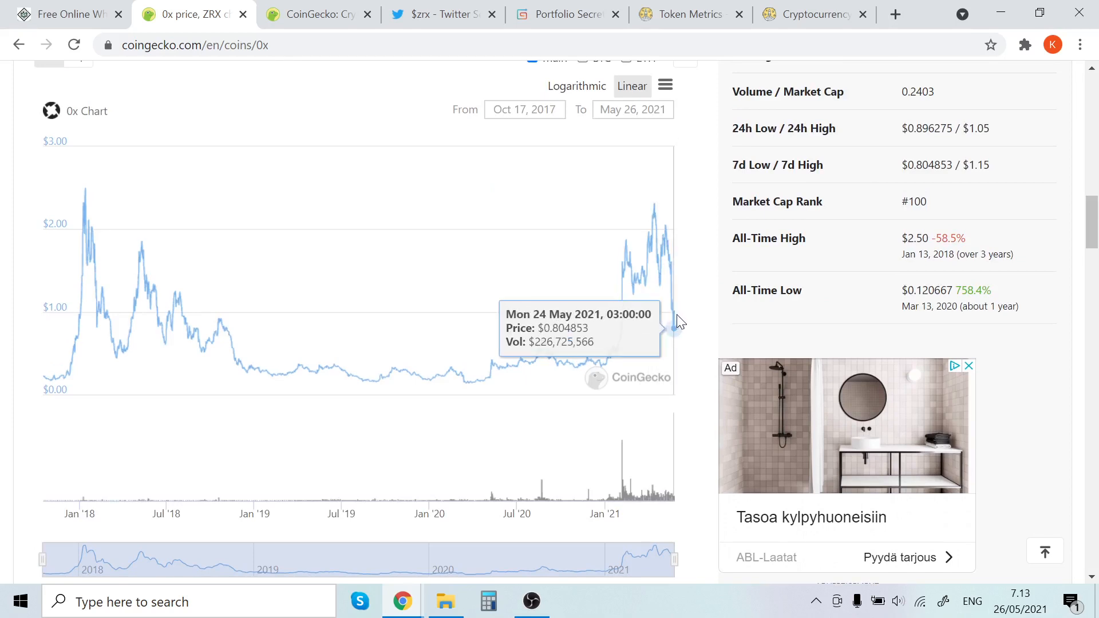
mouse_move(675, 329)
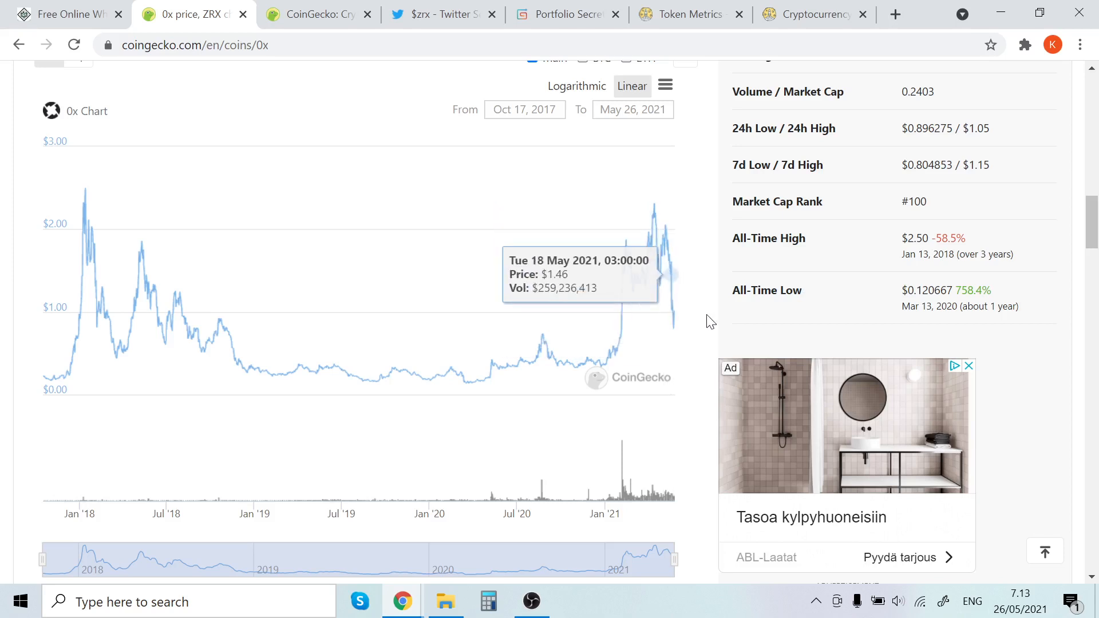
mouse_move(673, 330)
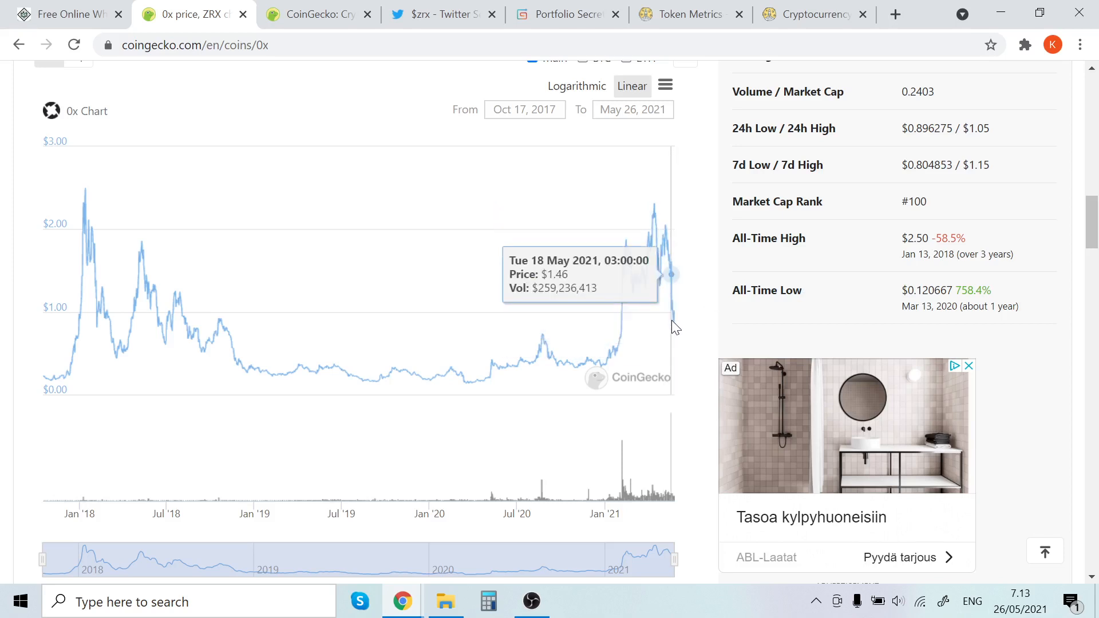
mouse_move(678, 325)
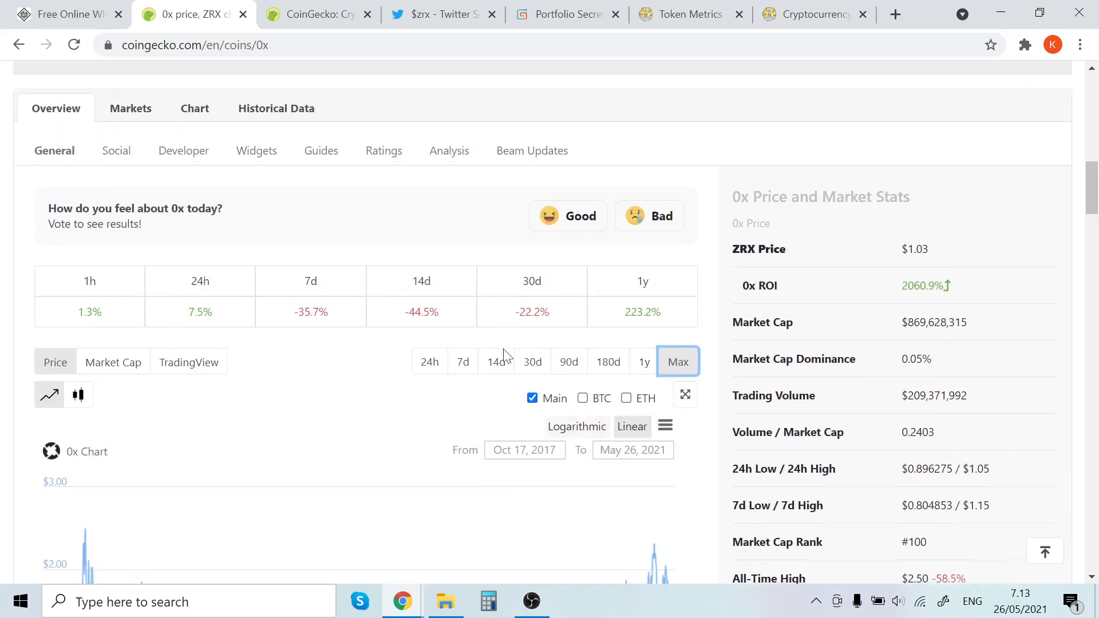
scroll("down", 3)
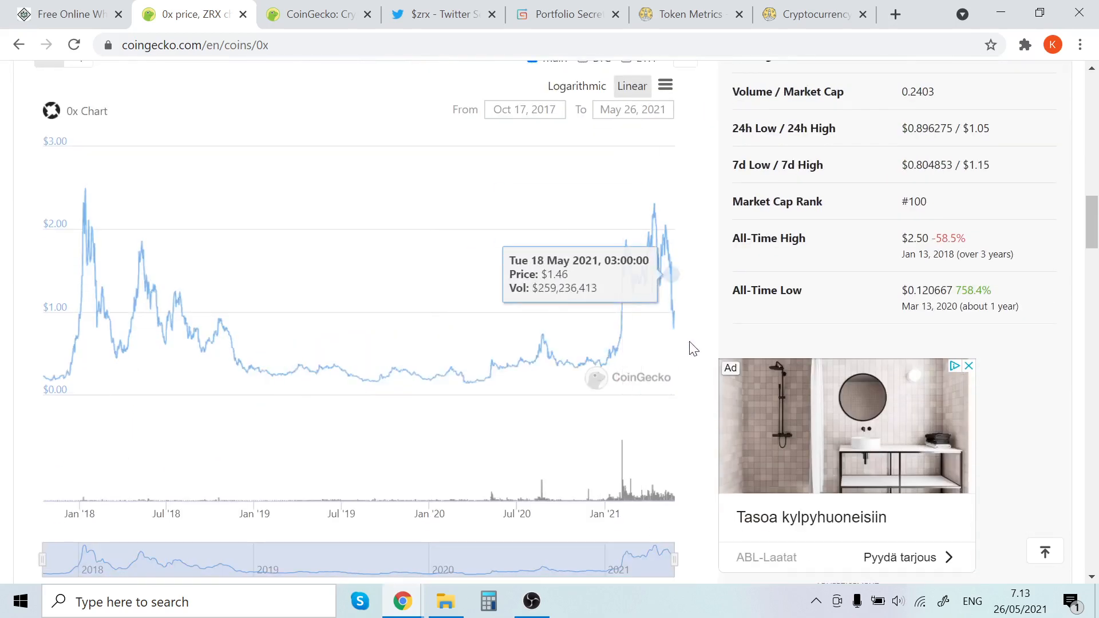
mouse_move(613, 341)
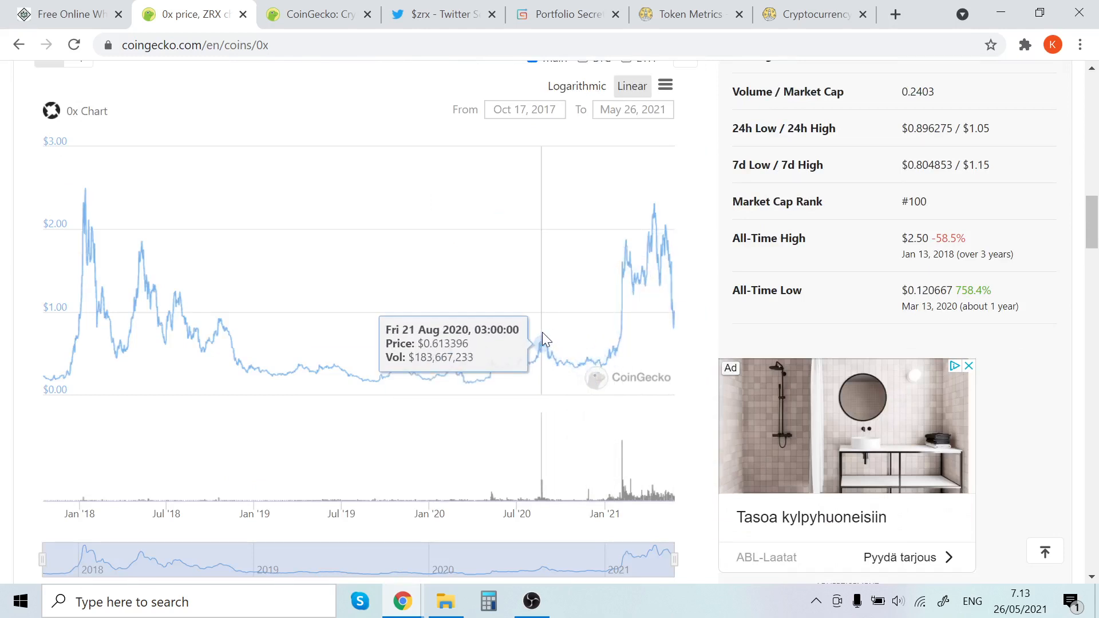
View CoinGecko's market-cap rankings, glance back at the 0x tab, then return to the rankings.
left_click(316, 14)
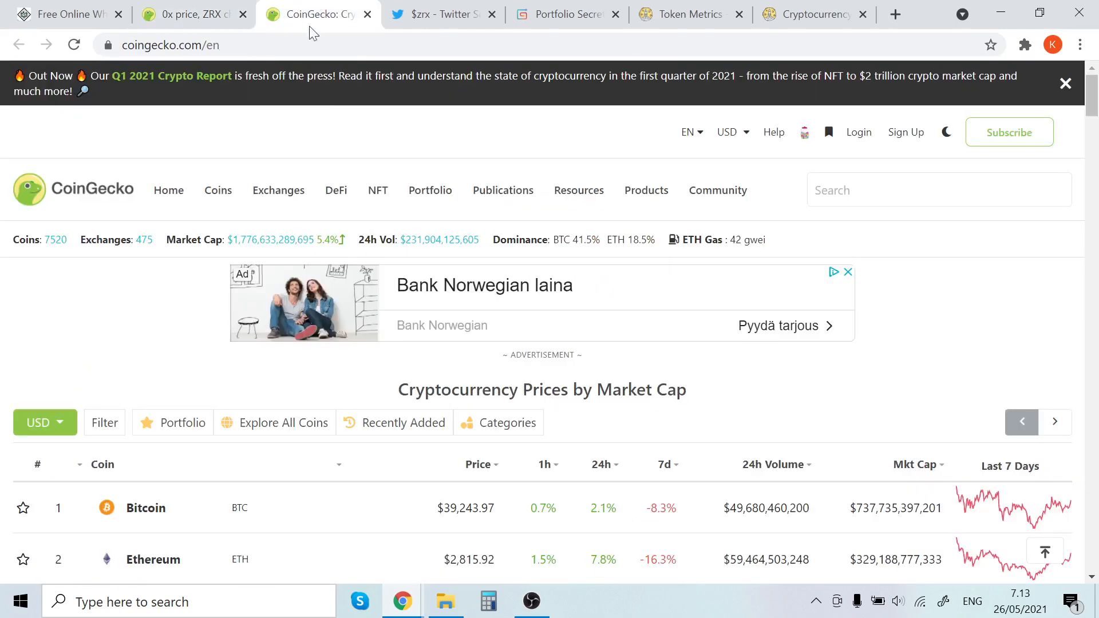
scroll("down", 3)
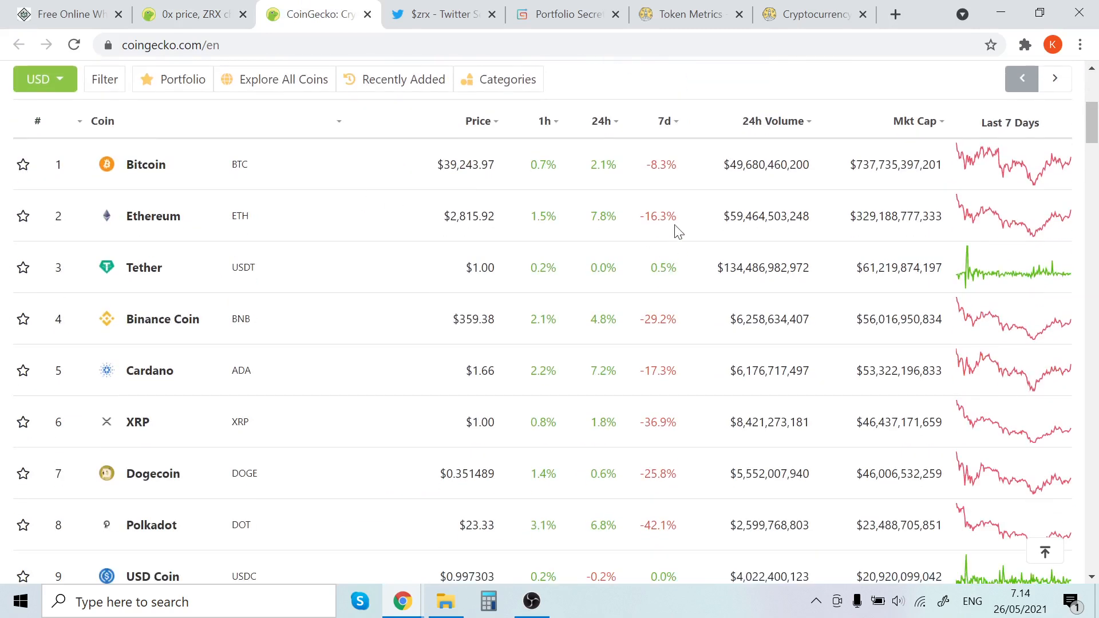
mouse_move(643, 209)
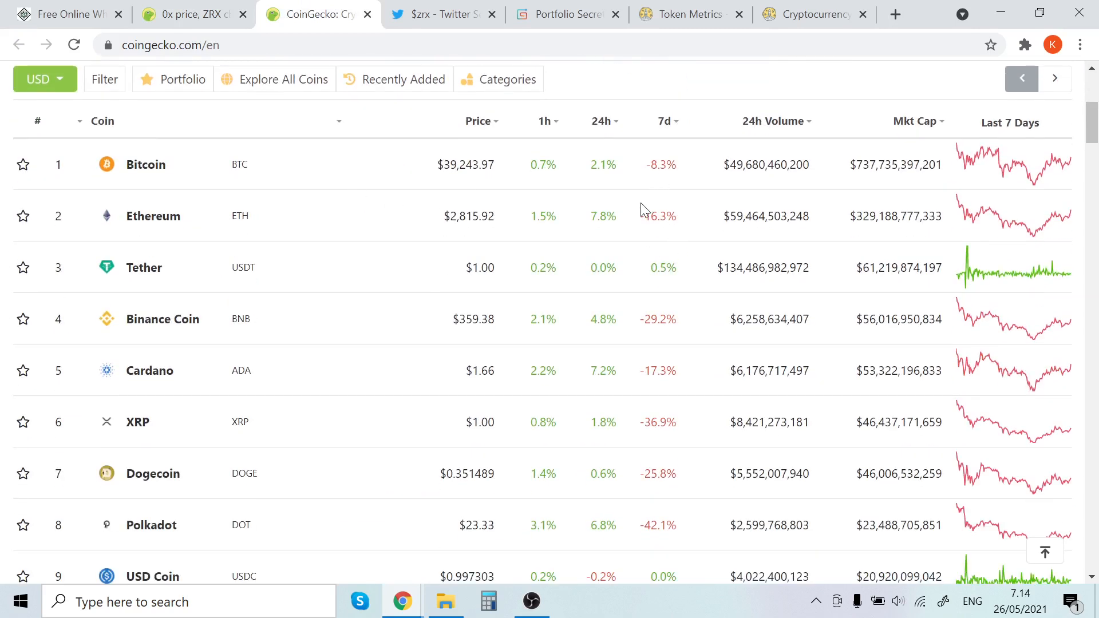
left_click(190, 14)
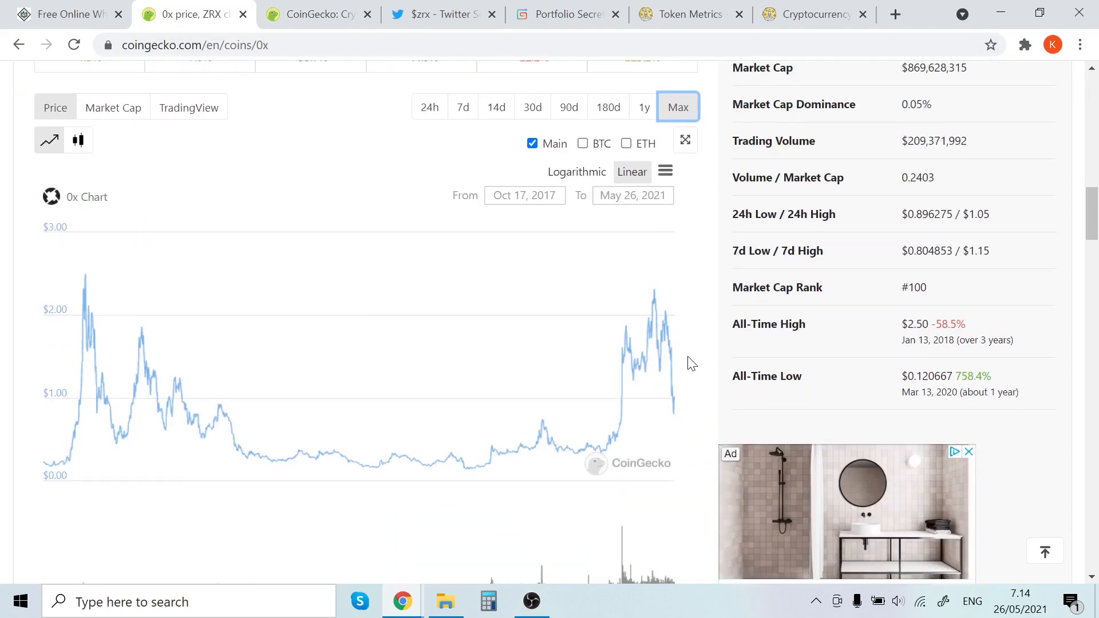
mouse_move(628, 364)
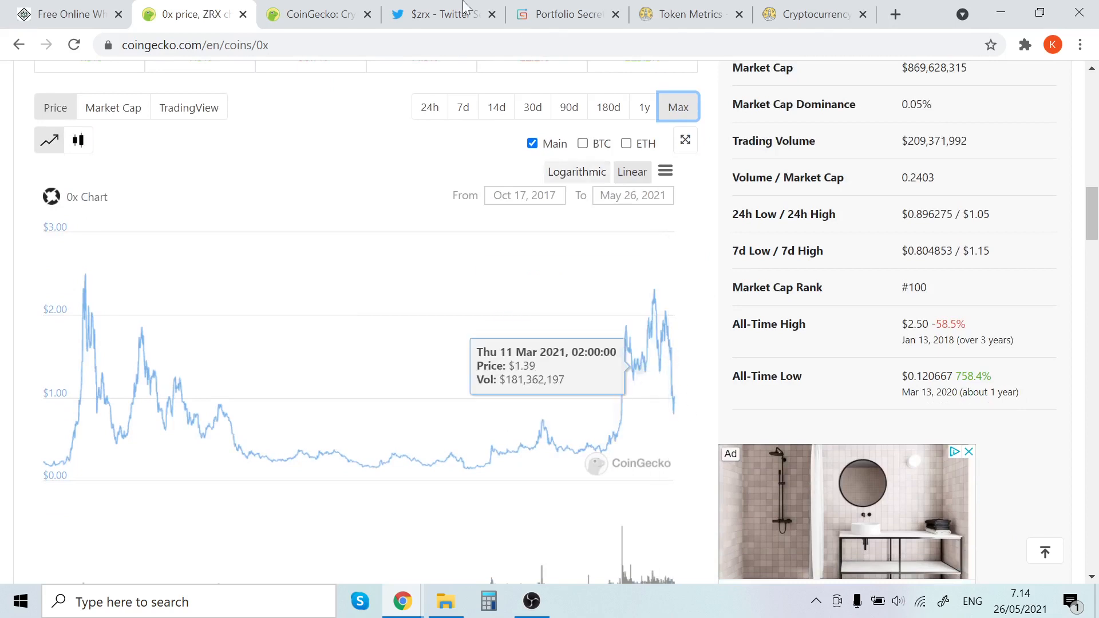
left_click(317, 14)
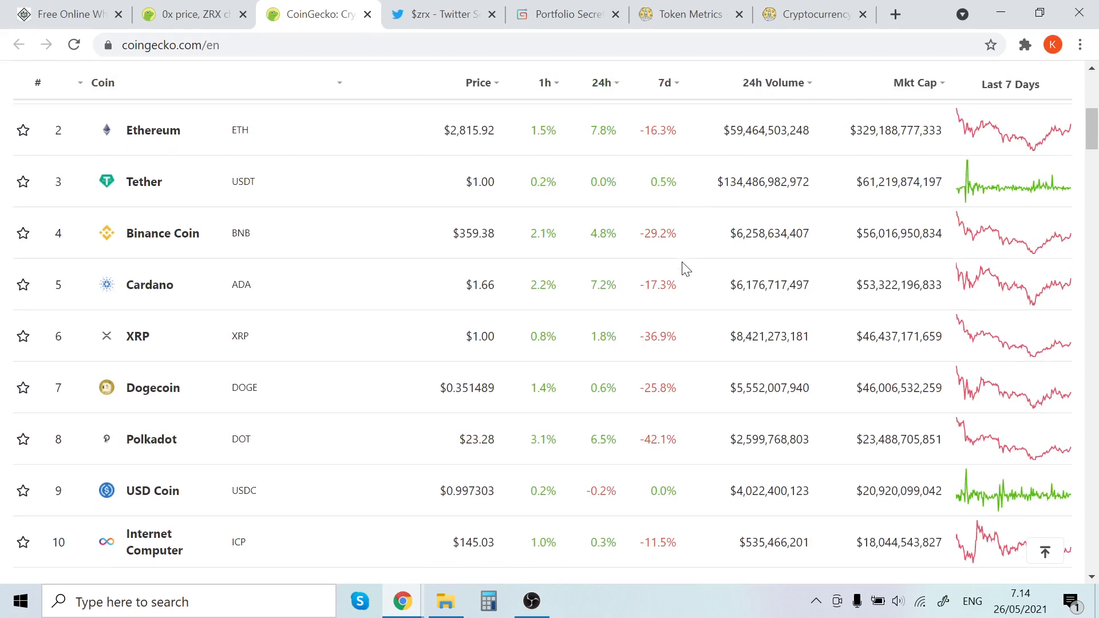
mouse_move(638, 270)
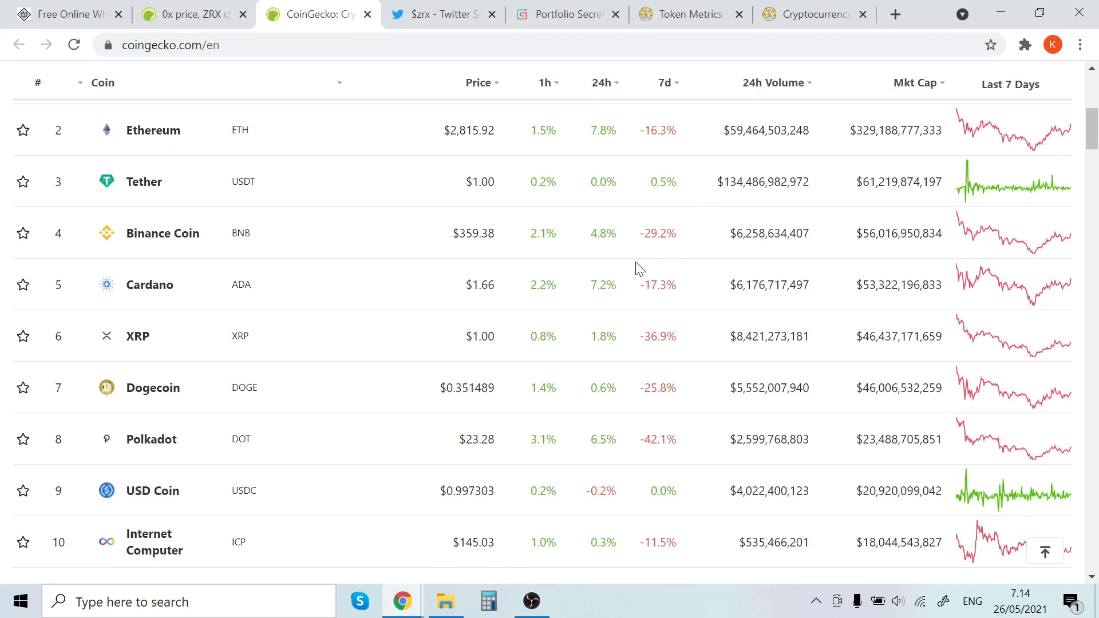
mouse_move(626, 274)
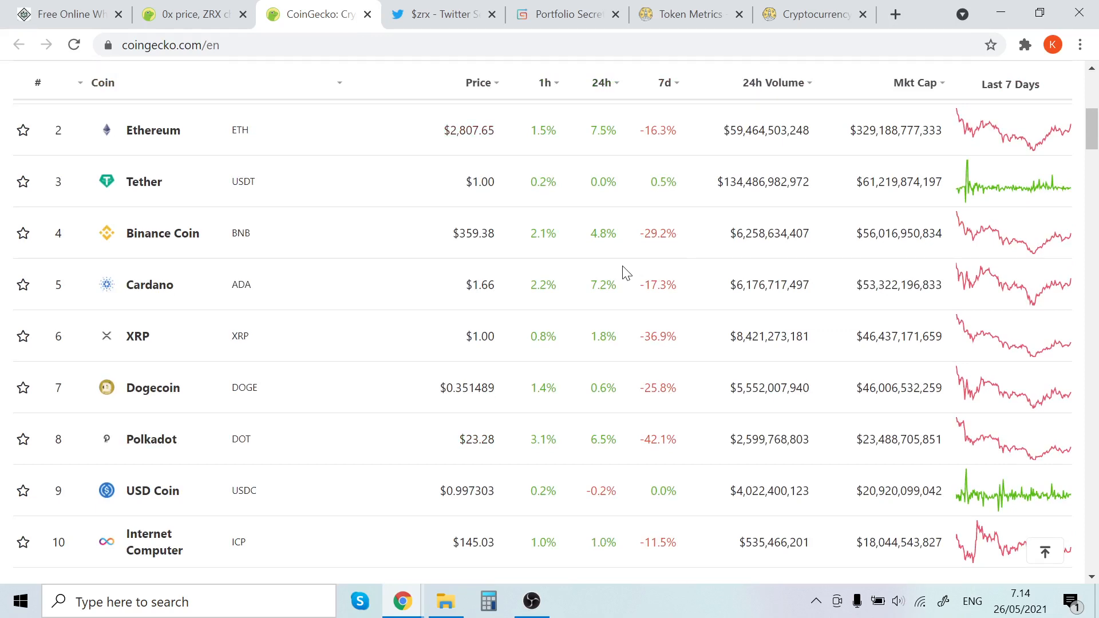
mouse_move(260, 112)
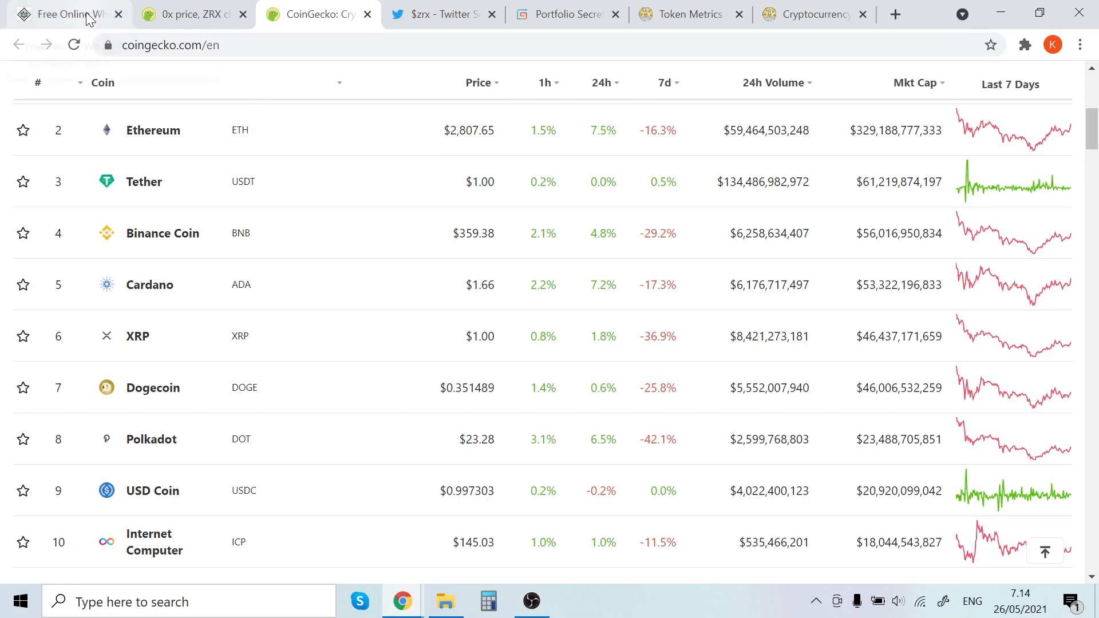
Draw two up arrows and two down arrows on the whiteboard with the pencil.
left_click(63, 14)
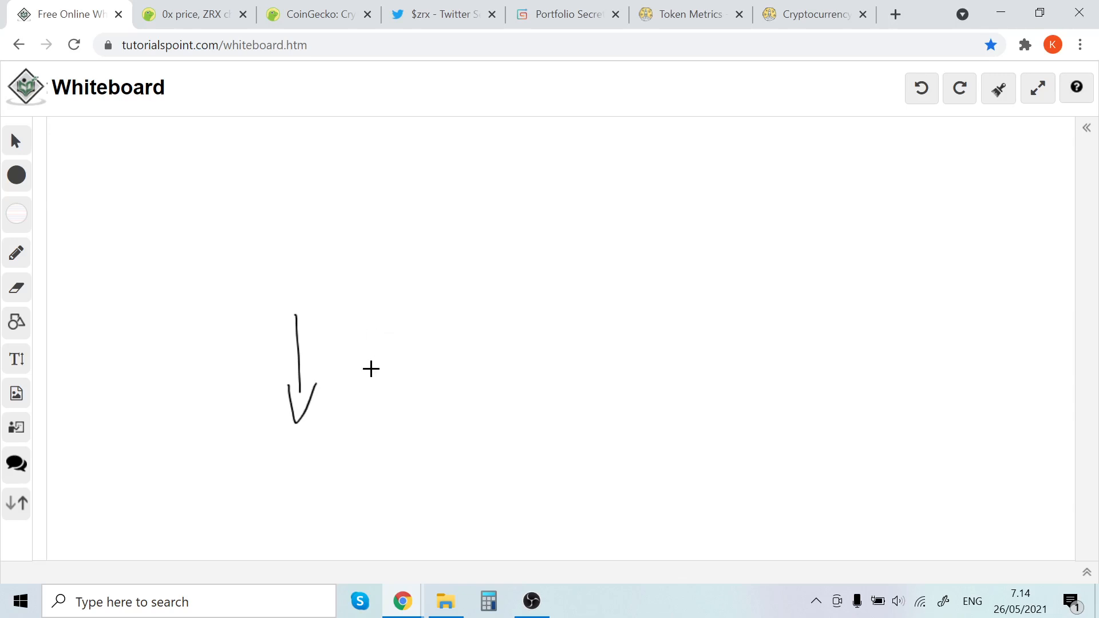
left_click_drag(372, 371, 393, 249)
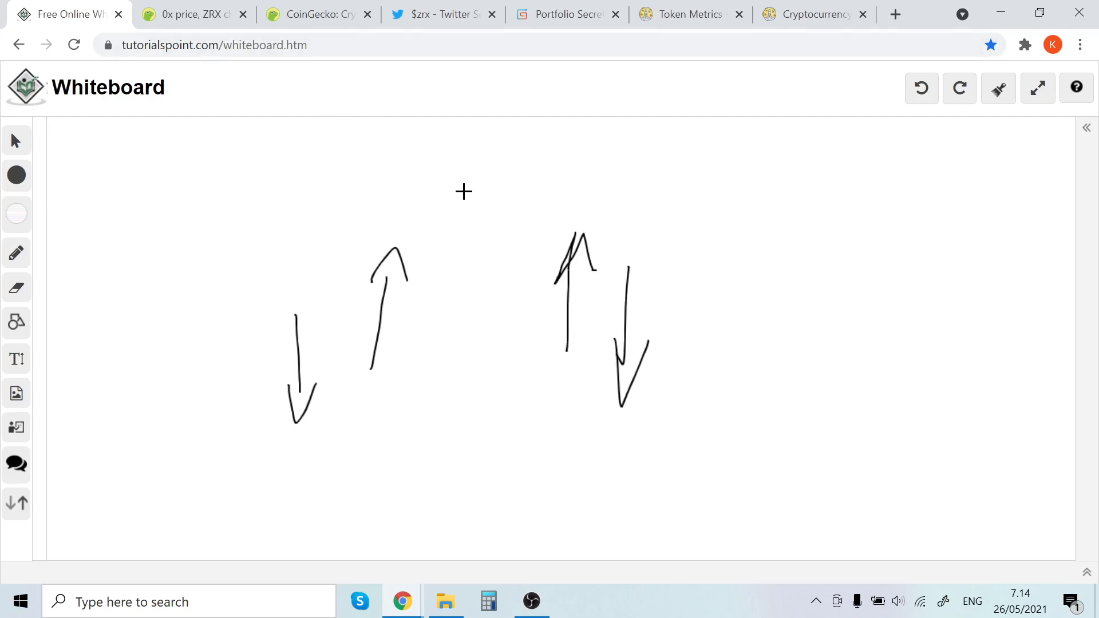
mouse_move(293, 216)
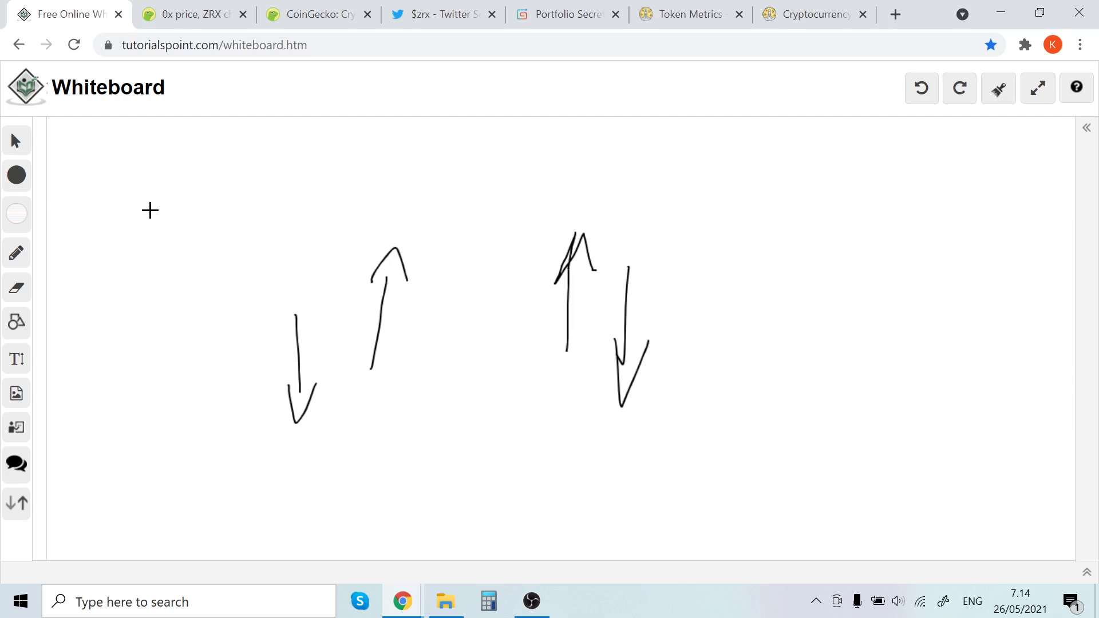
mouse_move(139, 217)
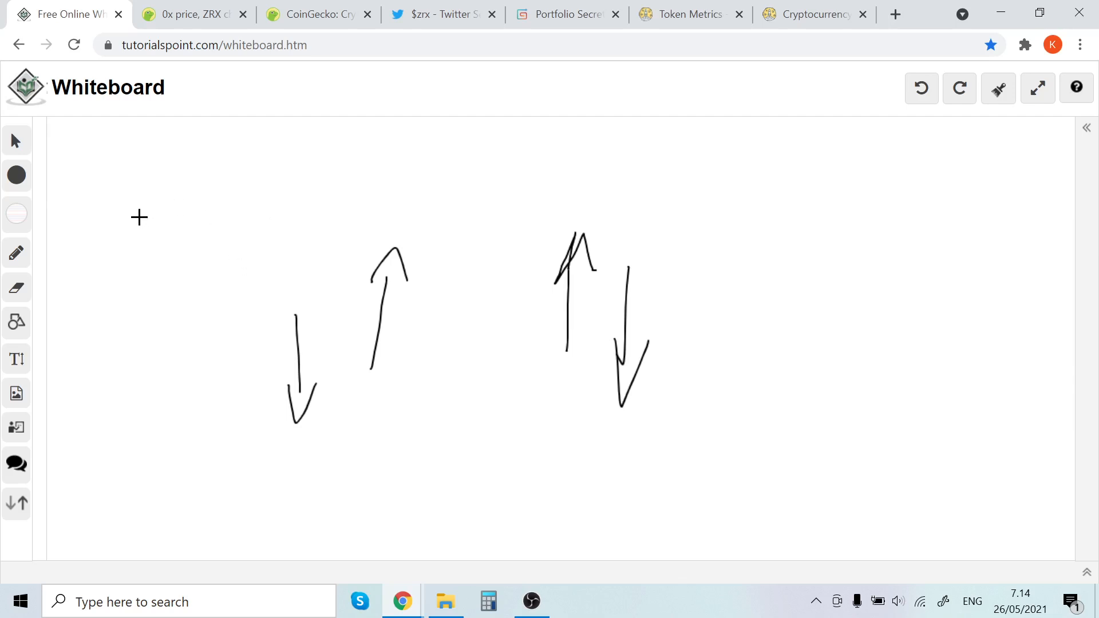
mouse_move(157, 199)
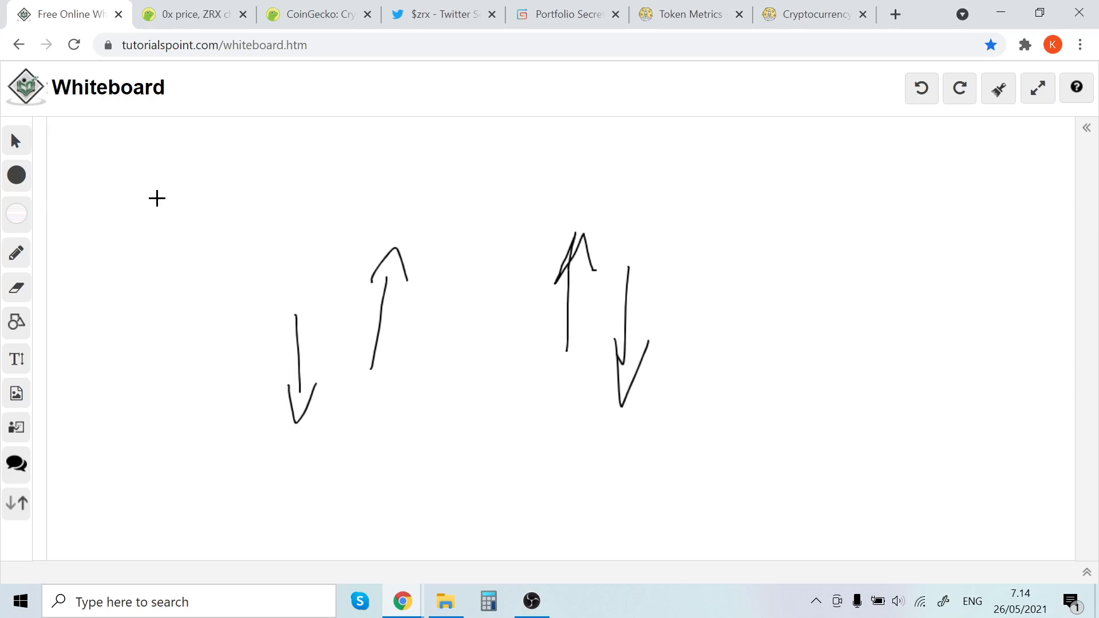
left_click(315, 13)
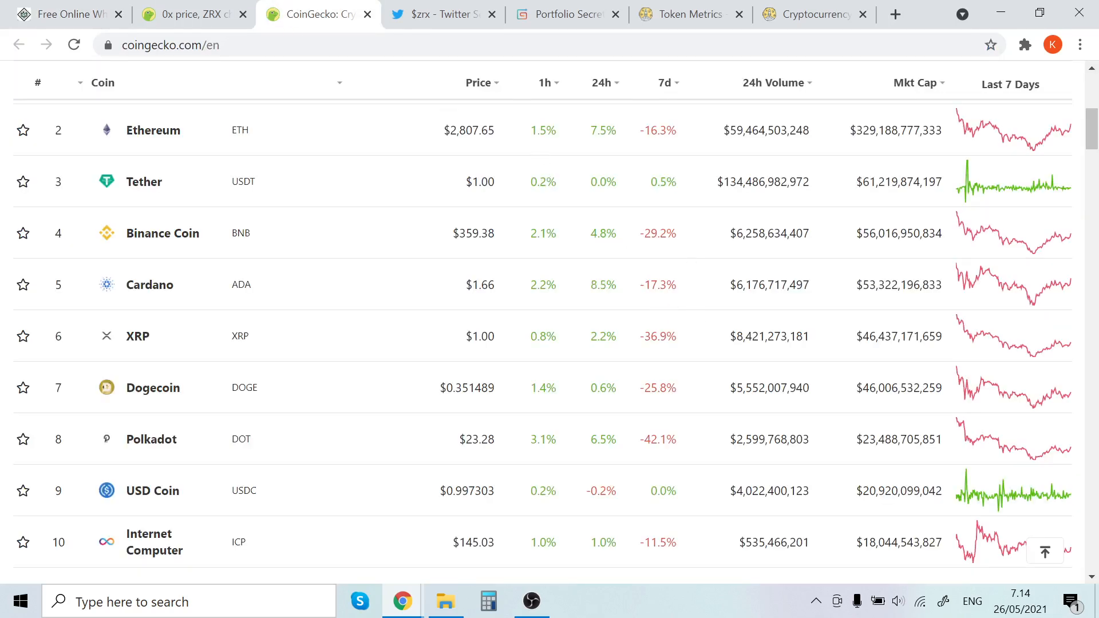
mouse_move(681, 387)
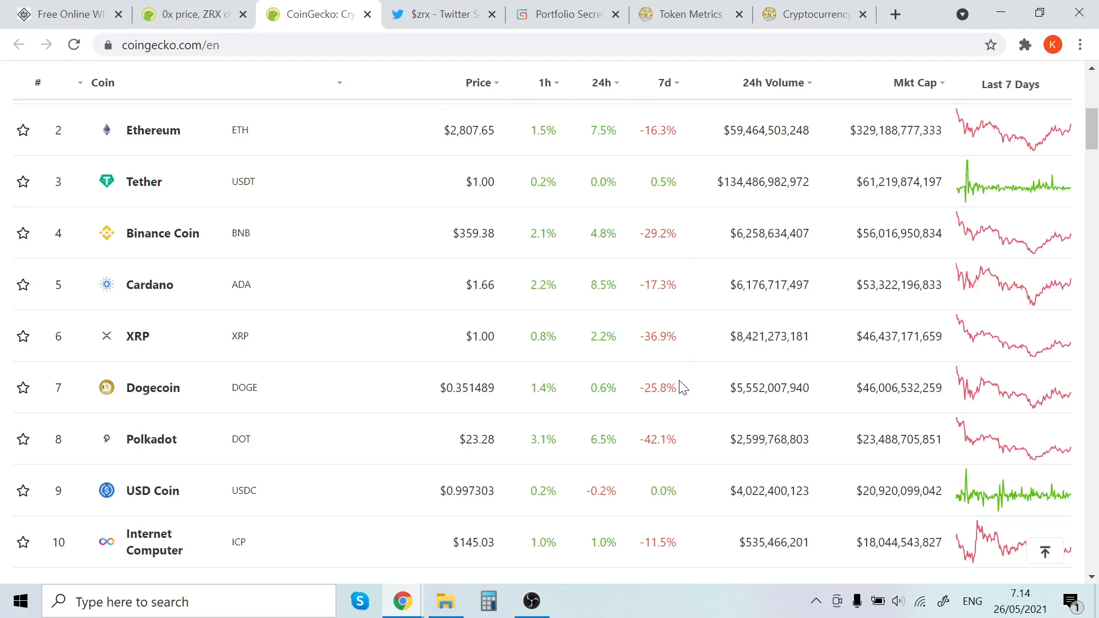
scroll("up", 3)
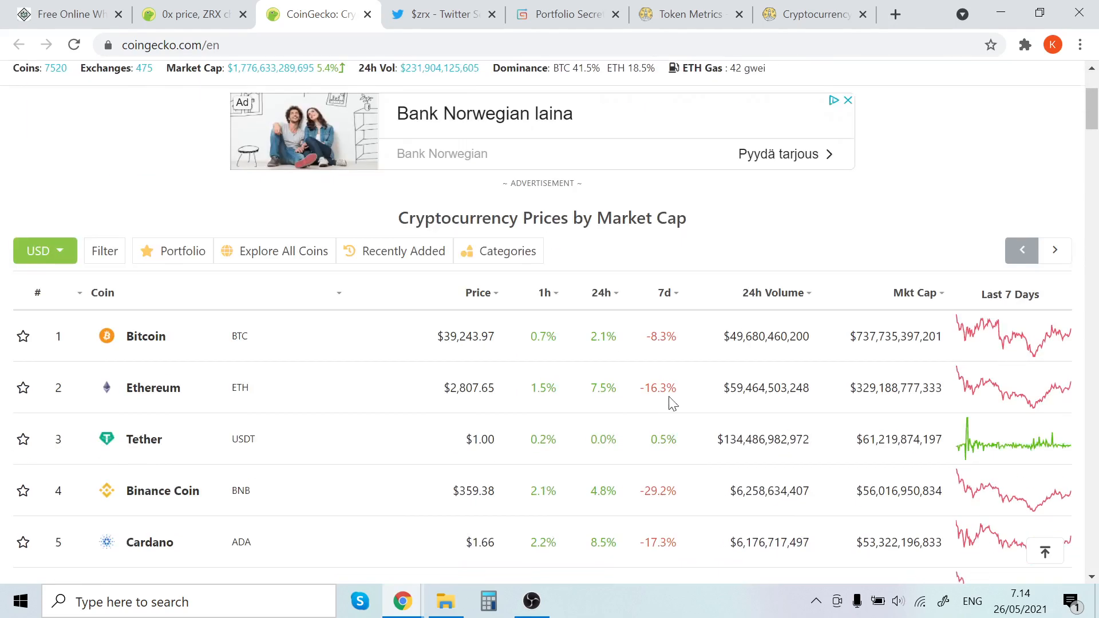
mouse_move(603, 317)
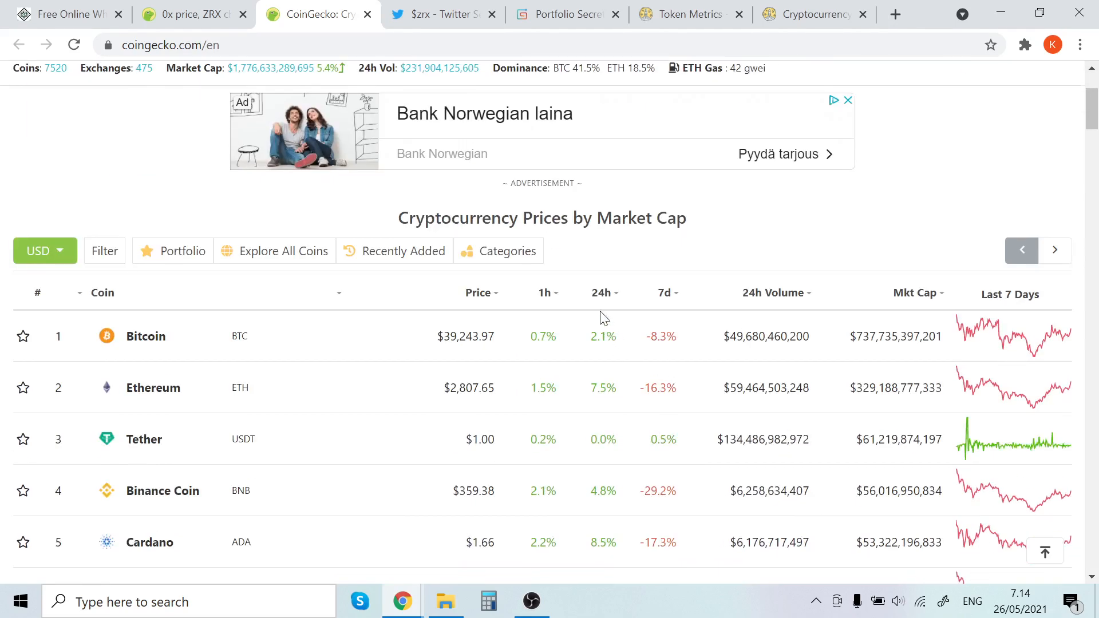
scroll("down", 3)
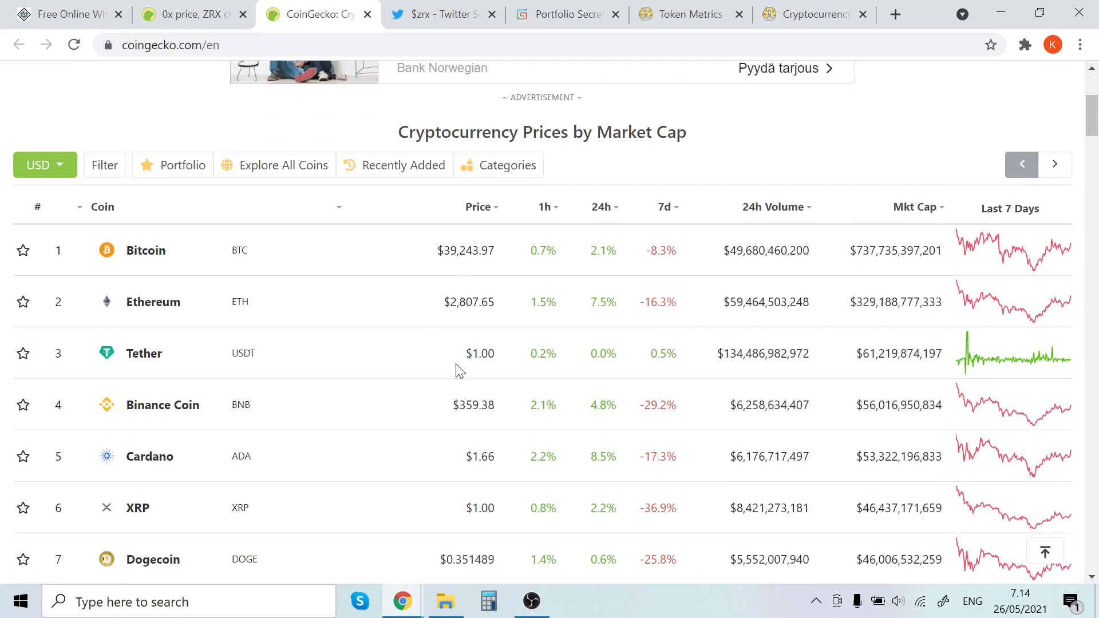
mouse_move(431, 359)
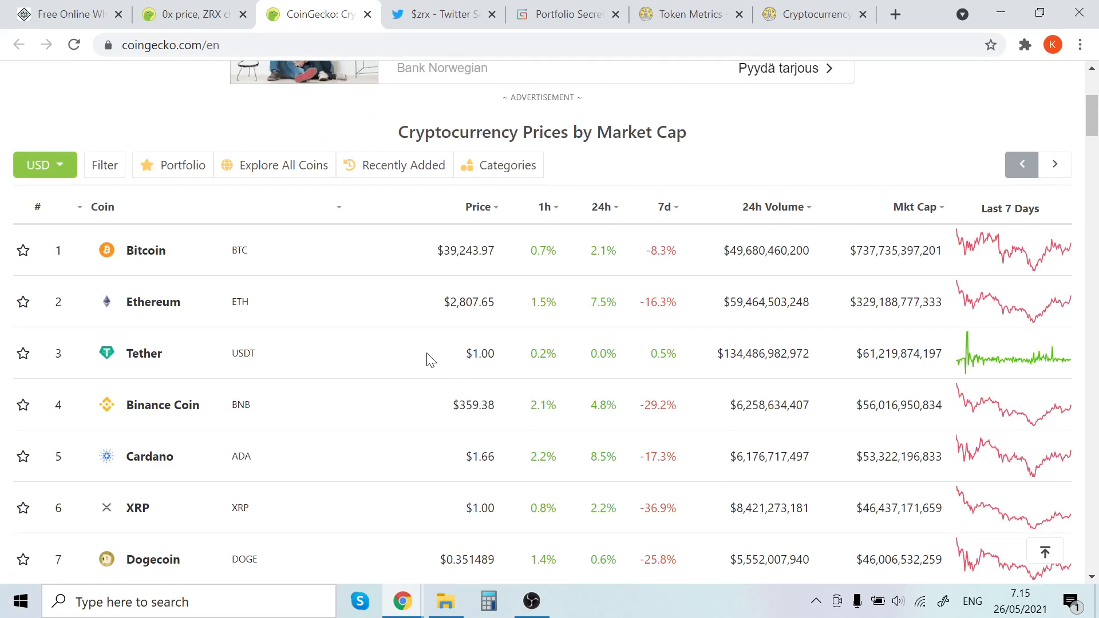
scroll("down", 3)
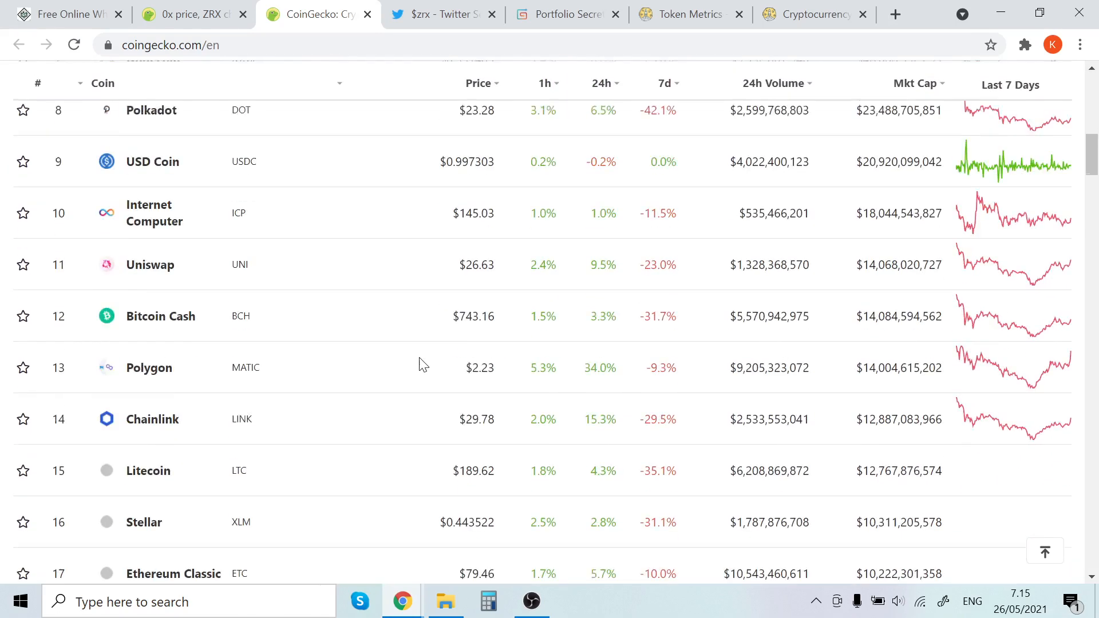
scroll("down", 3)
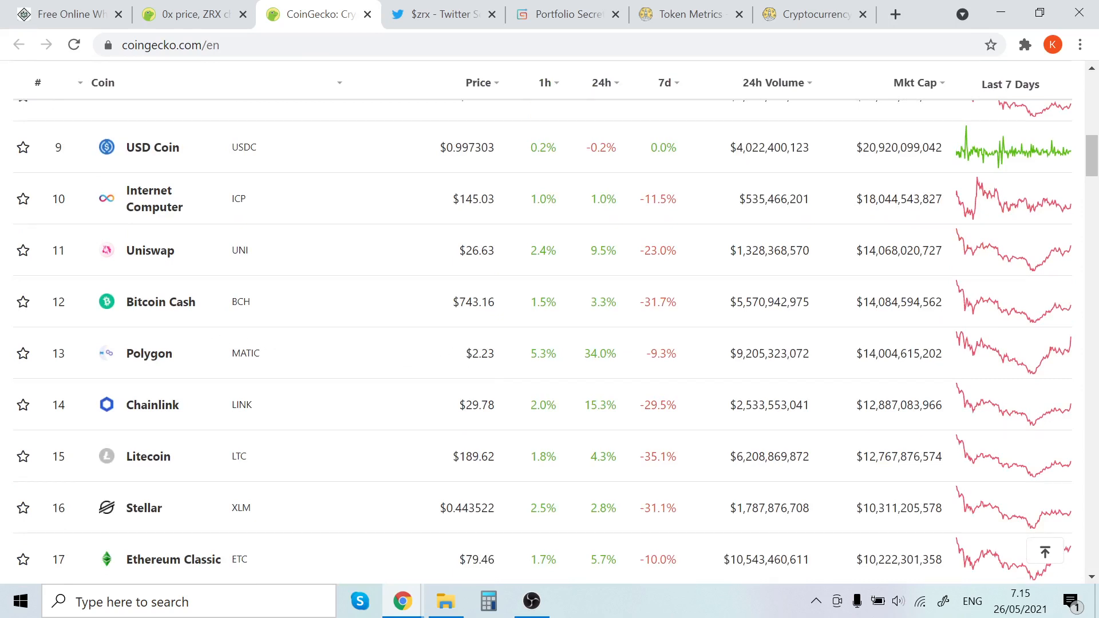
scroll("down", 3)
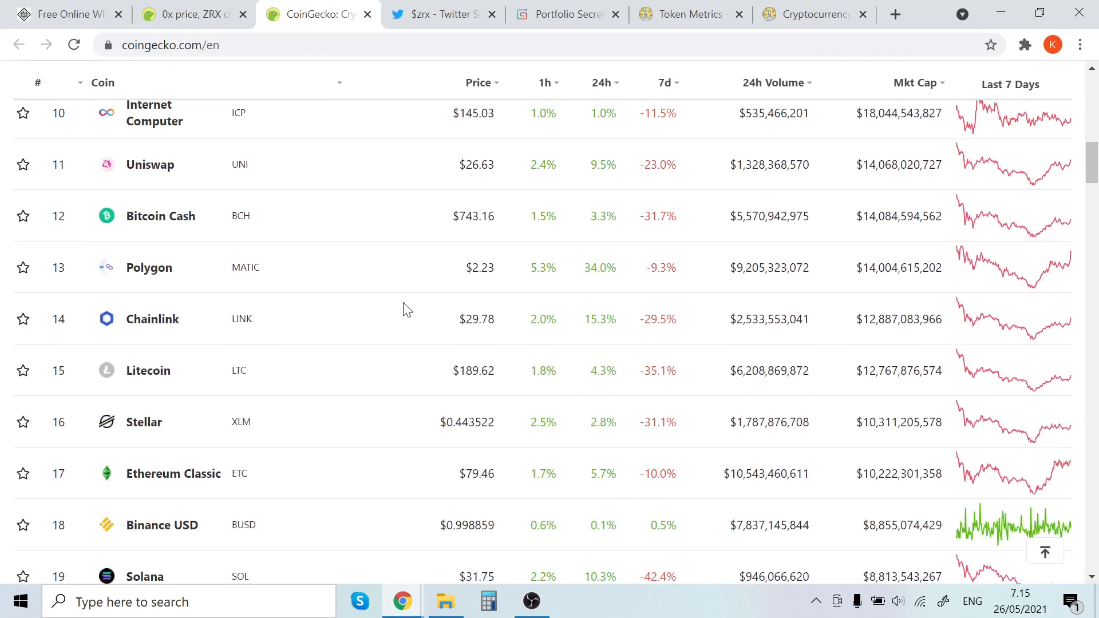
mouse_move(596, 266)
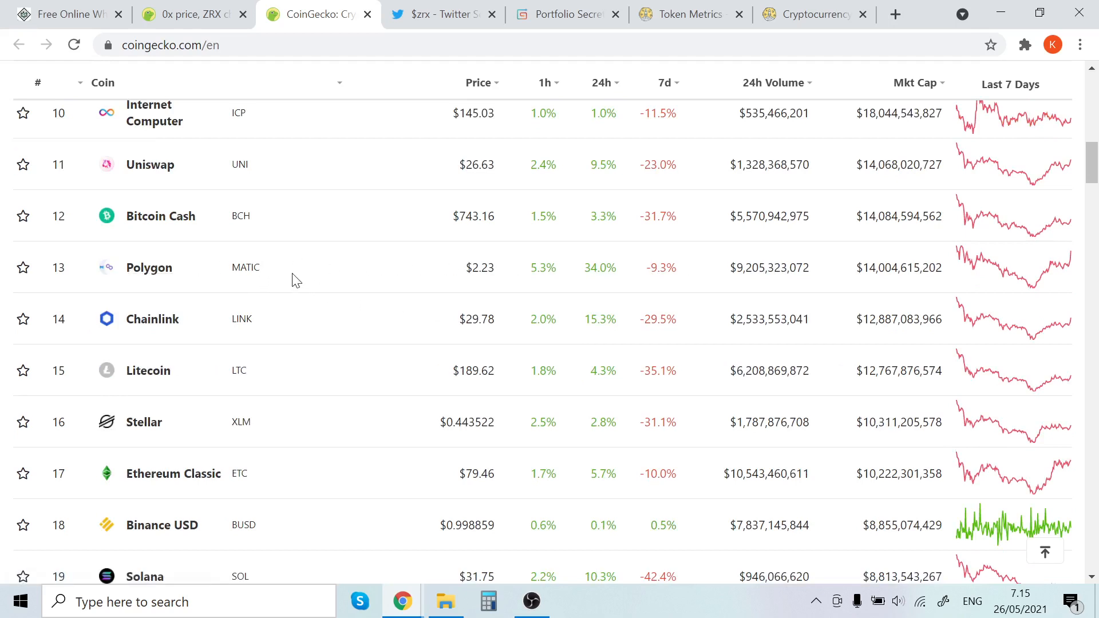
mouse_move(337, 284)
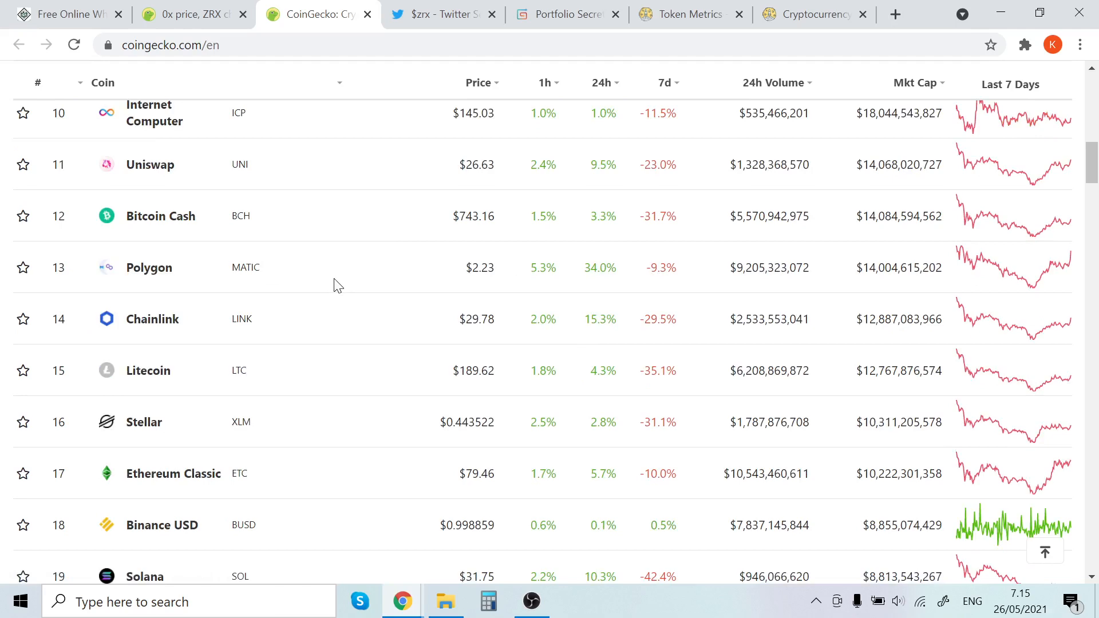
scroll("down", 3)
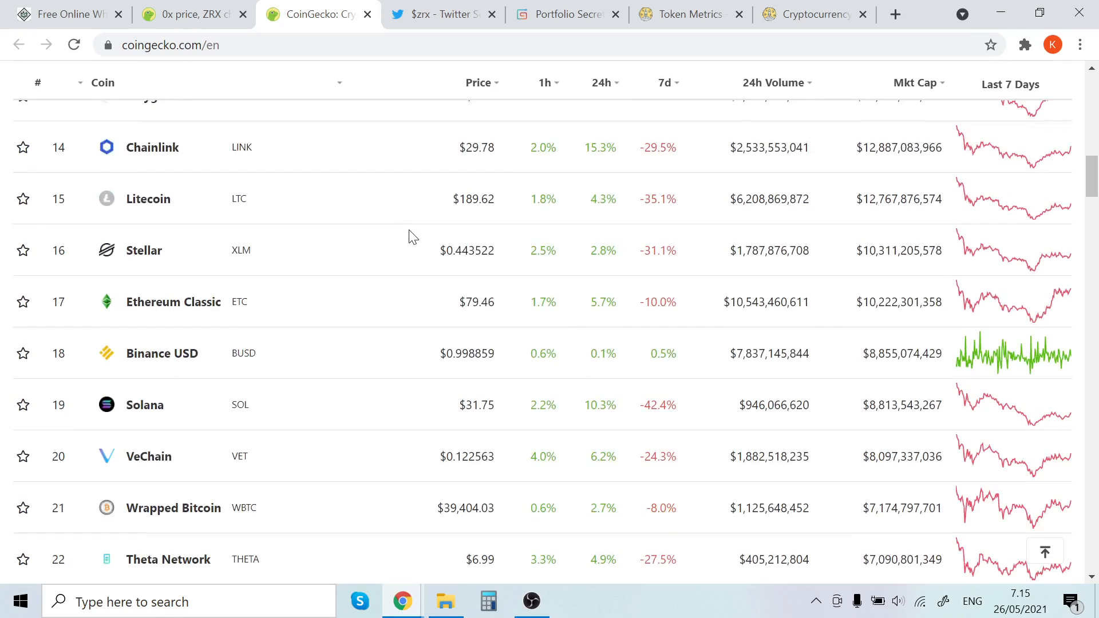
scroll("down", 3)
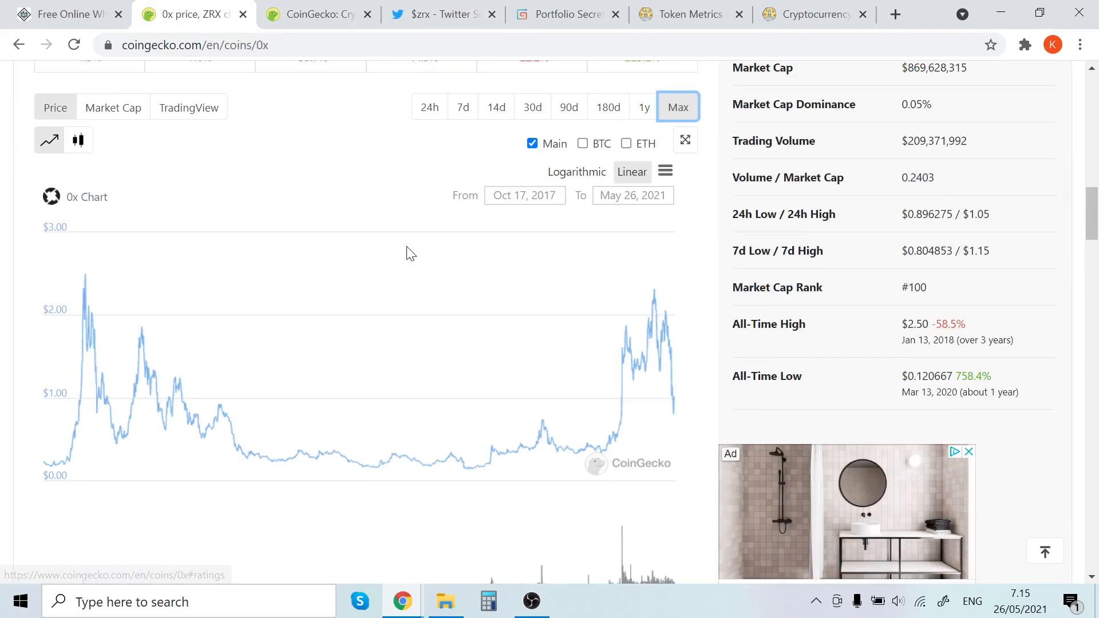
scroll("down", 3)
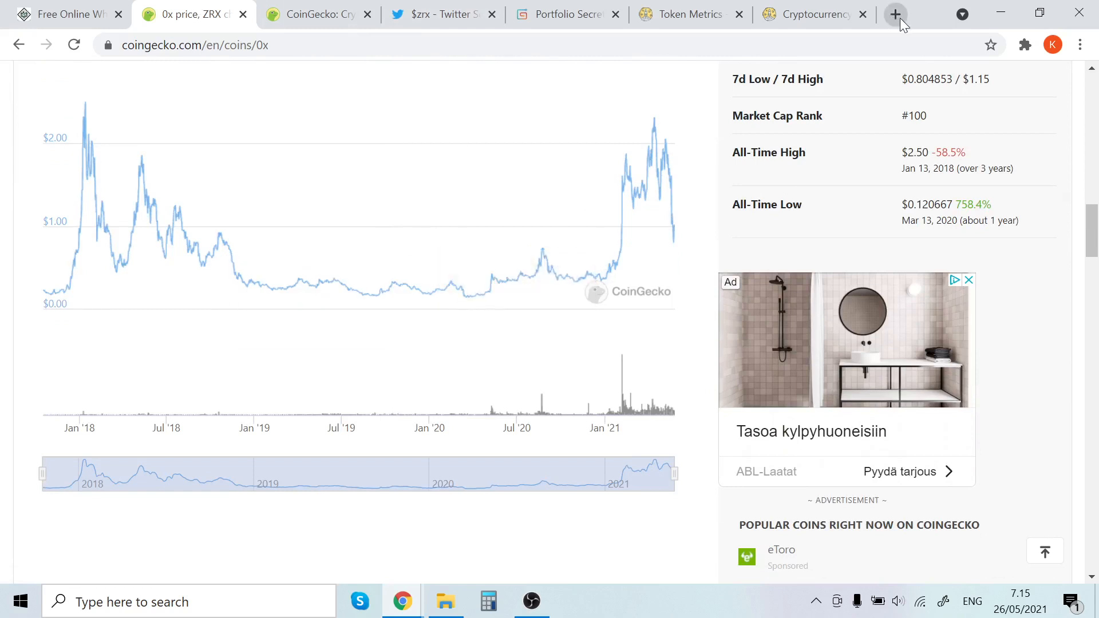
mouse_move(896, 14)
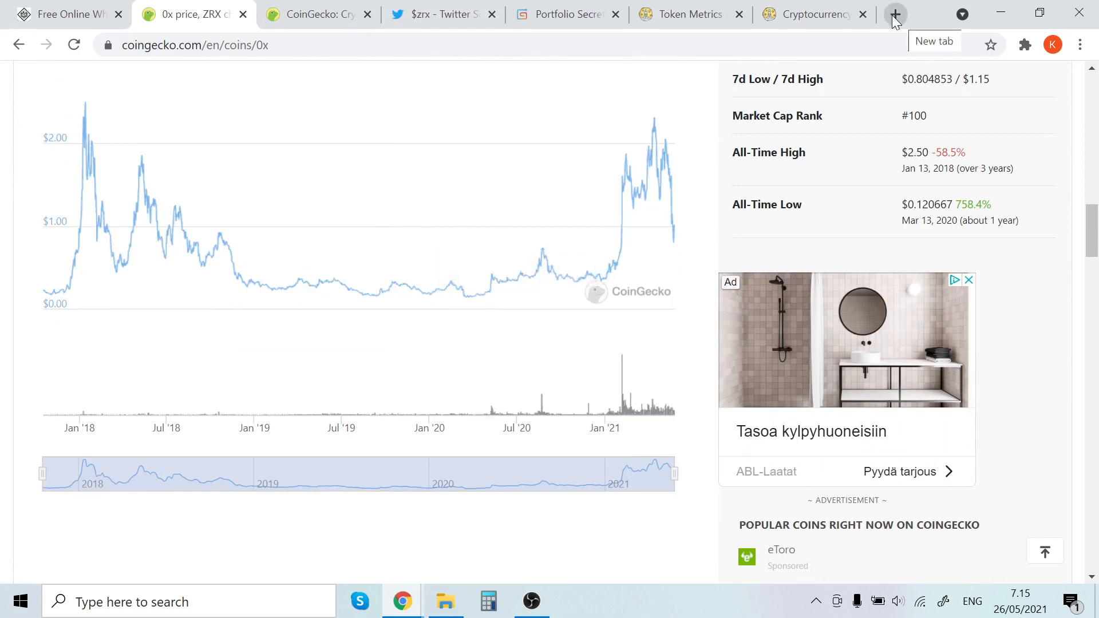
In a new tab, open the CoinMarketCal - Cryptocurrency Calendar site from Google's results.
left_click(895, 14)
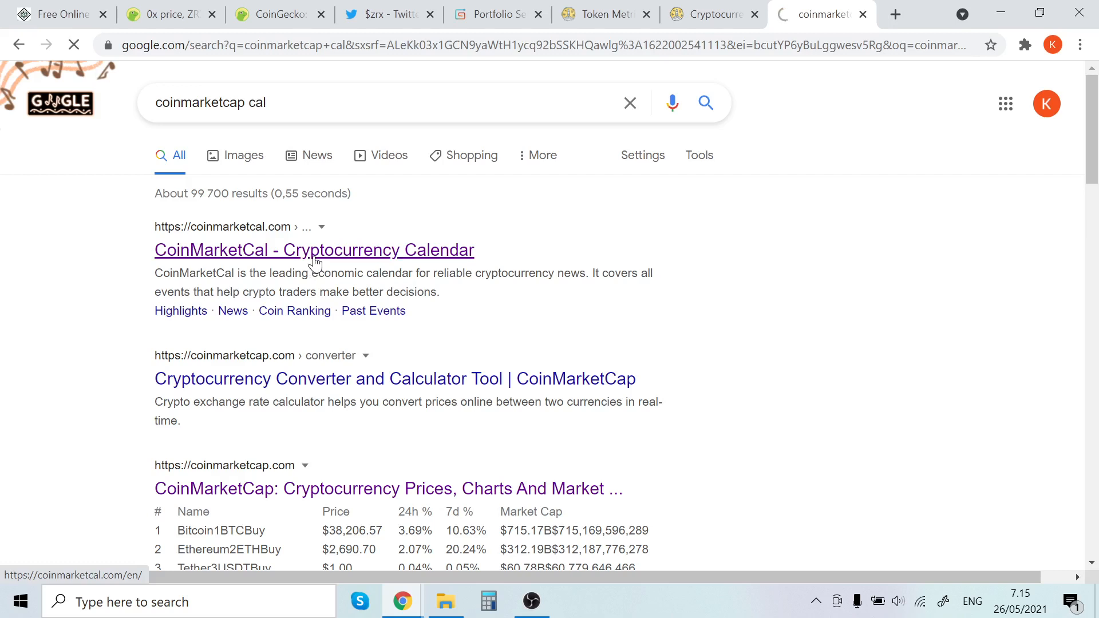
left_click(313, 250)
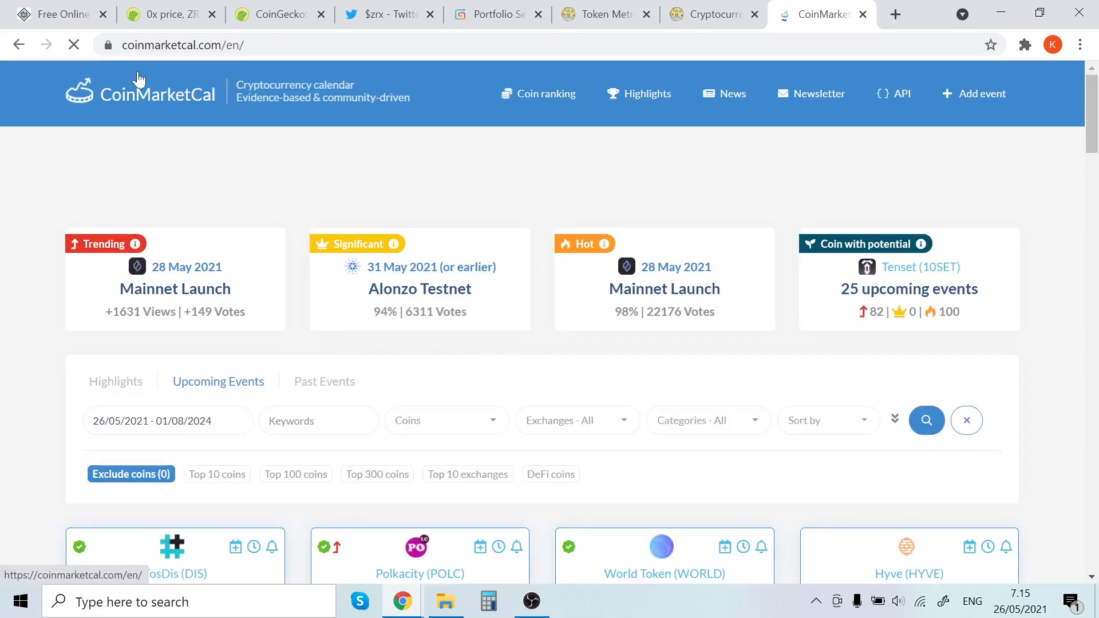
Search CoinMarketCal's upcoming events with the keyword 'zrx'.
scroll("down", 3)
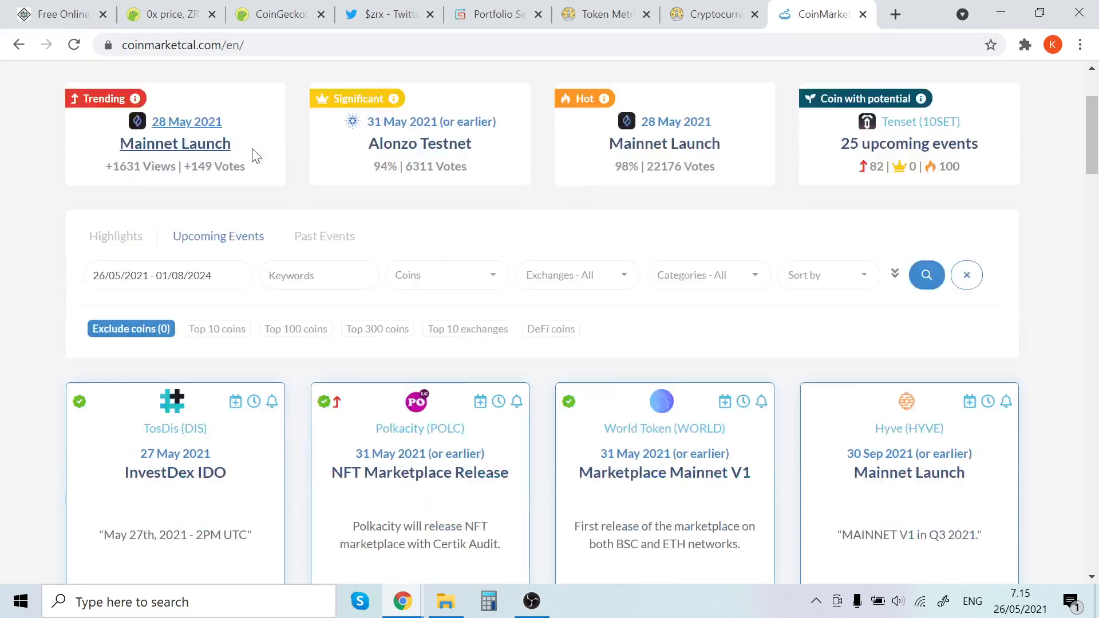
scroll("down", 3)
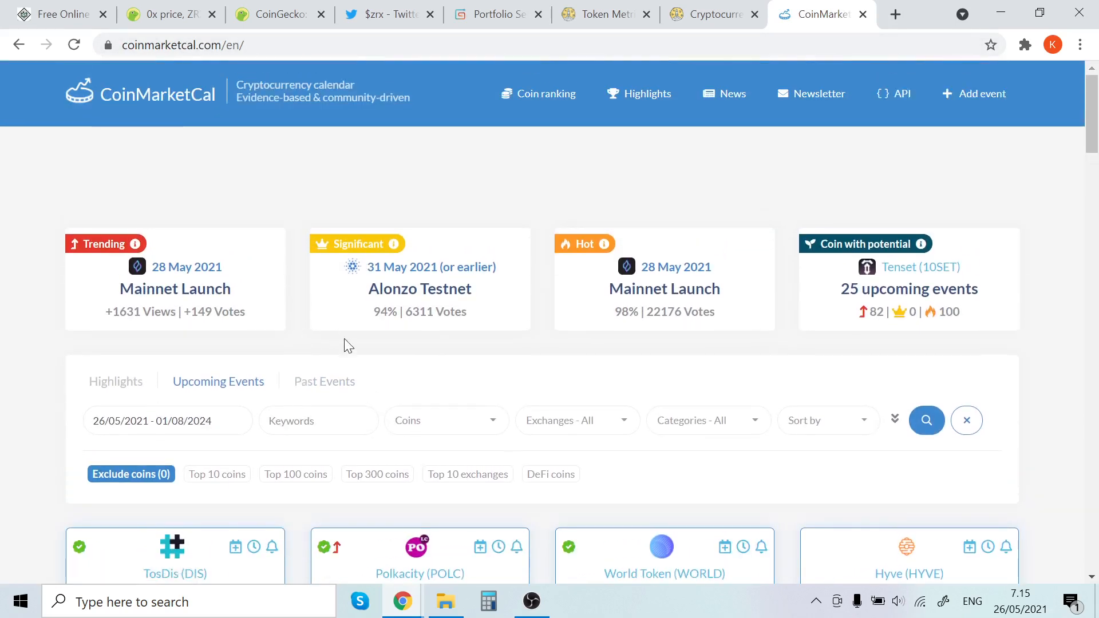
scroll("down", 3)
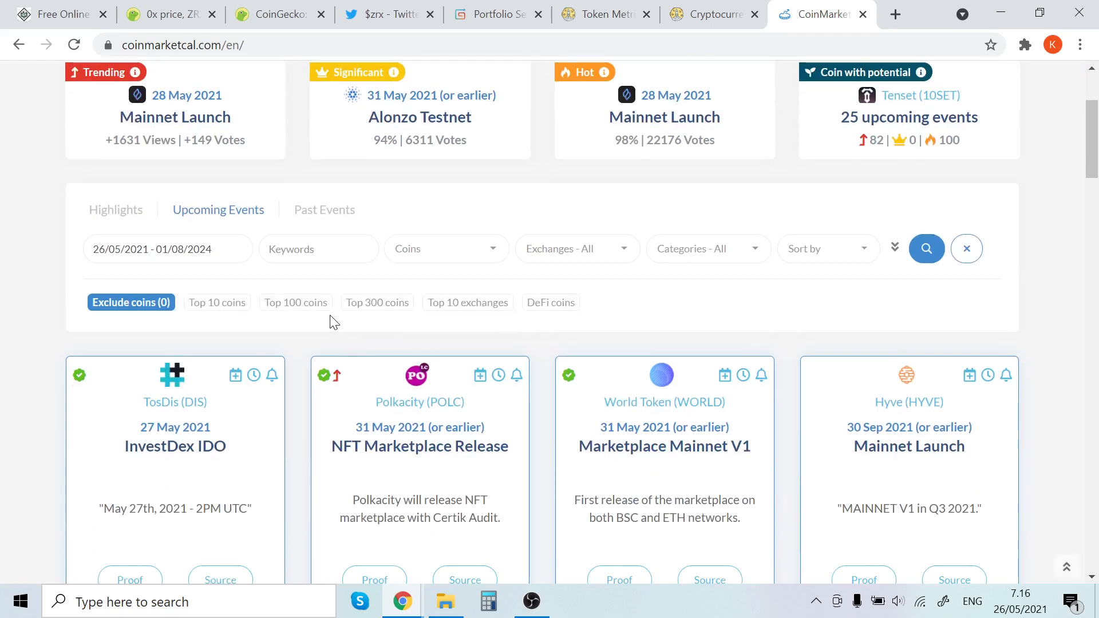
scroll("down", 3)
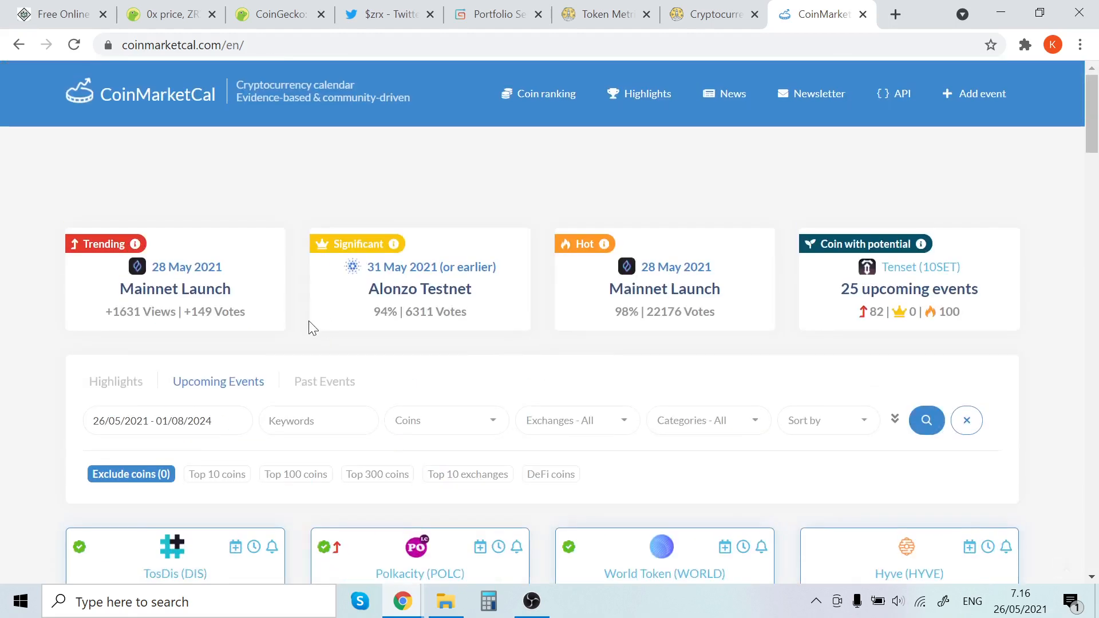
type("zr")
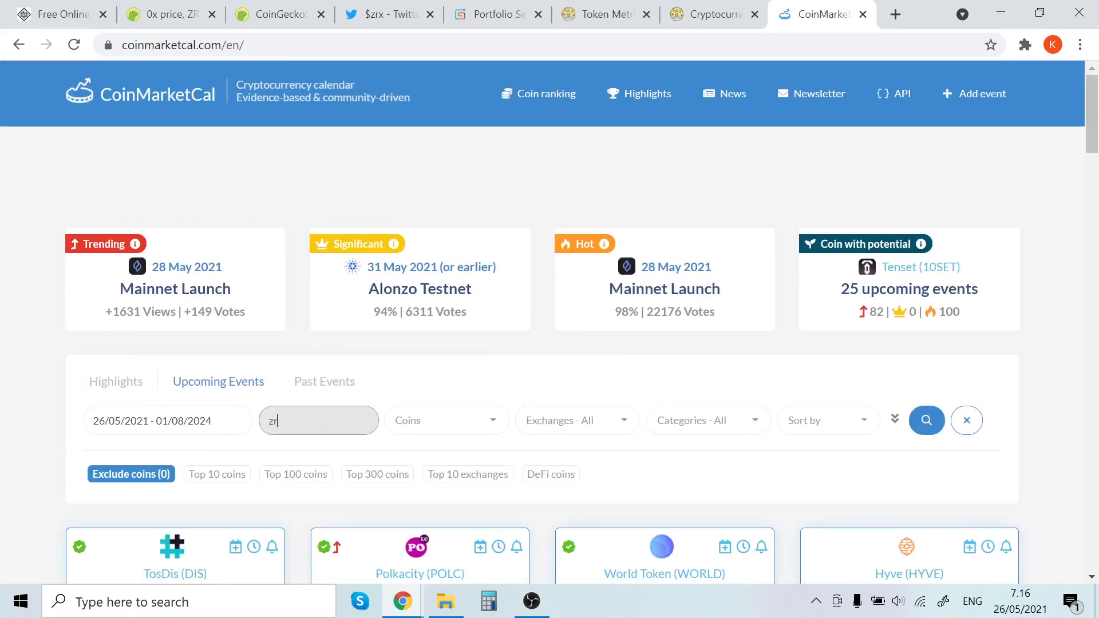
left_click(926, 421)
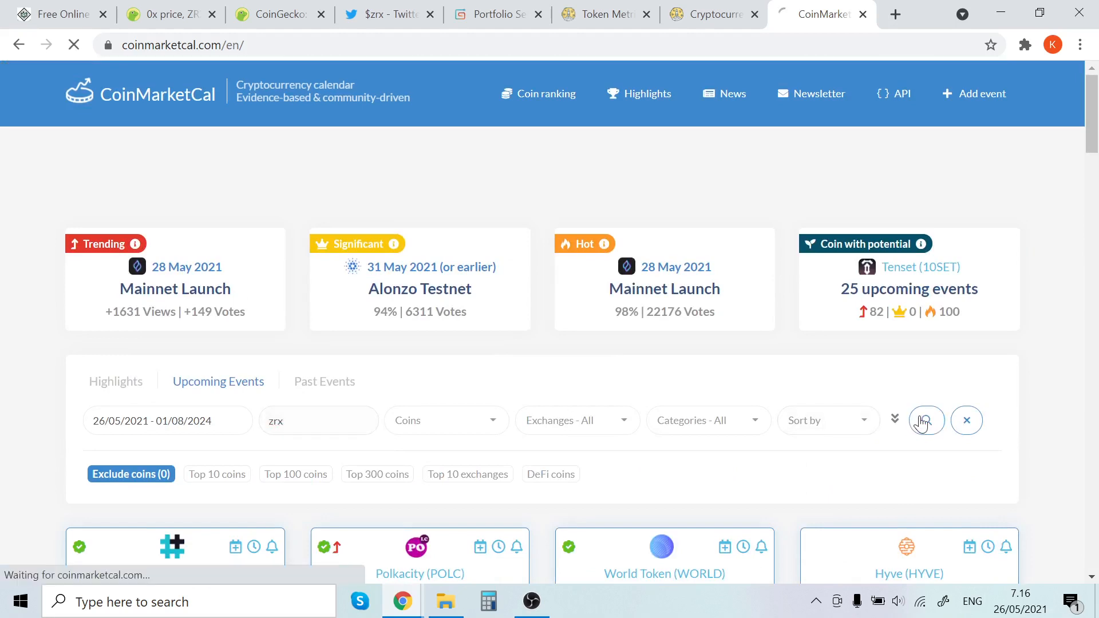
left_click(925, 420)
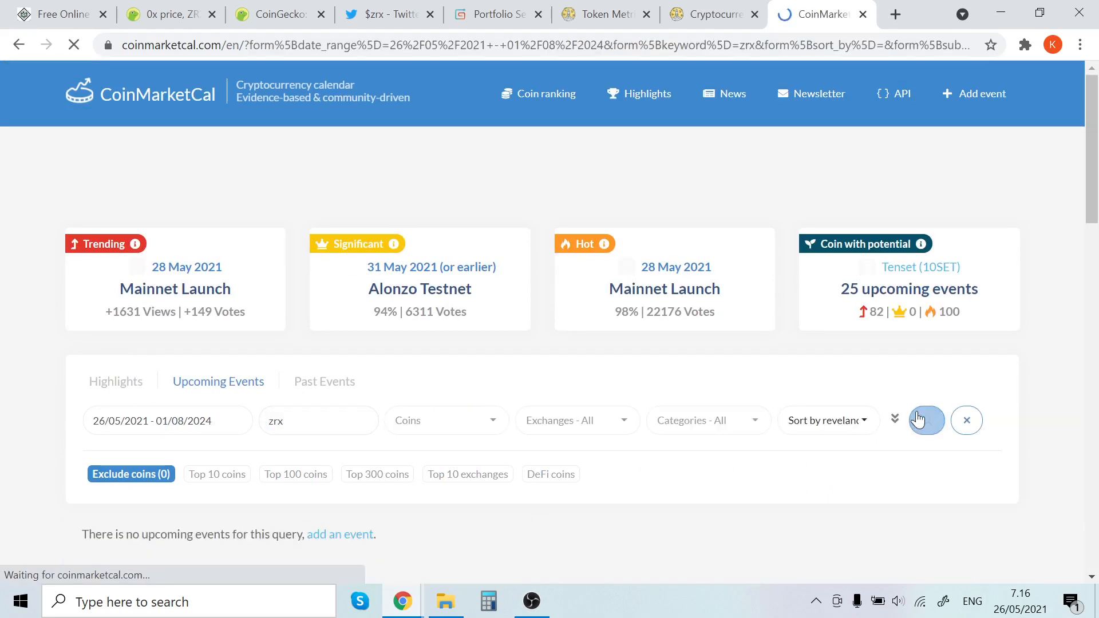
Filter upcoming events by the 0x (ZRX) coin and search, finding no events.
scroll("down", 3)
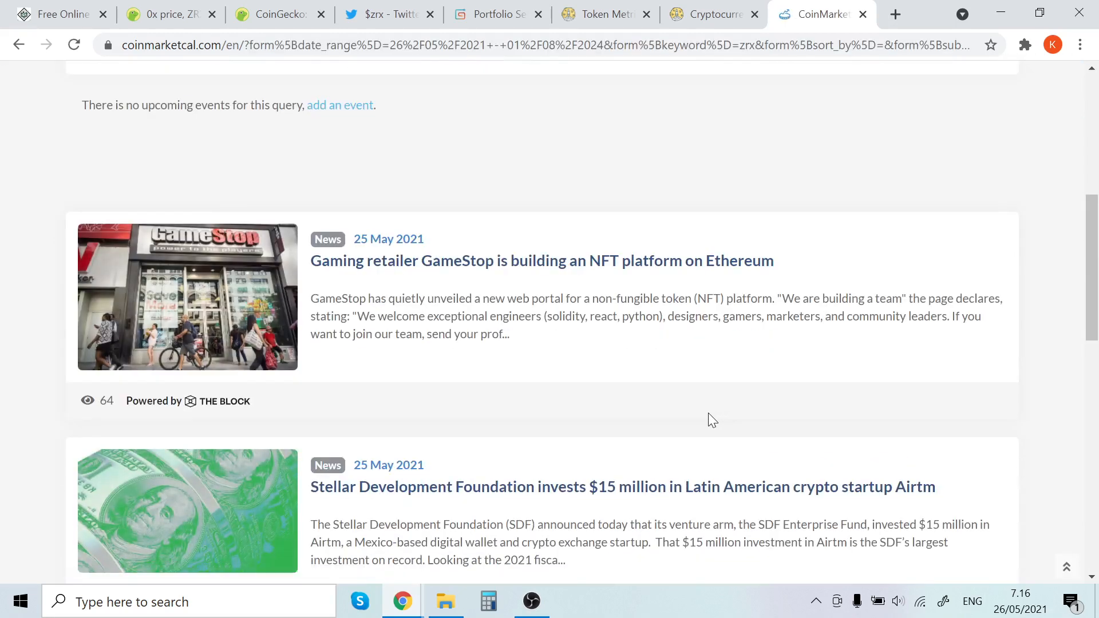
scroll("down", 3)
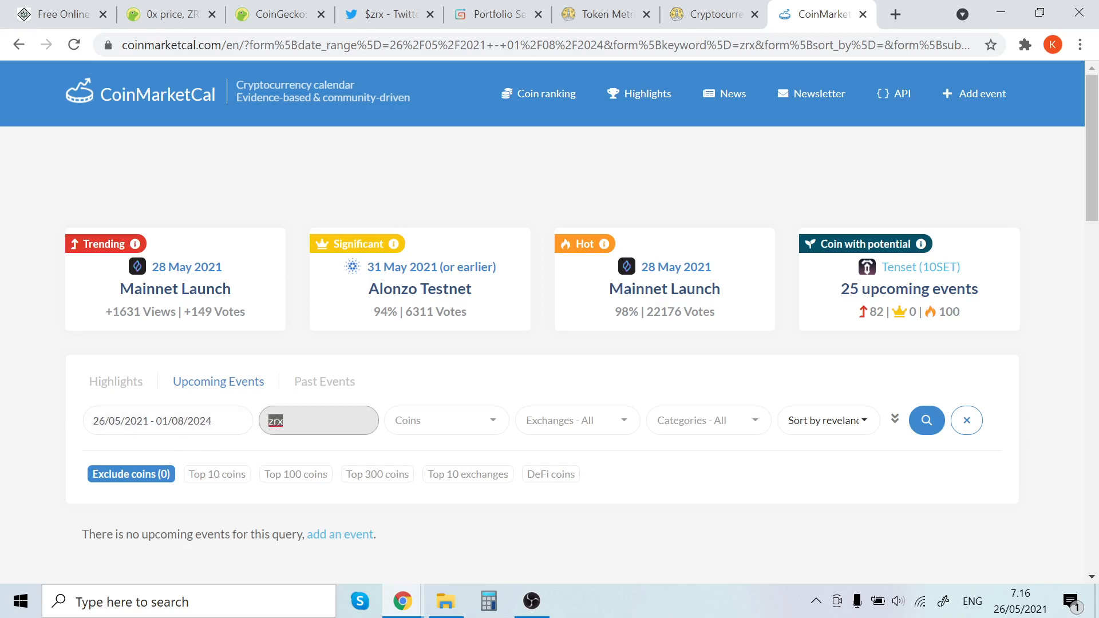
type("0x")
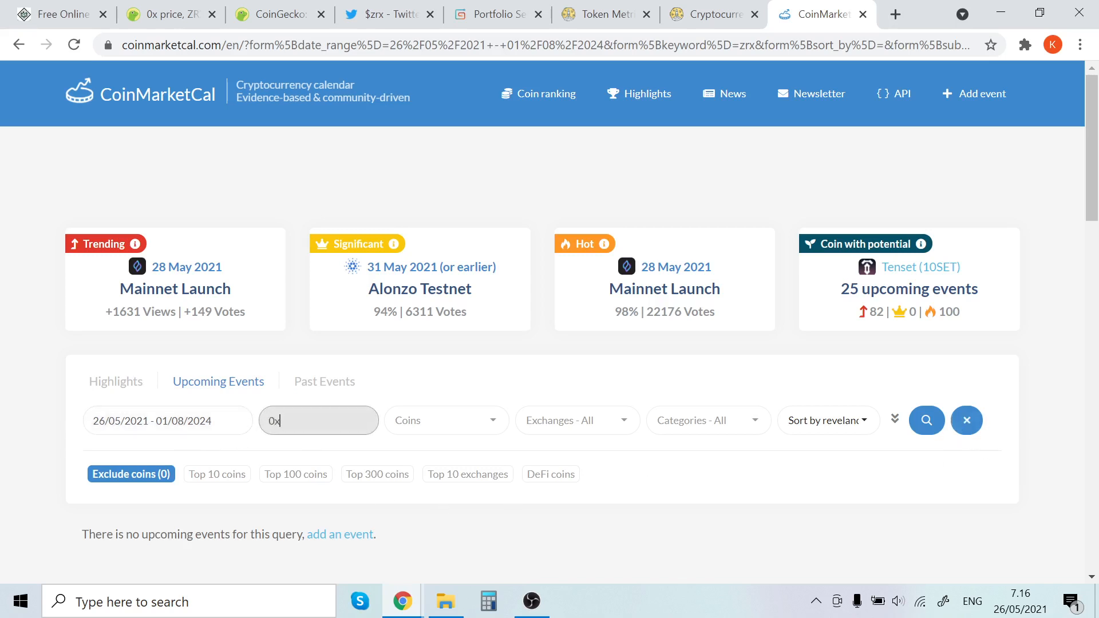
left_click(446, 421)
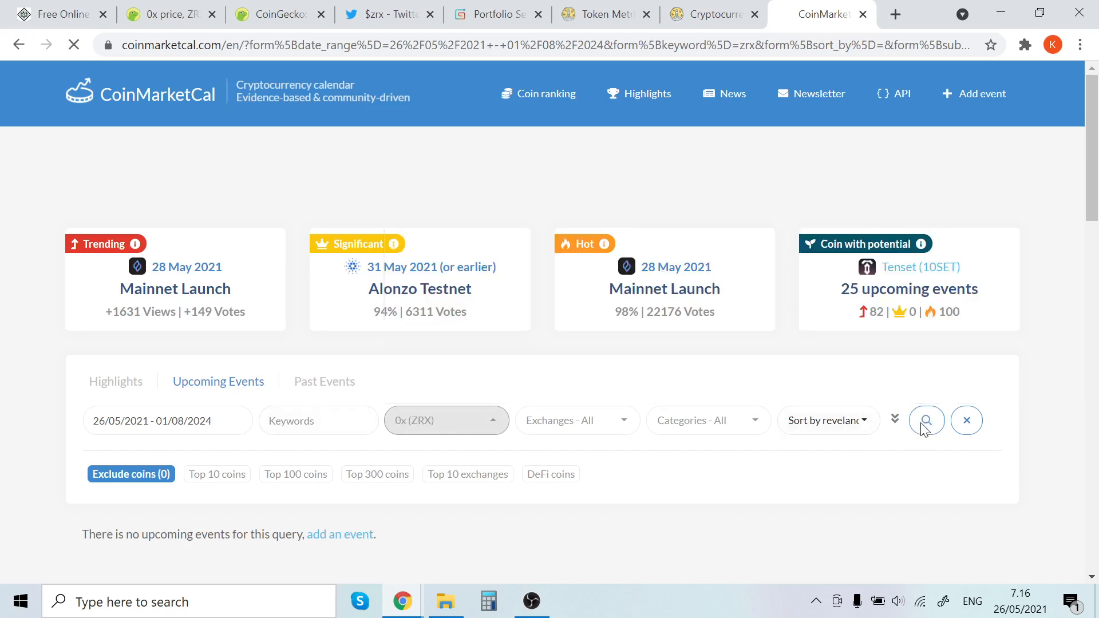
left_click(927, 420)
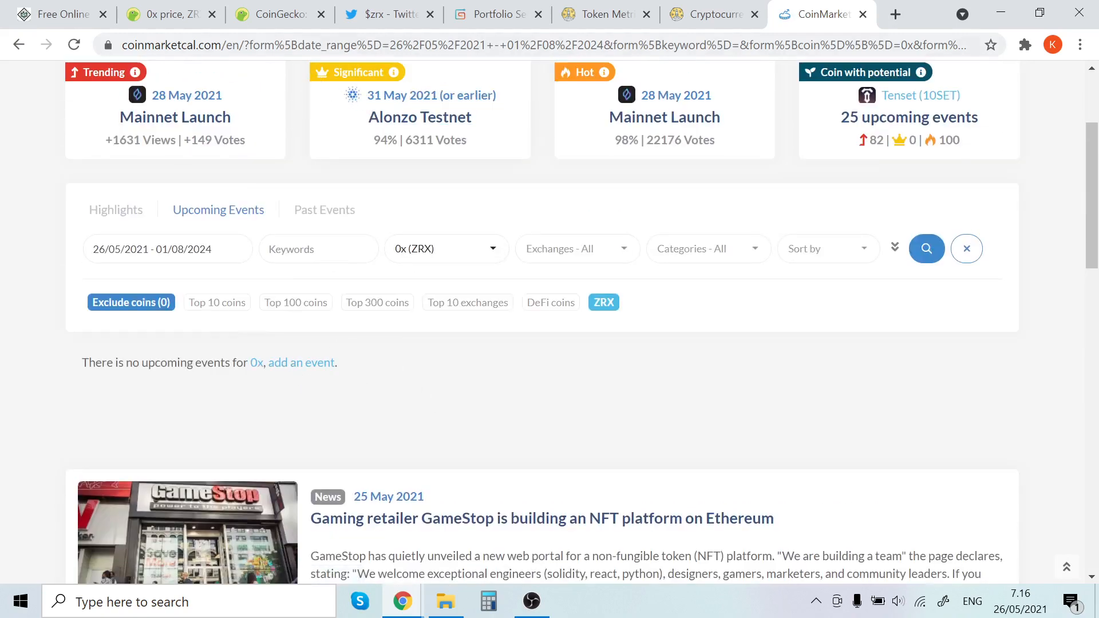
Reach the 0x full-history Max chart since 2017, briefly checking the Twitter tab.
left_click(168, 14)
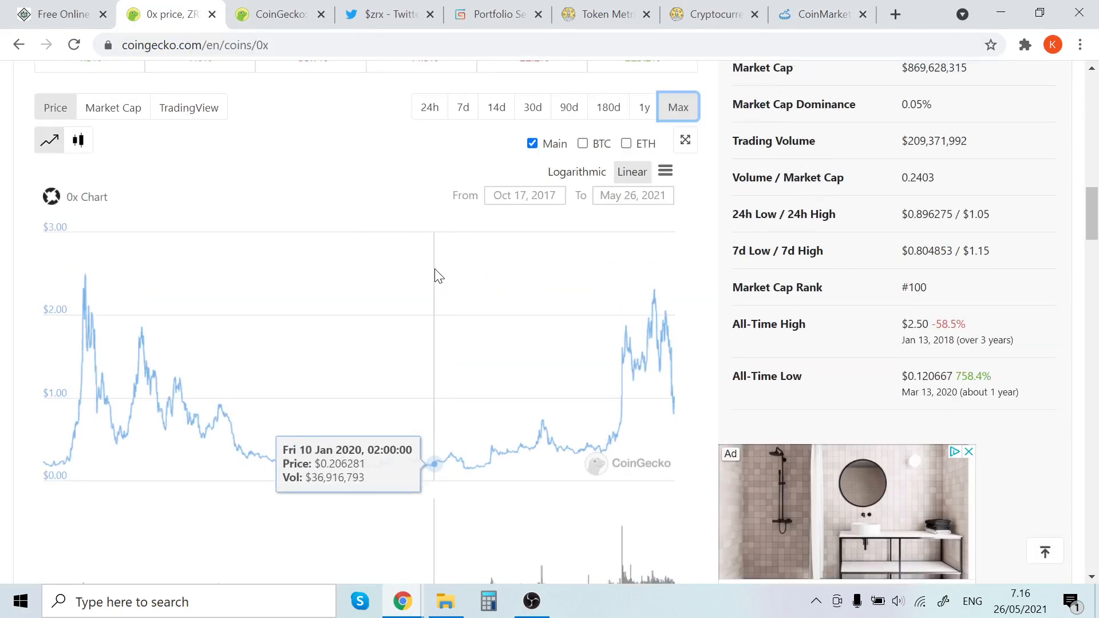
scroll("up", 3)
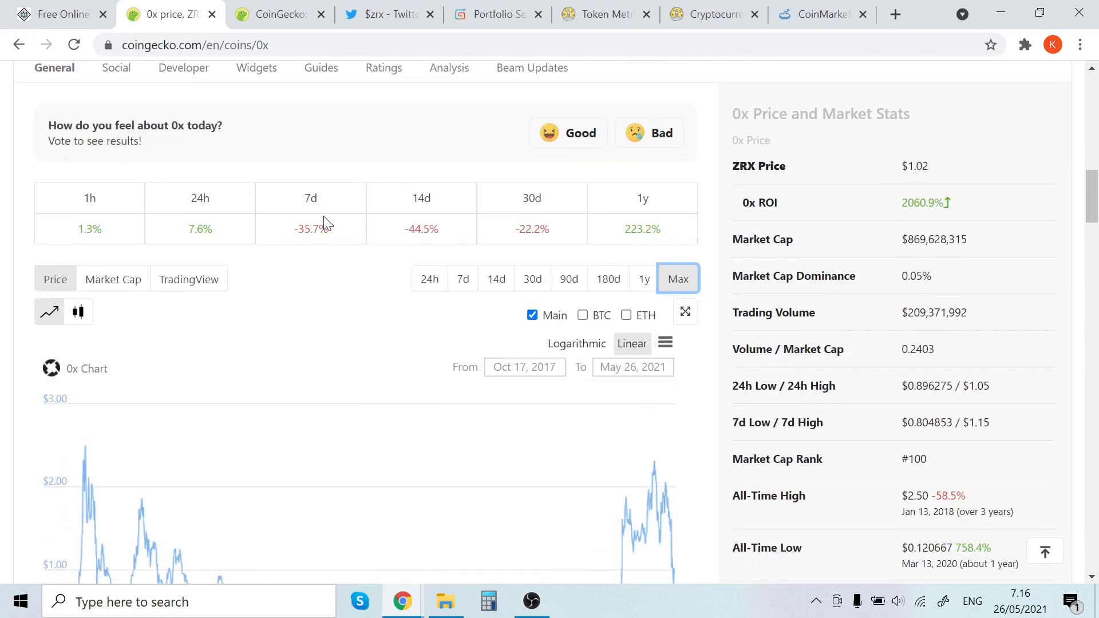
scroll("down", 3)
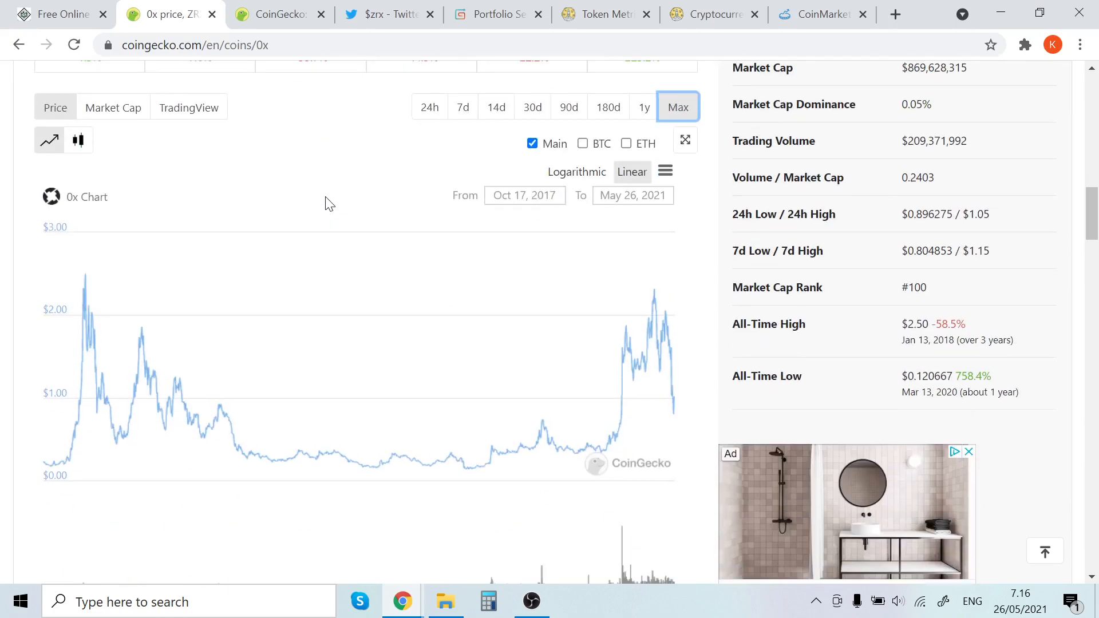
mouse_move(192, 214)
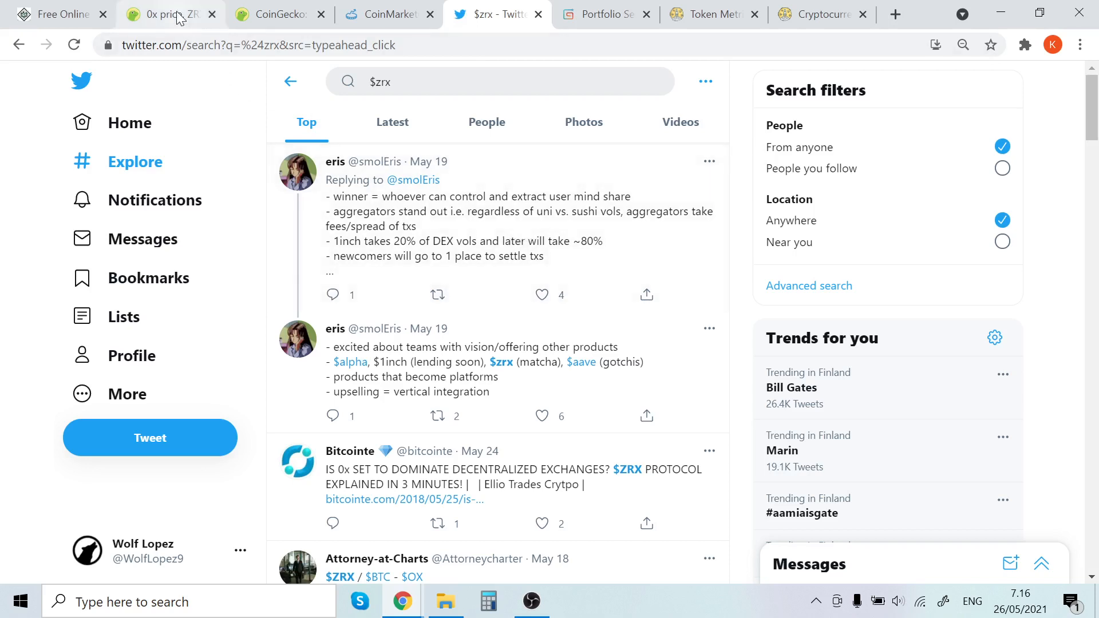
left_click(168, 14)
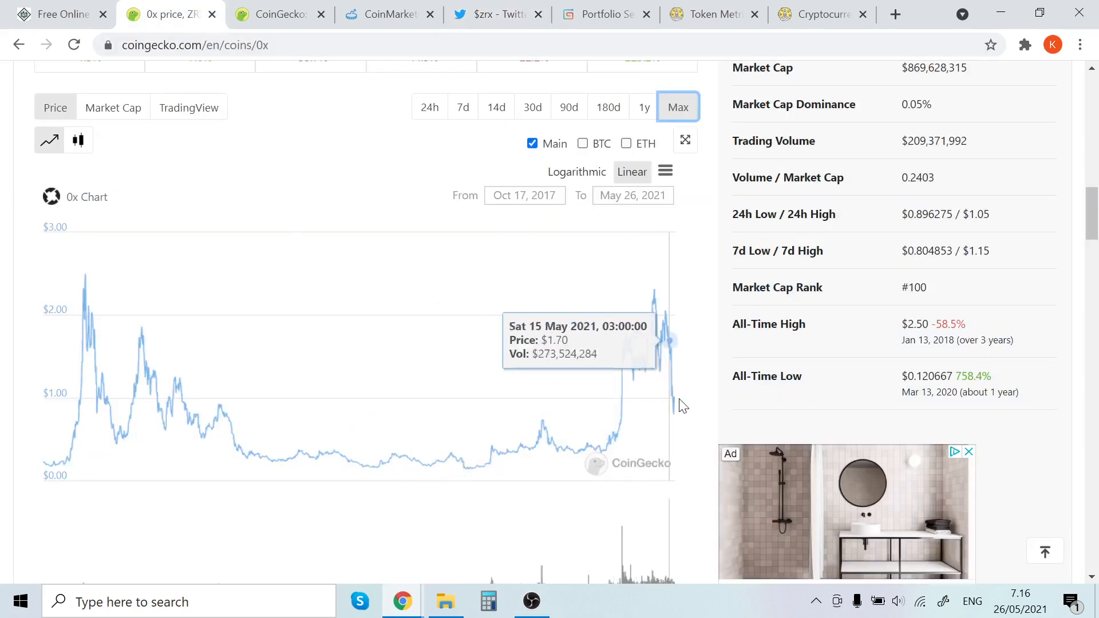
mouse_move(675, 412)
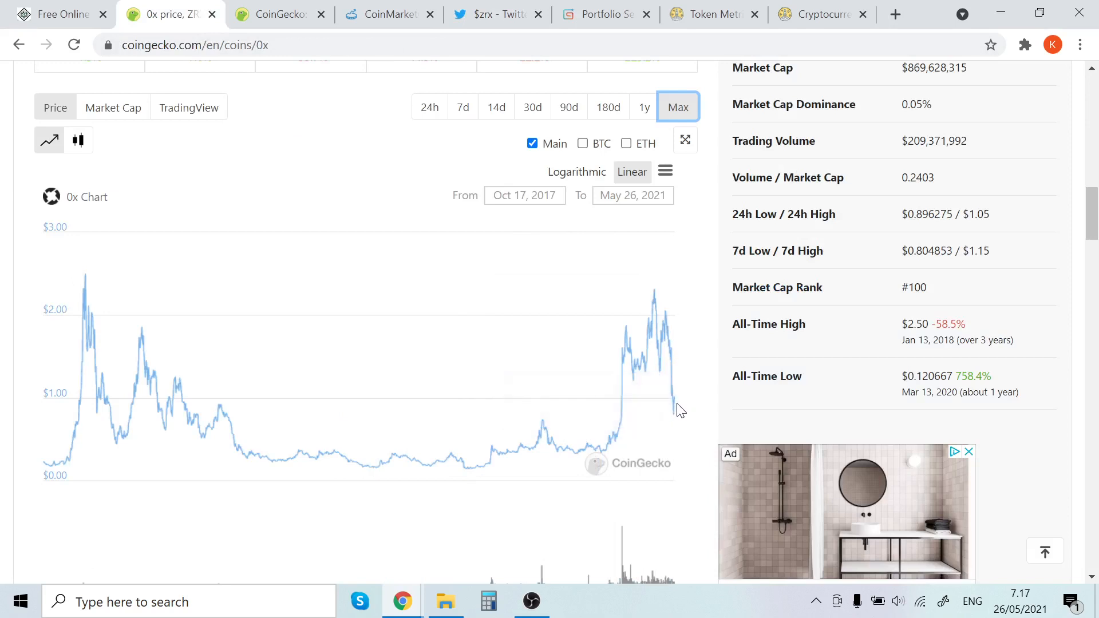
mouse_move(675, 410)
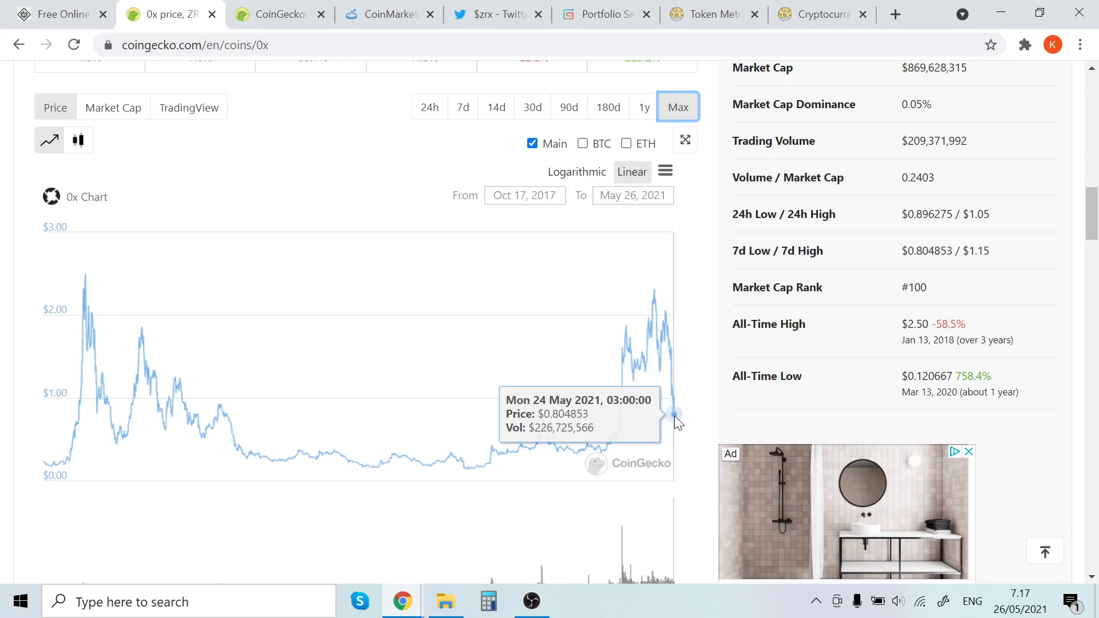
mouse_move(671, 396)
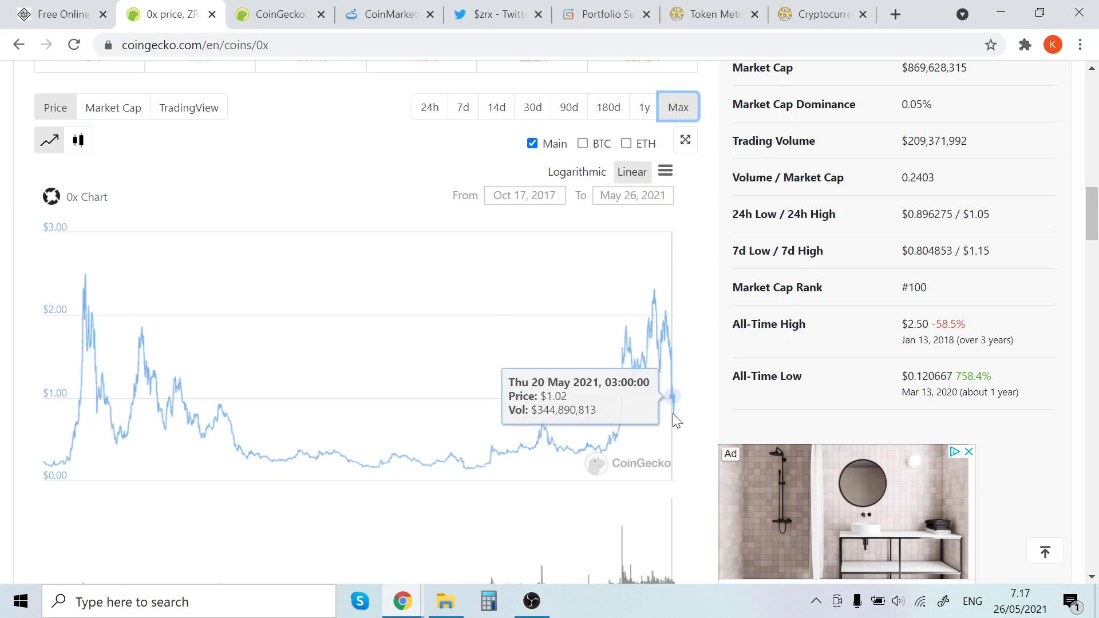
mouse_move(670, 340)
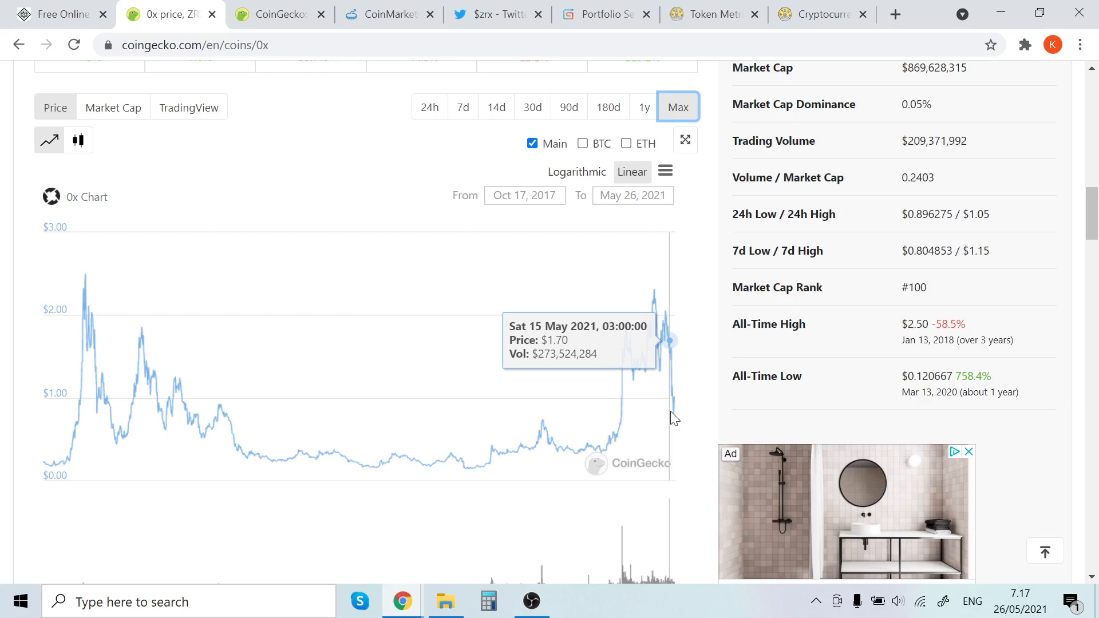
mouse_move(474, 466)
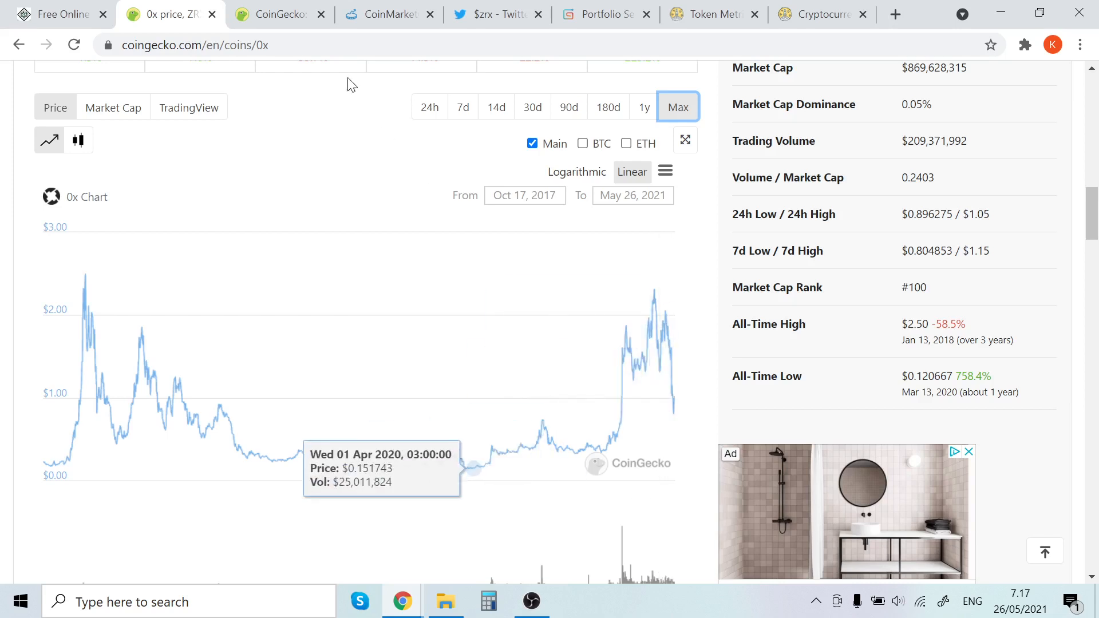
Glance at CoinGecko rankings, the 0x chart and $zrx tweets, then open a new tab.
left_click(278, 14)
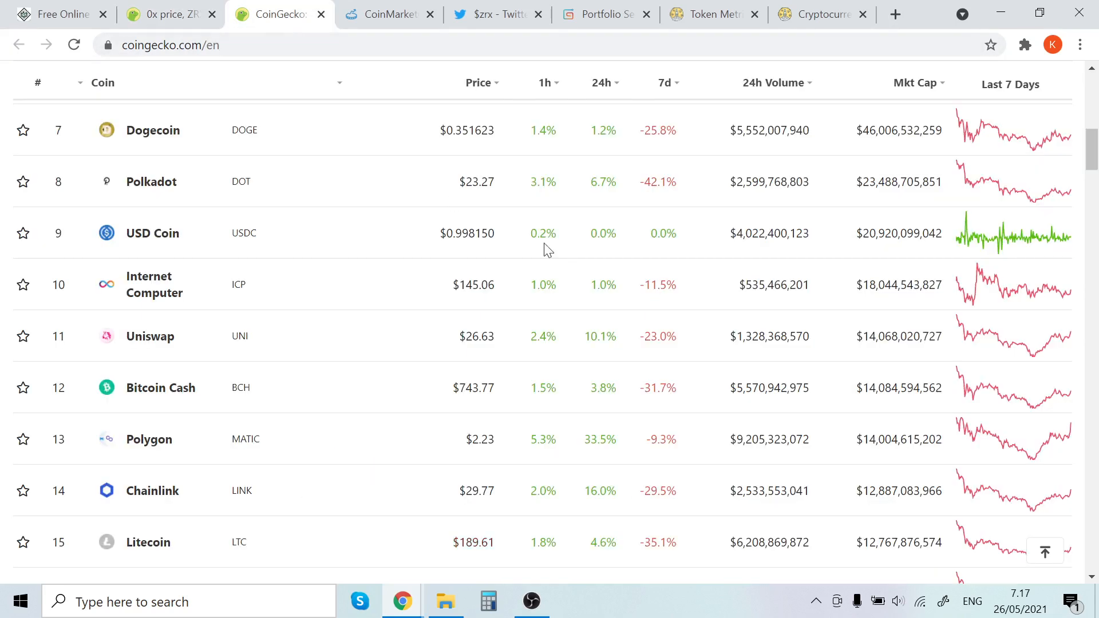
mouse_move(591, 297)
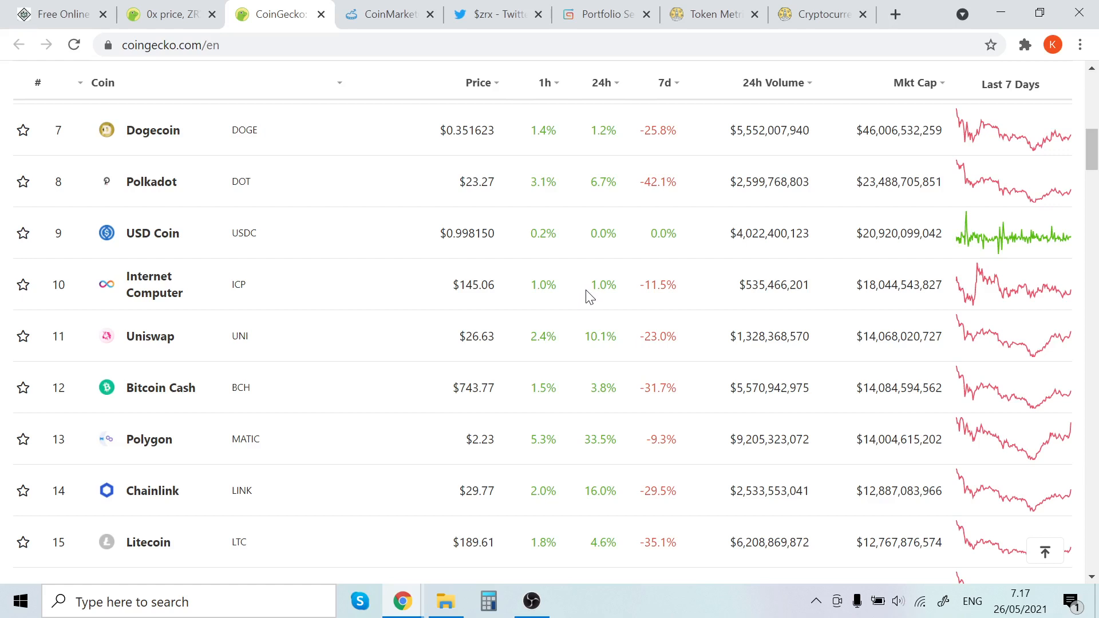
mouse_move(531, 309)
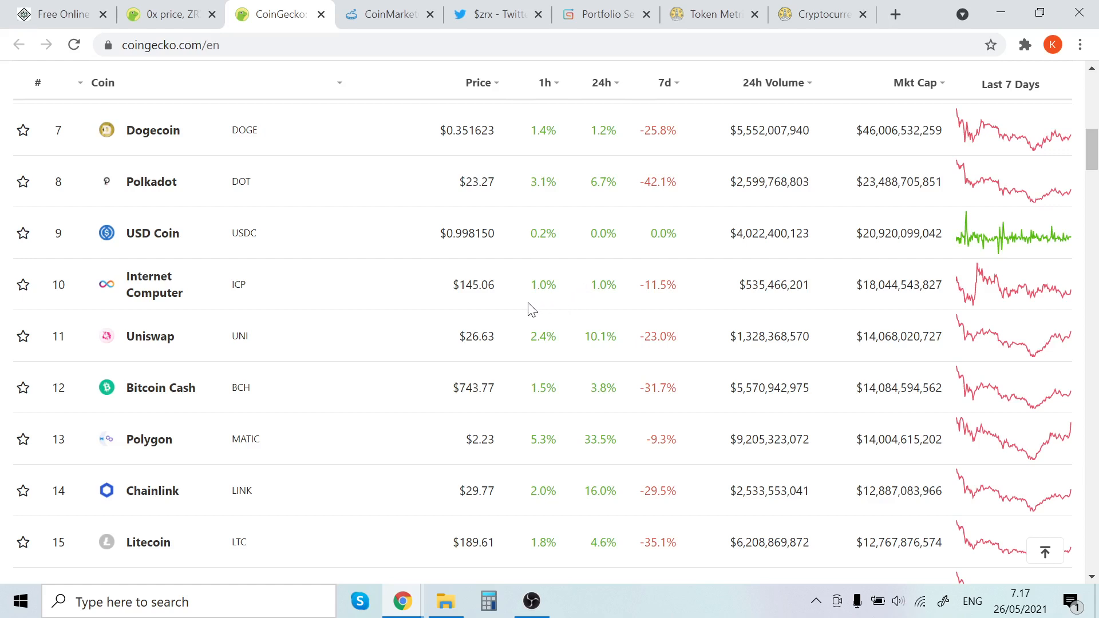
mouse_move(168, 13)
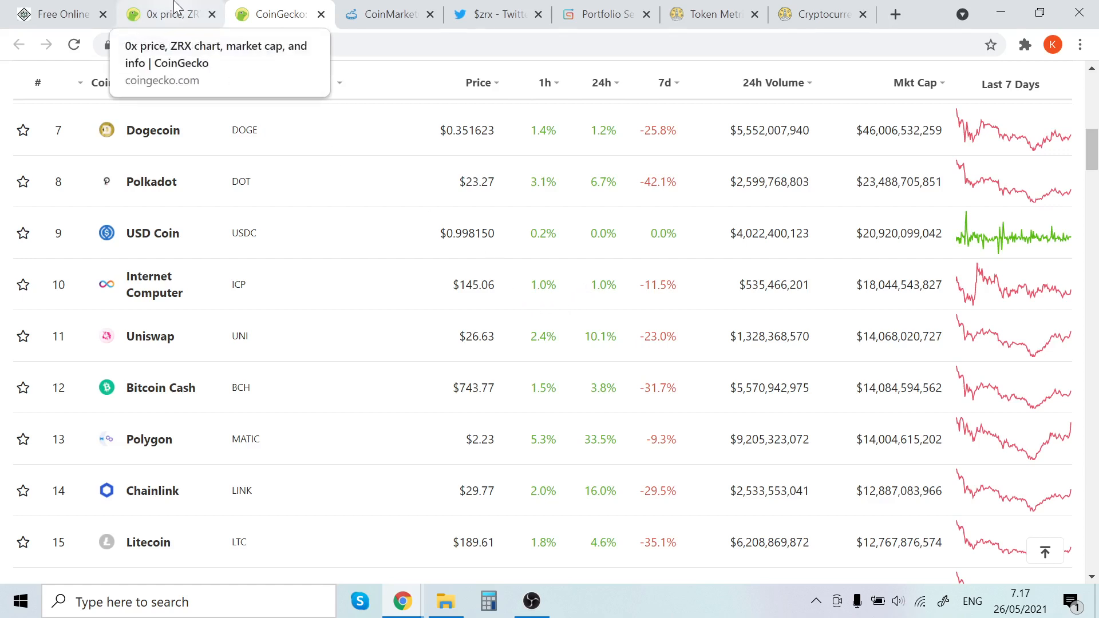
left_click(168, 14)
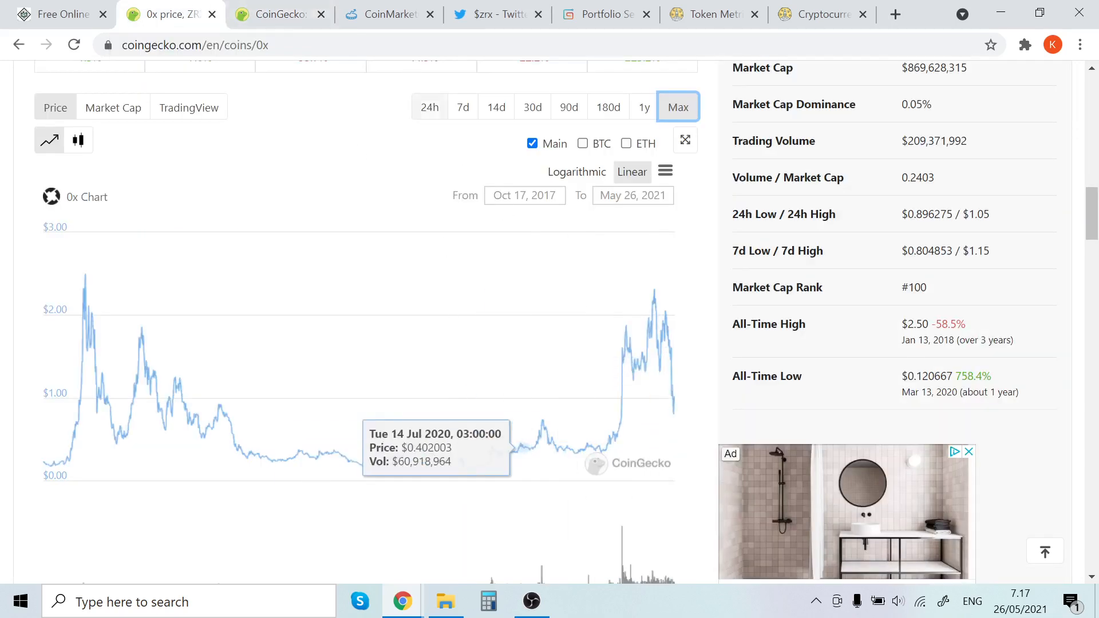
left_click(494, 14)
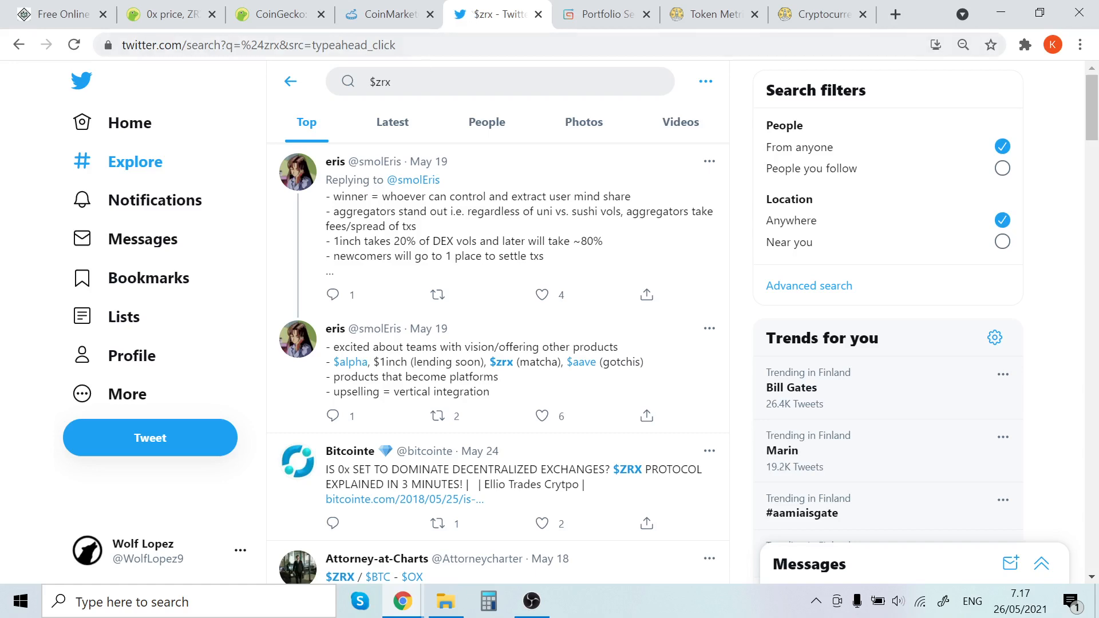
mouse_move(392, 121)
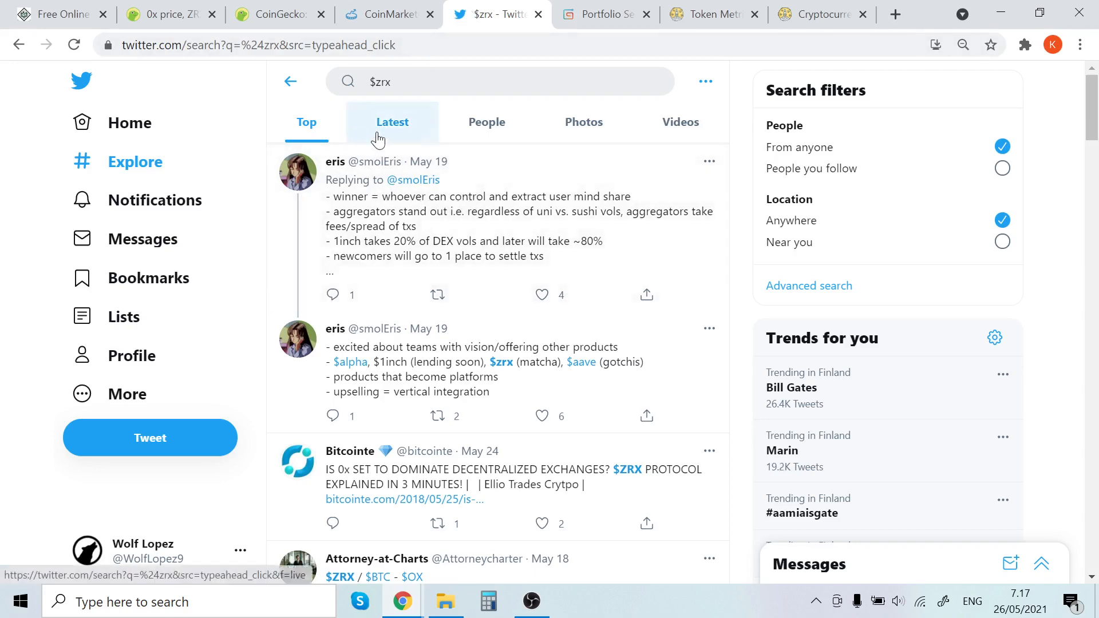
left_click(895, 14)
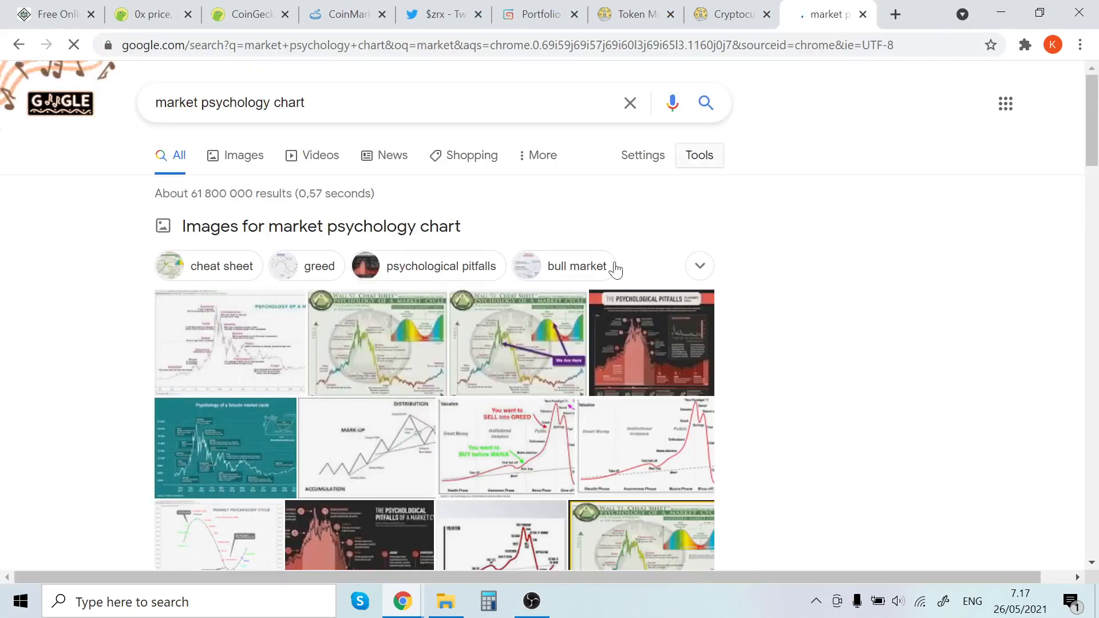
Preview the Financial Horse chart image and visit its 'Psychology of a Market Cycle' article.
left_click(241, 155)
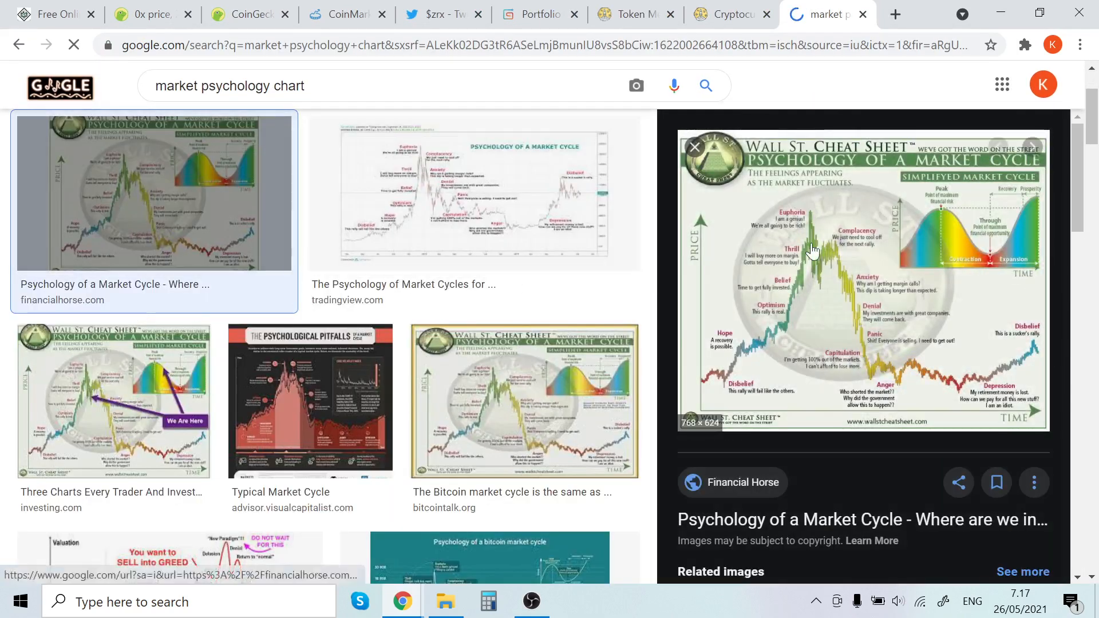
left_click(862, 519)
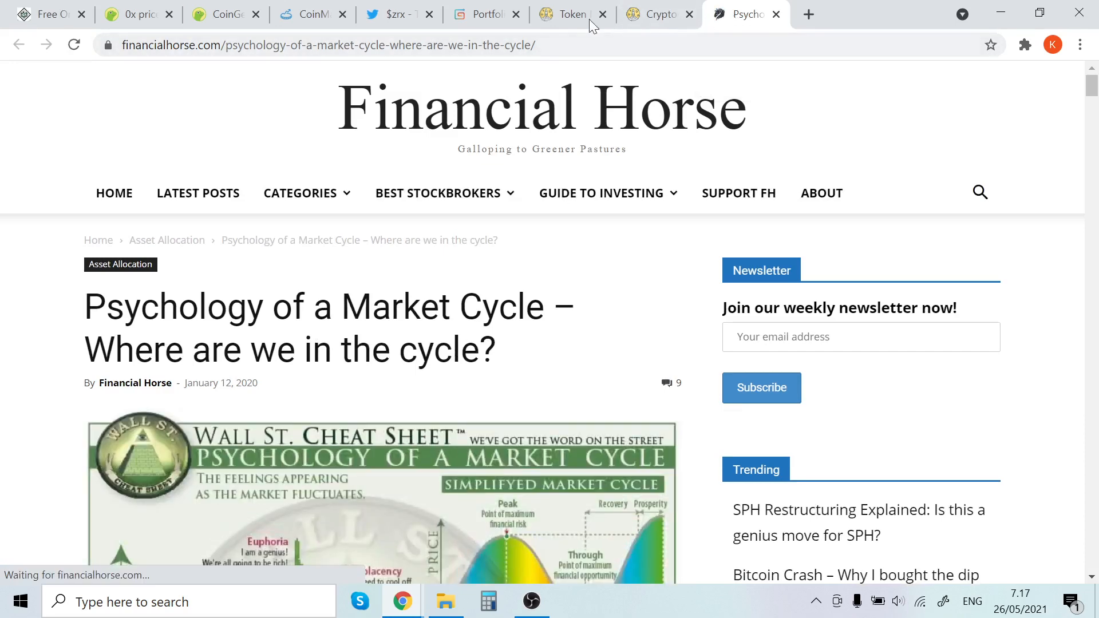
Study the Hope-to-Euphoria market cycle chart, then switch back to CoinGecko's coin rankings.
scroll("down", 3)
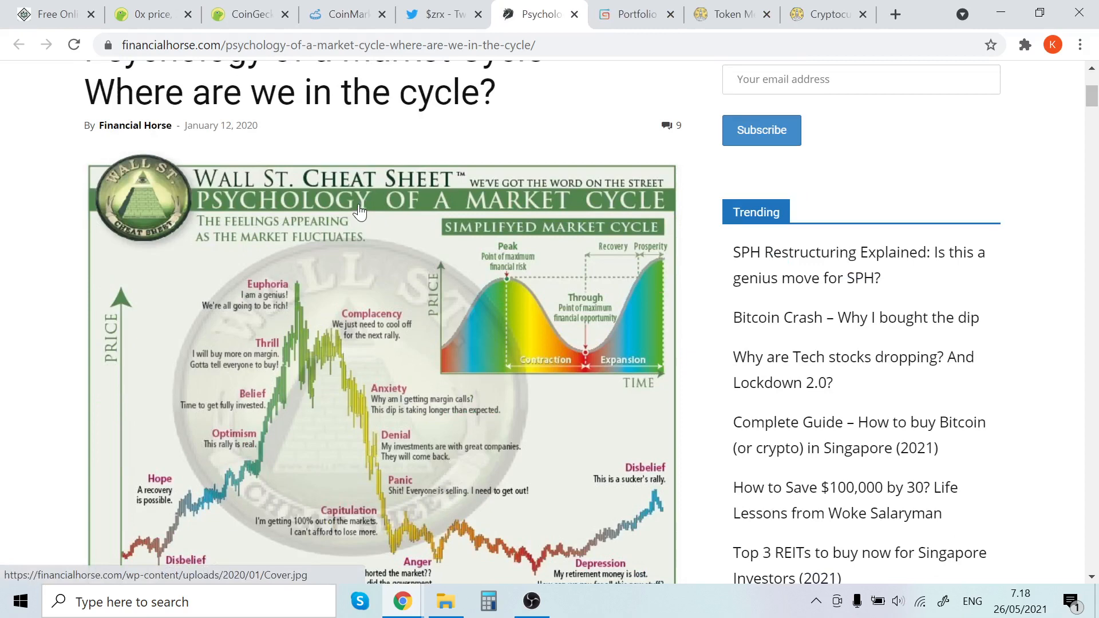
scroll("down", 3)
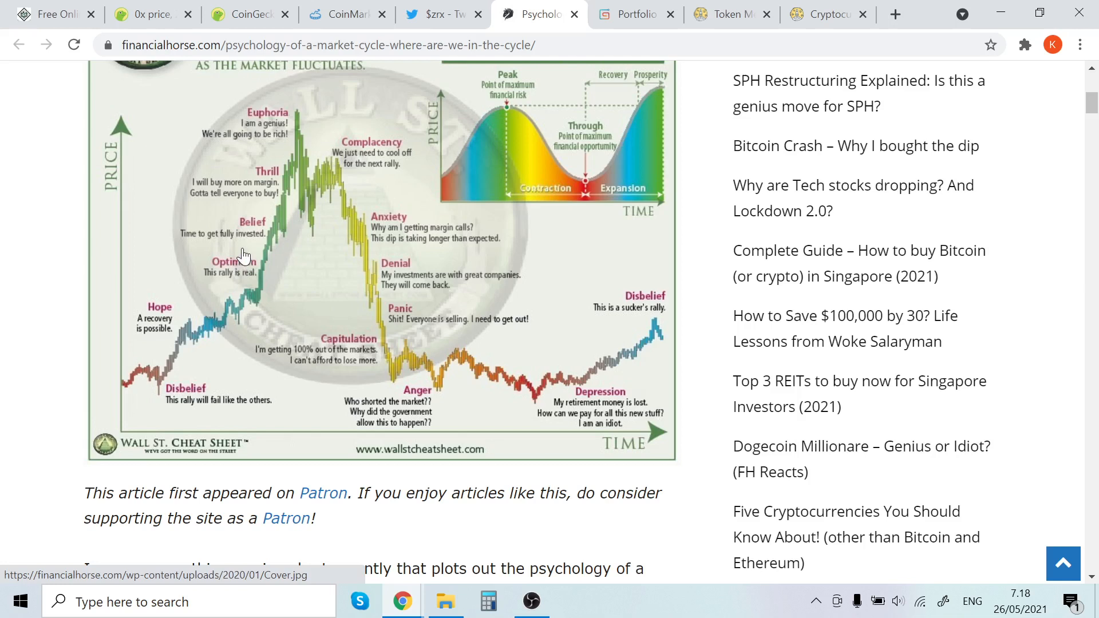
mouse_move(213, 171)
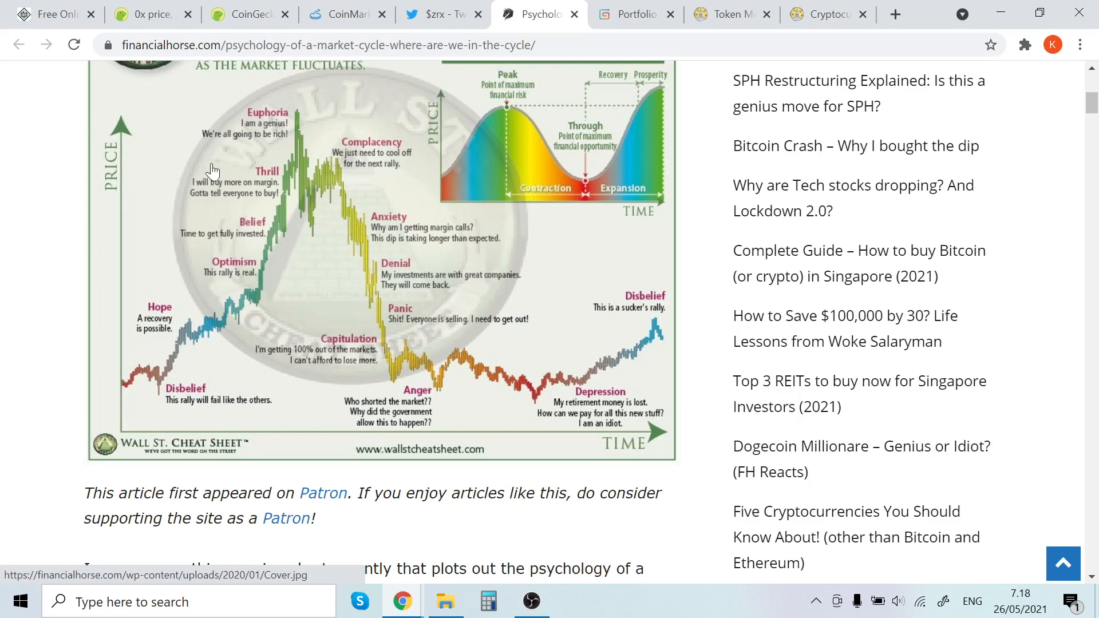
mouse_move(312, 243)
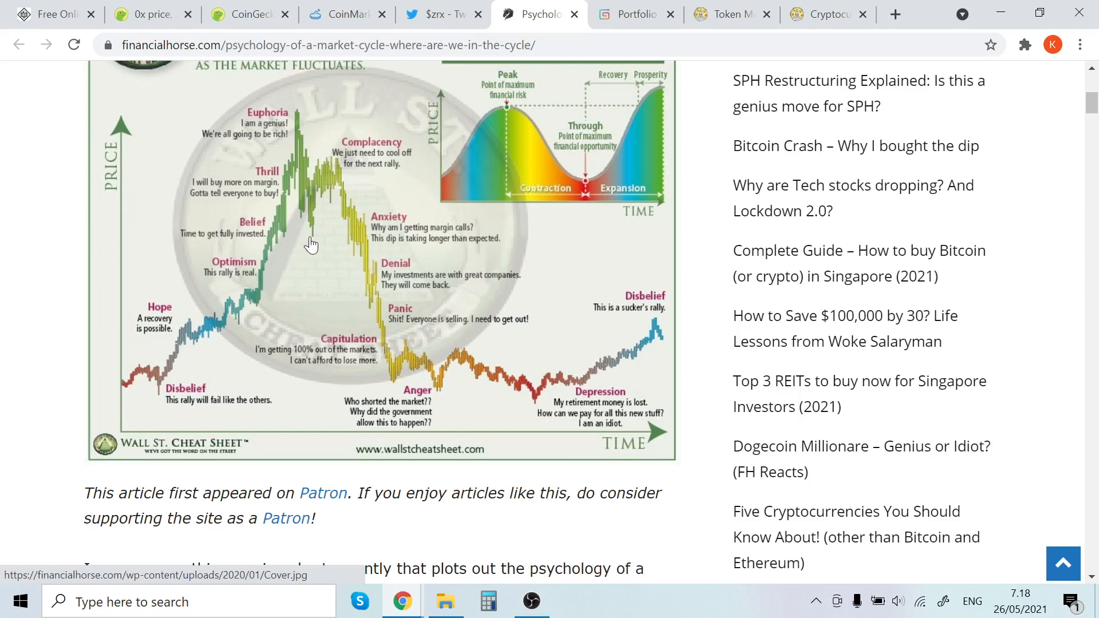
mouse_move(197, 412)
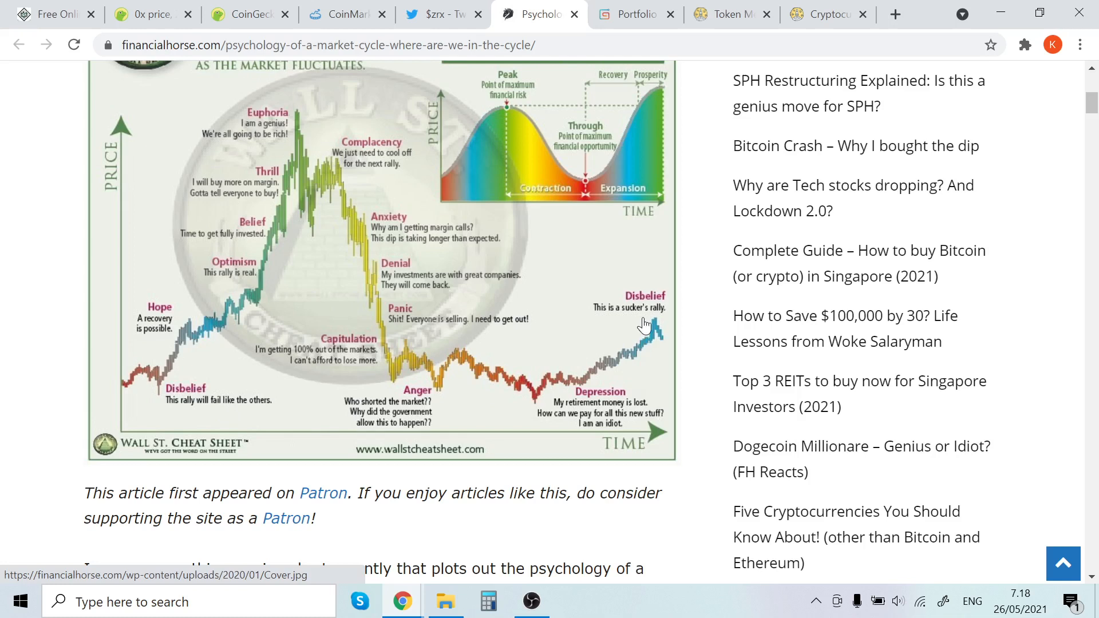
mouse_move(627, 324)
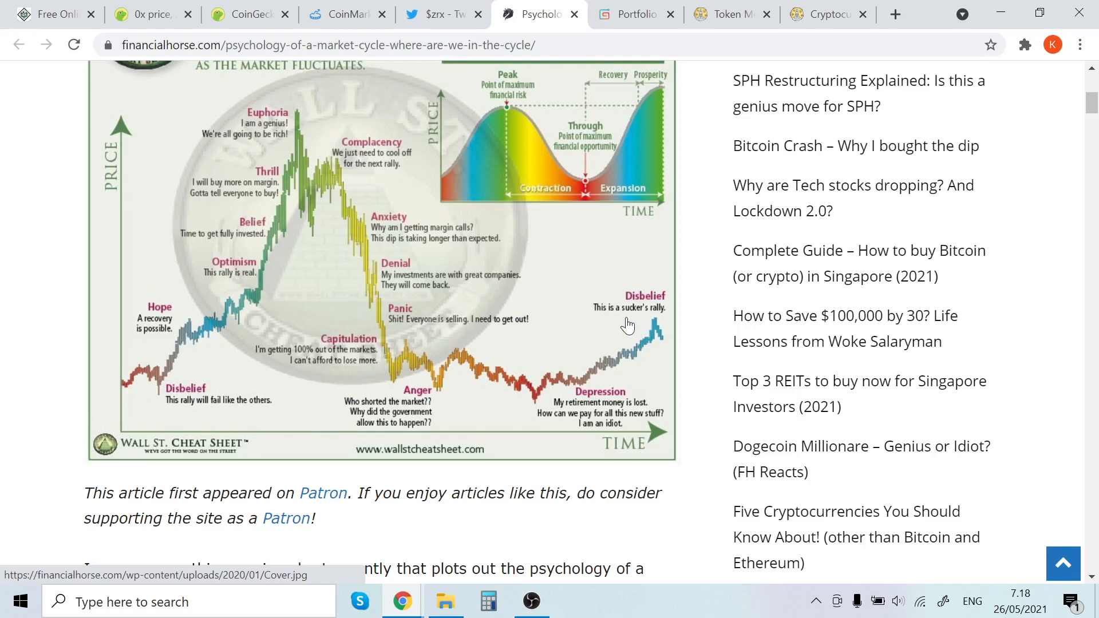
mouse_move(631, 322)
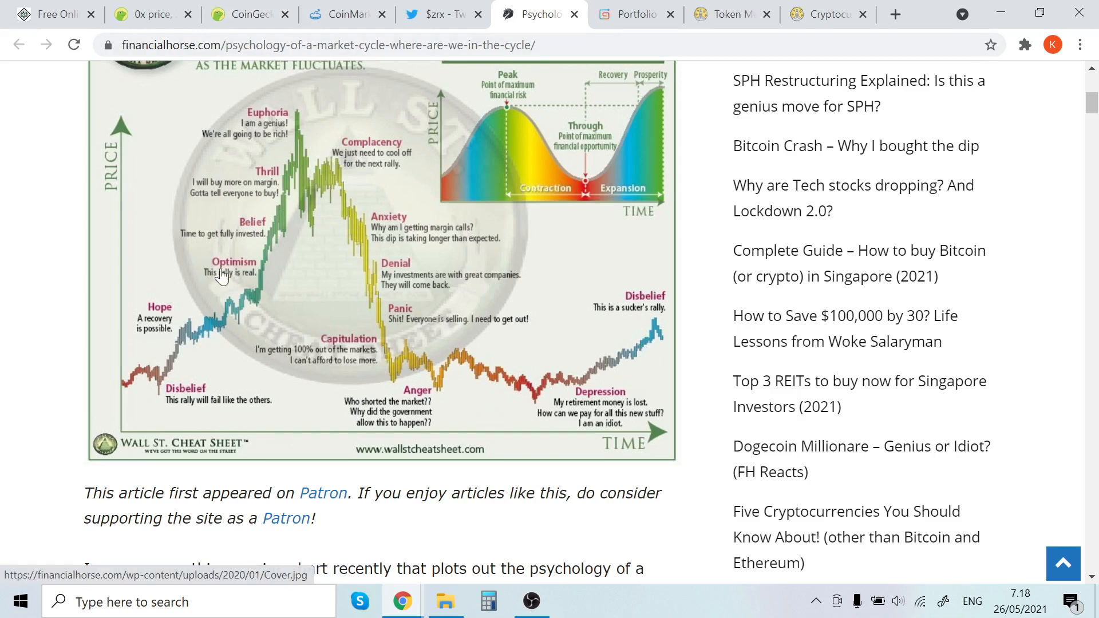
mouse_move(255, 282)
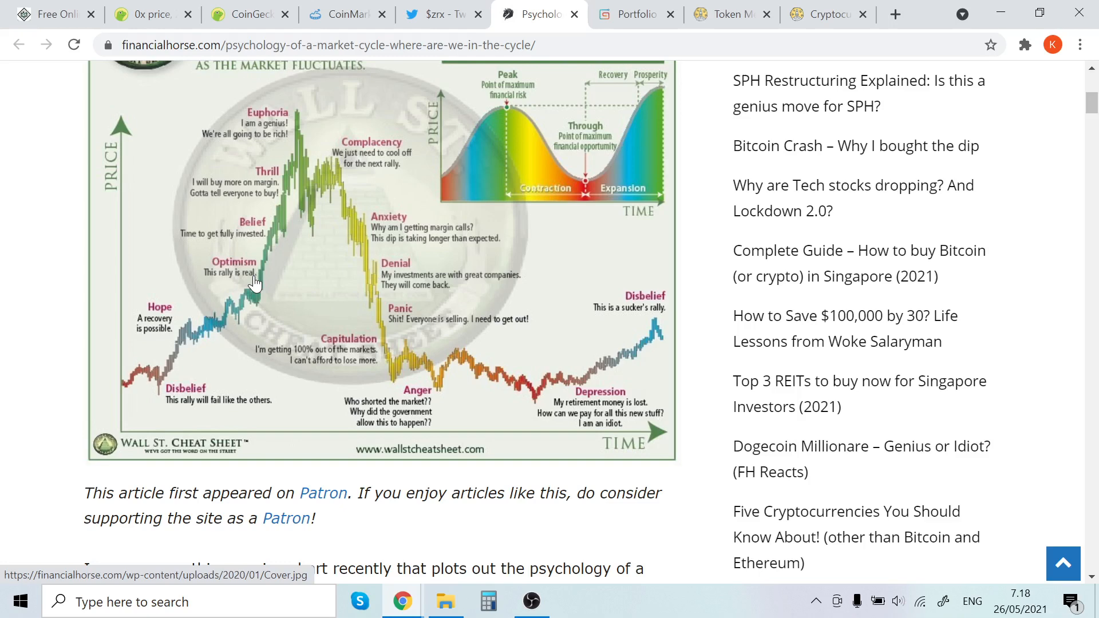
left_click(249, 13)
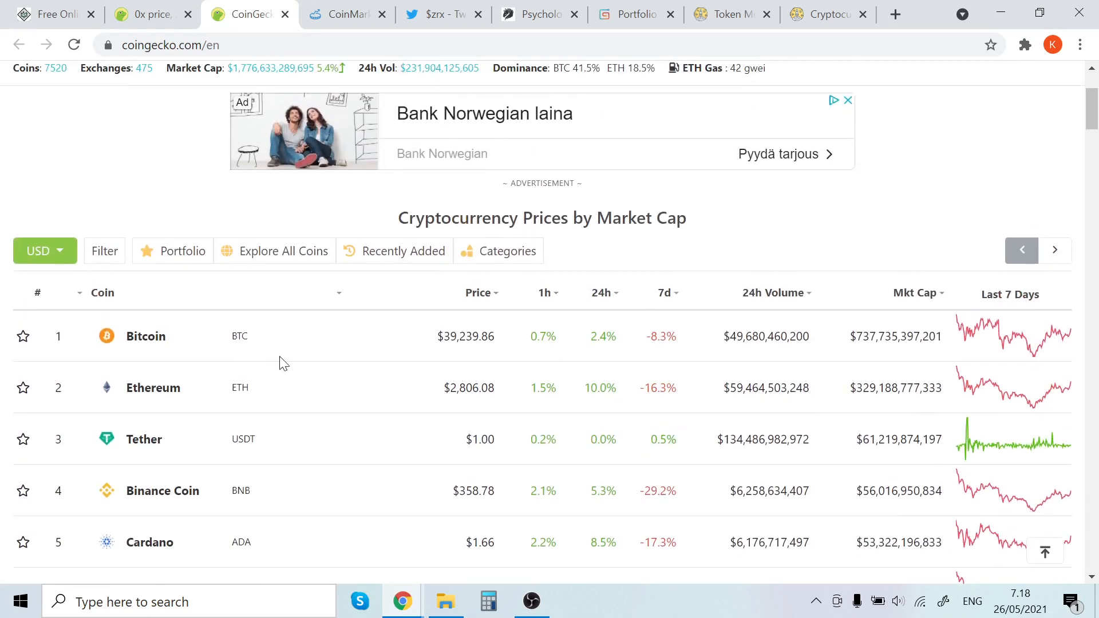
mouse_move(256, 340)
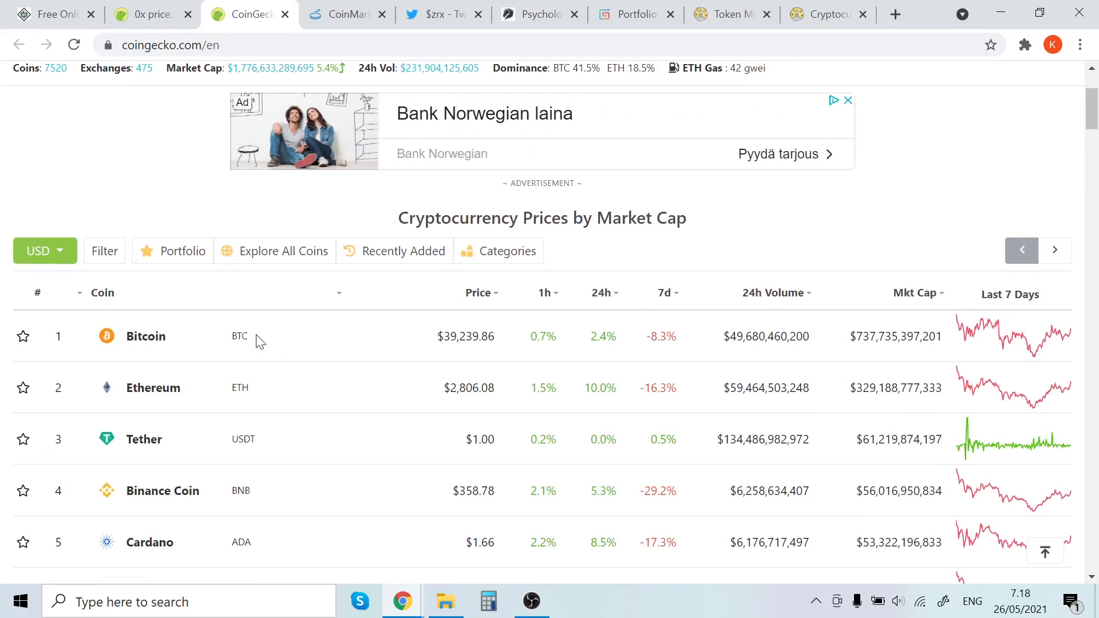
mouse_move(353, 384)
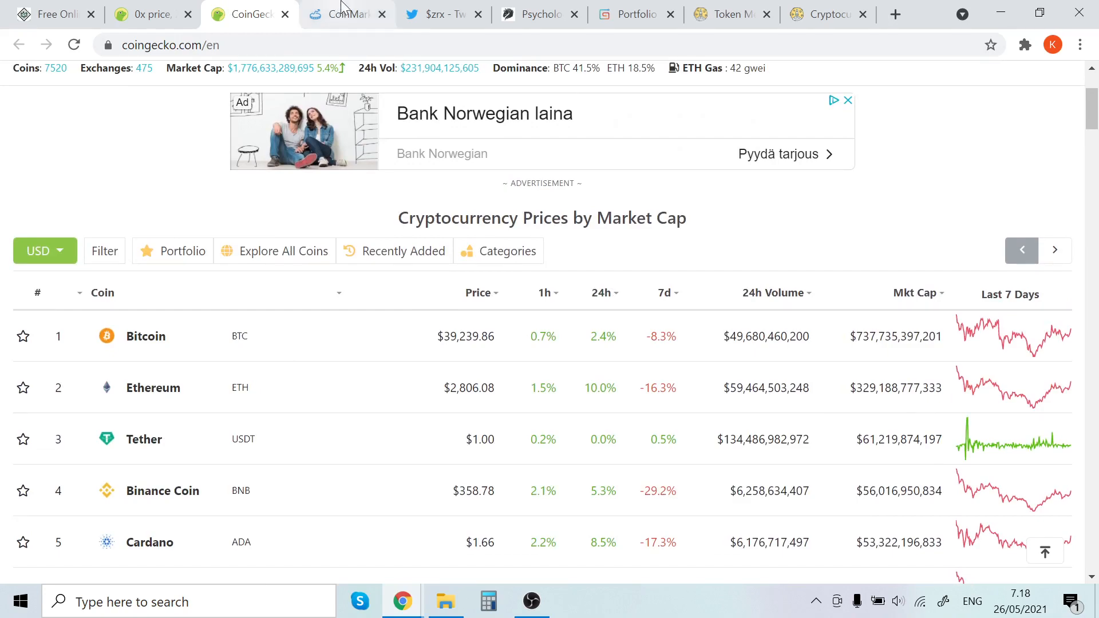
Return from CoinGecko's market-cap rankings to the $zrx Twitter search results.
left_click(441, 13)
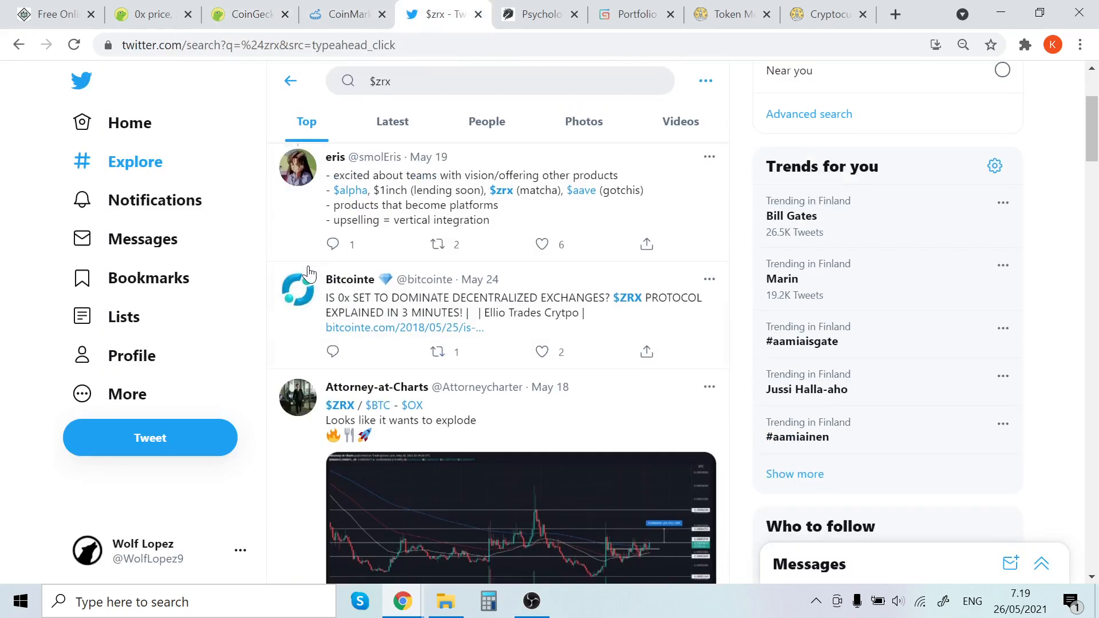
left_click(531, 601)
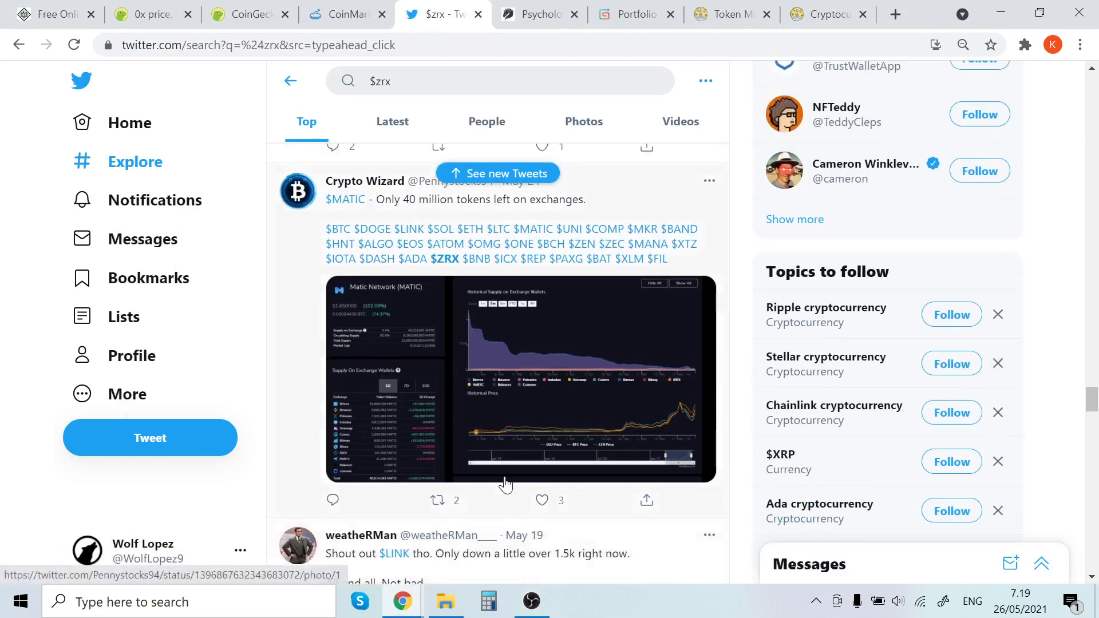
scroll("down", 3)
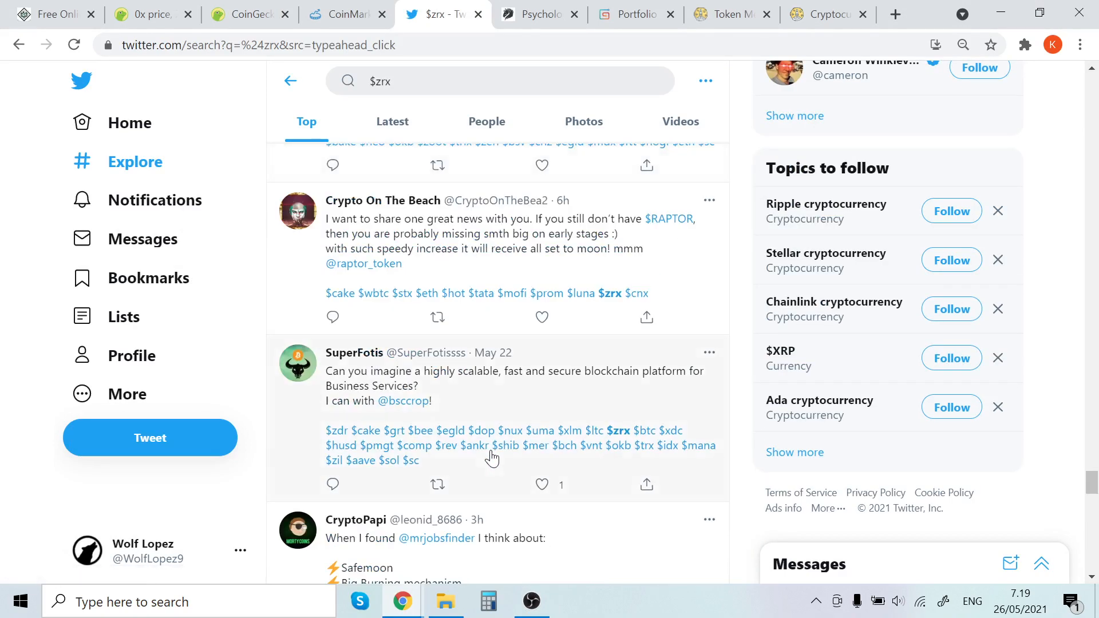
scroll("down", 3)
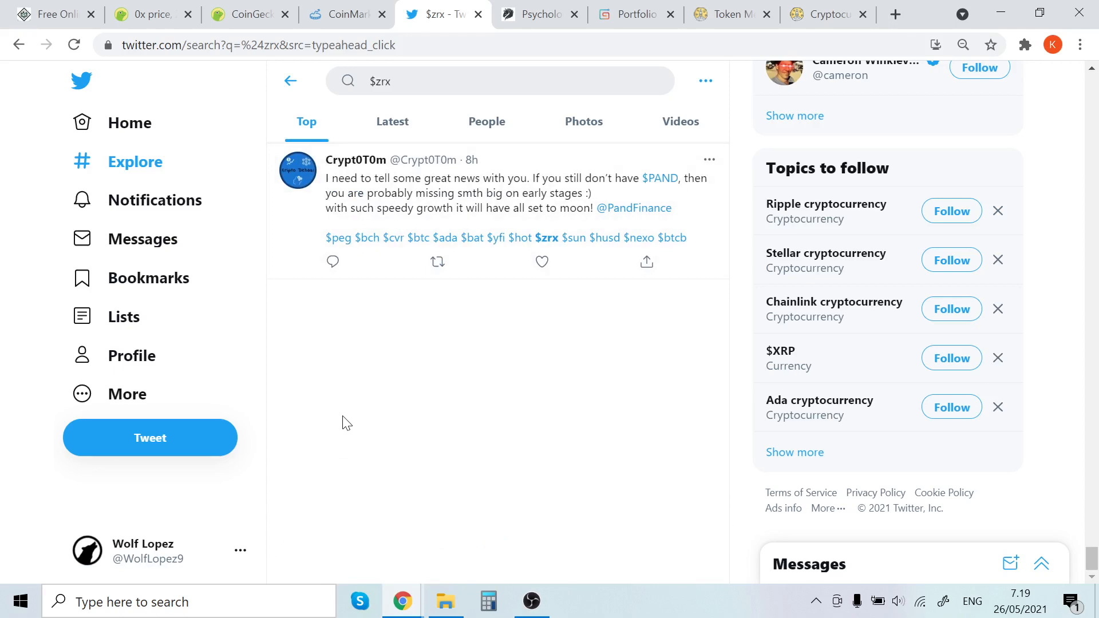
mouse_move(331, 349)
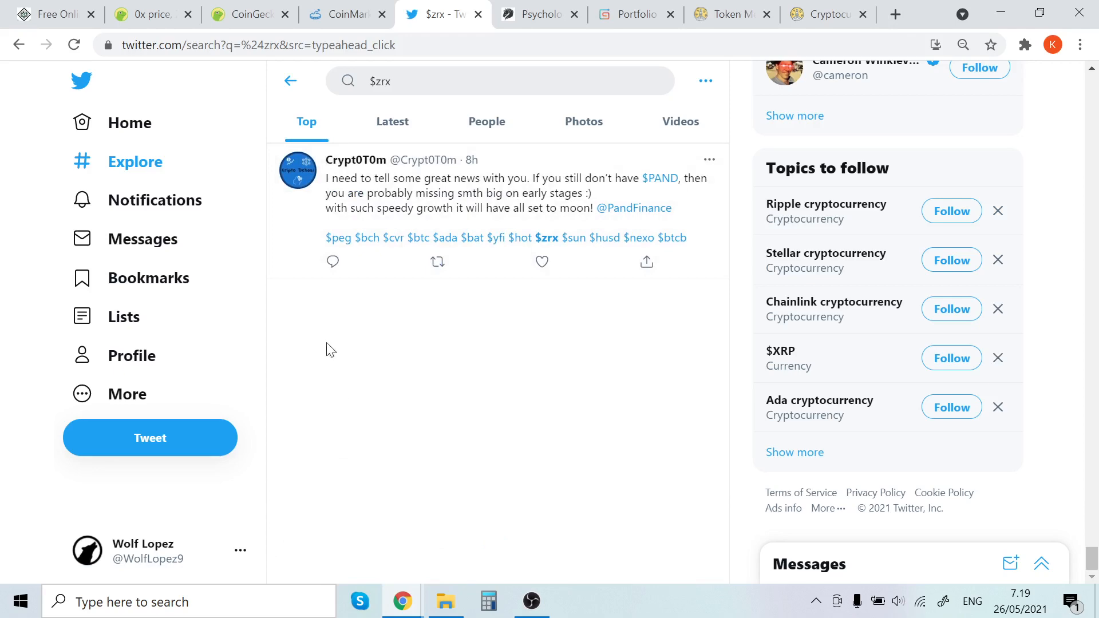
scroll("down", 3)
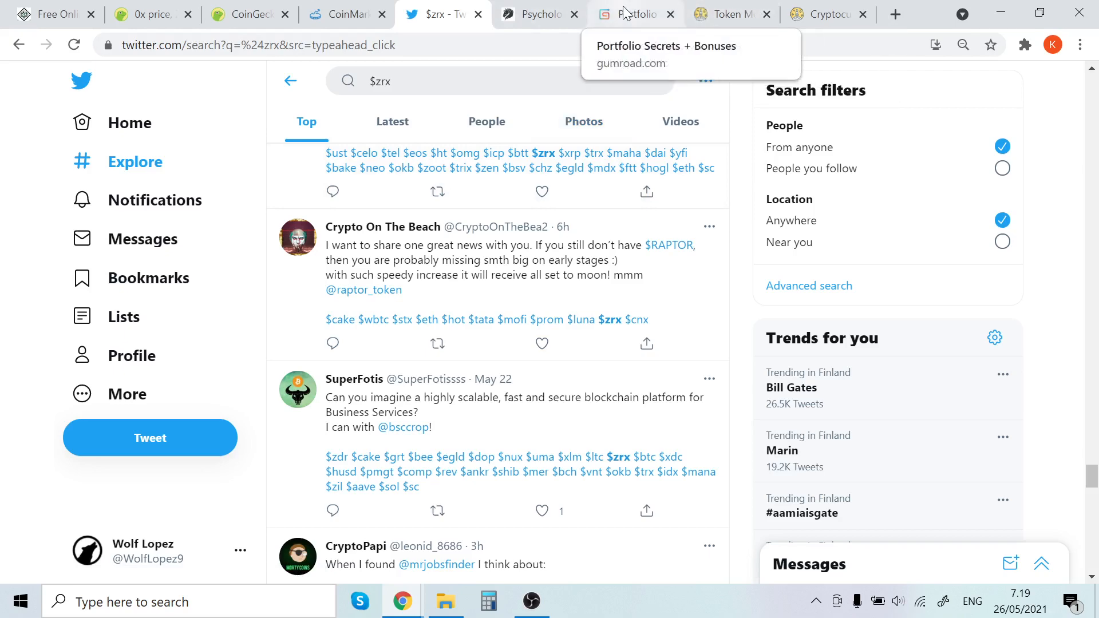
Review the $17 Portfolio Secrets + Bonuses page, scrolling through its six-item course contents.
left_click(635, 14)
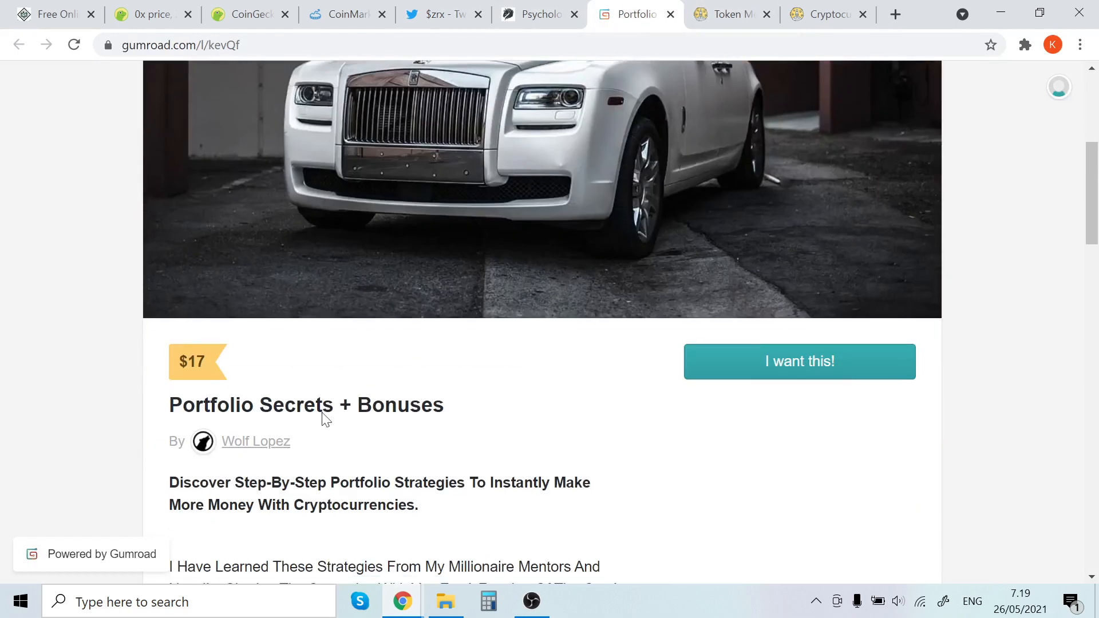
scroll("down", 3)
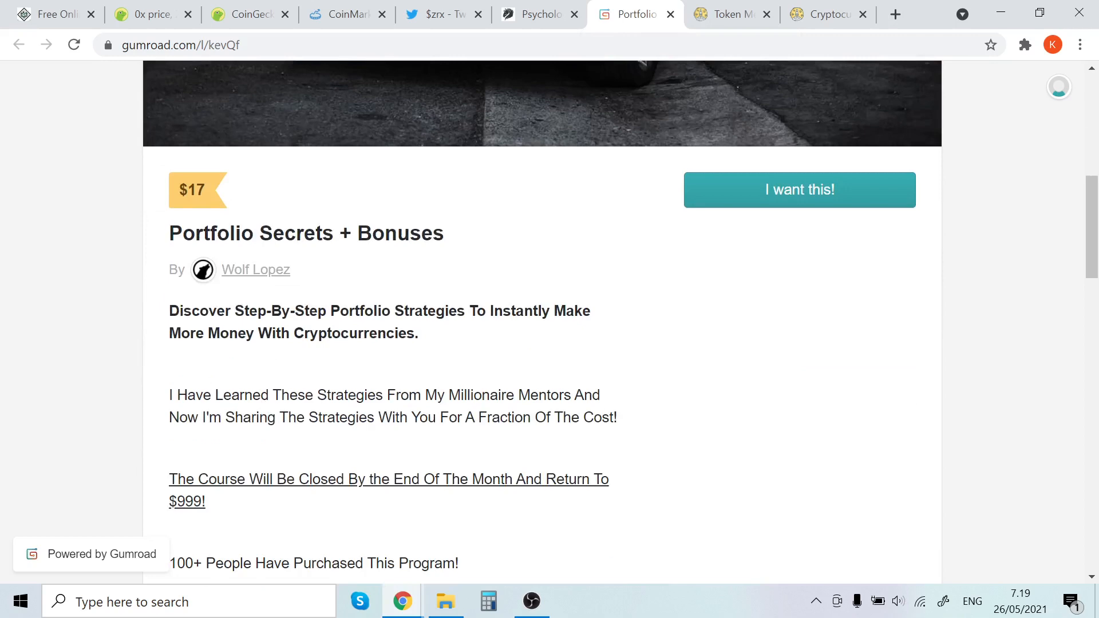
mouse_move(315, 359)
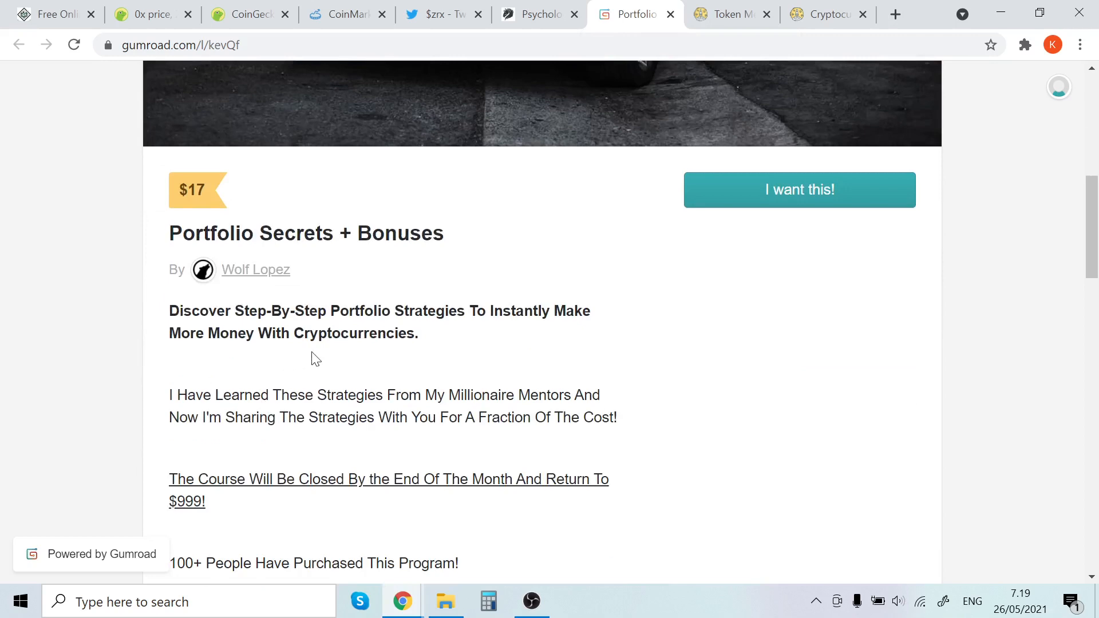
scroll("down", 3)
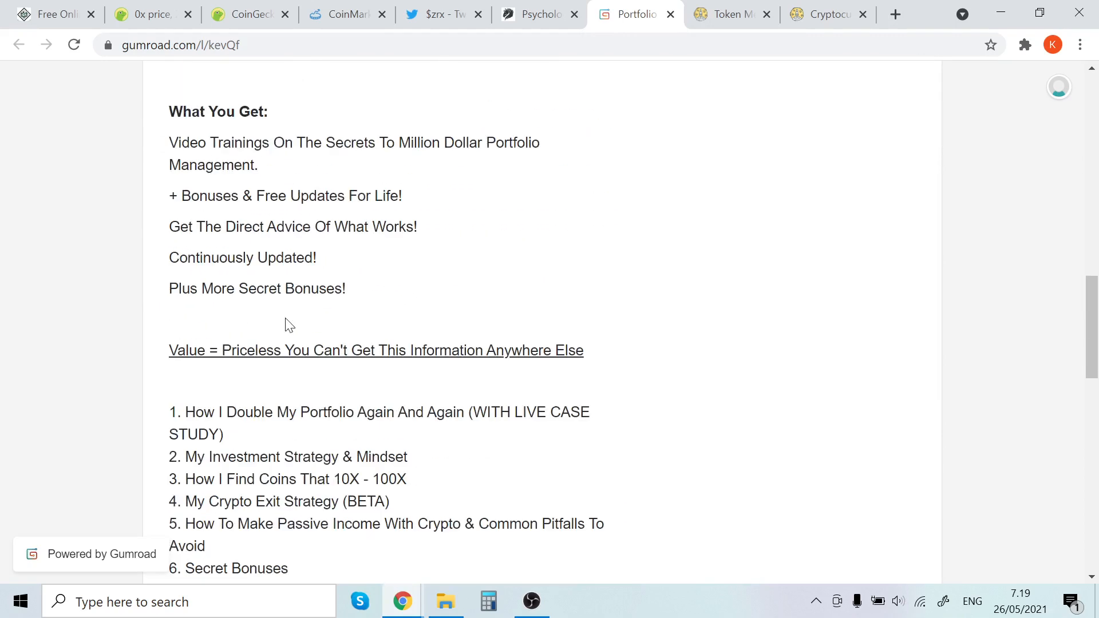
scroll("down", 3)
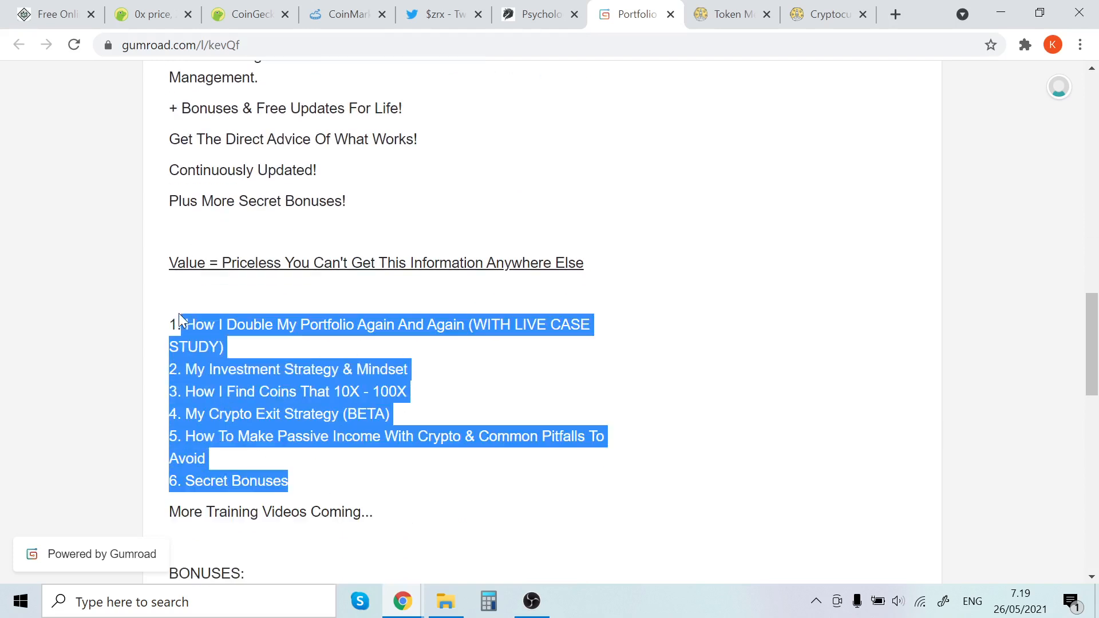
left_click(225, 347)
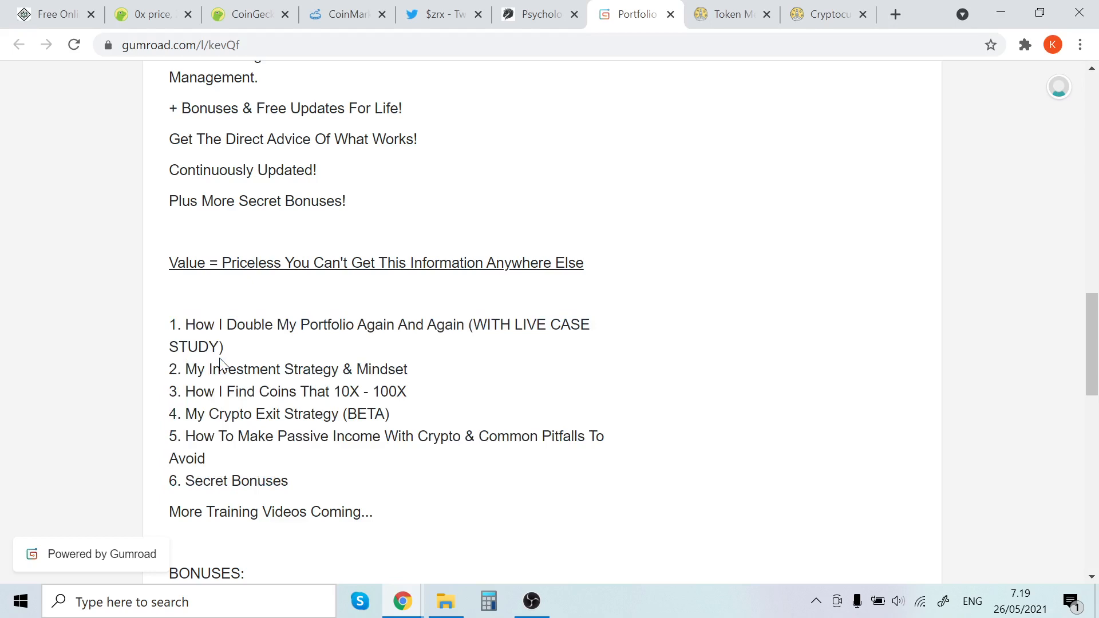
mouse_move(272, 357)
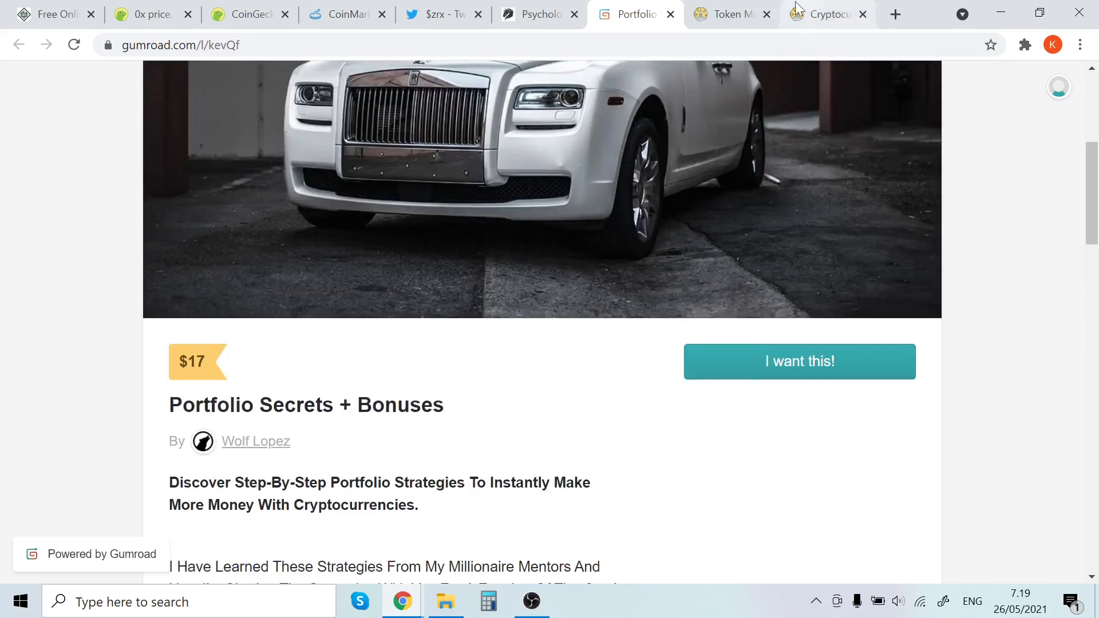
Switch to the Token Metrics homepage and scroll past its intro video.
left_click(729, 14)
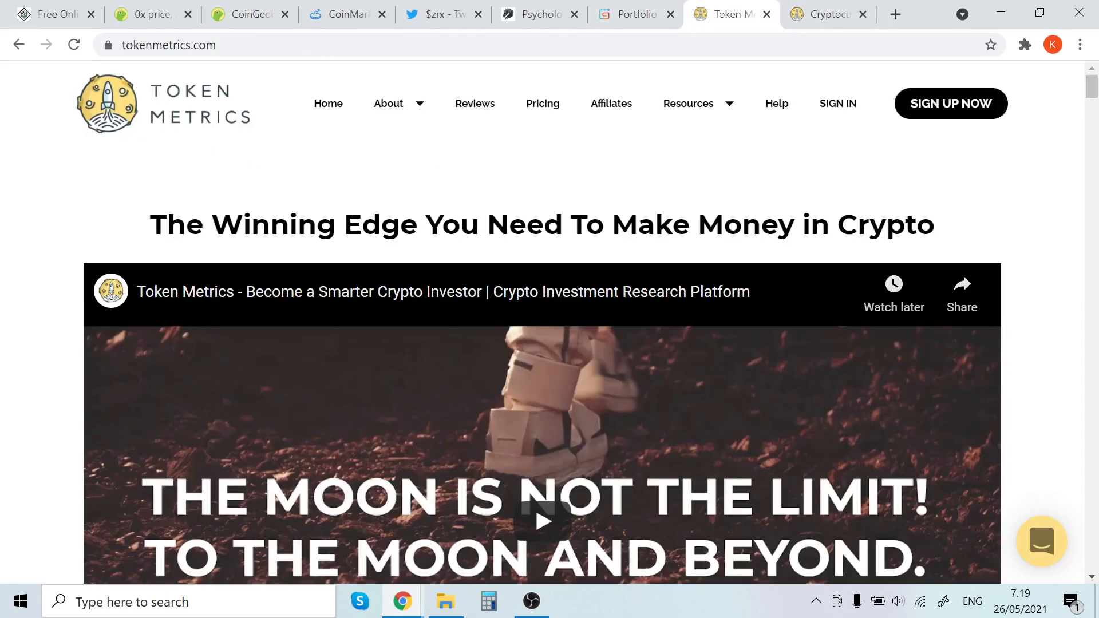
scroll("down", 3)
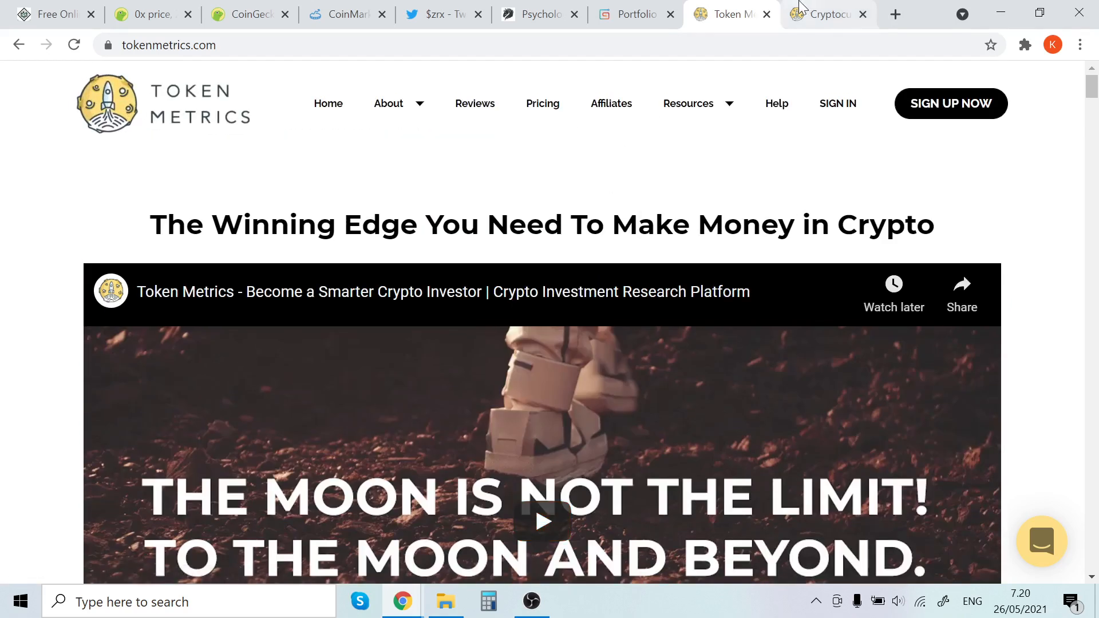
mouse_move(827, 14)
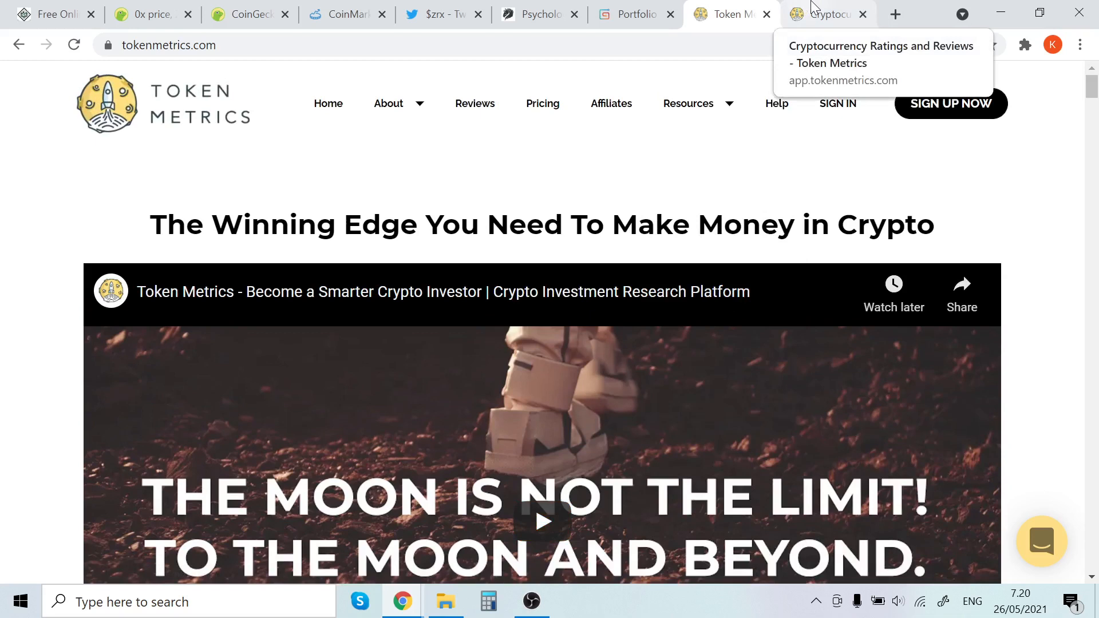
mouse_move(813, 10)
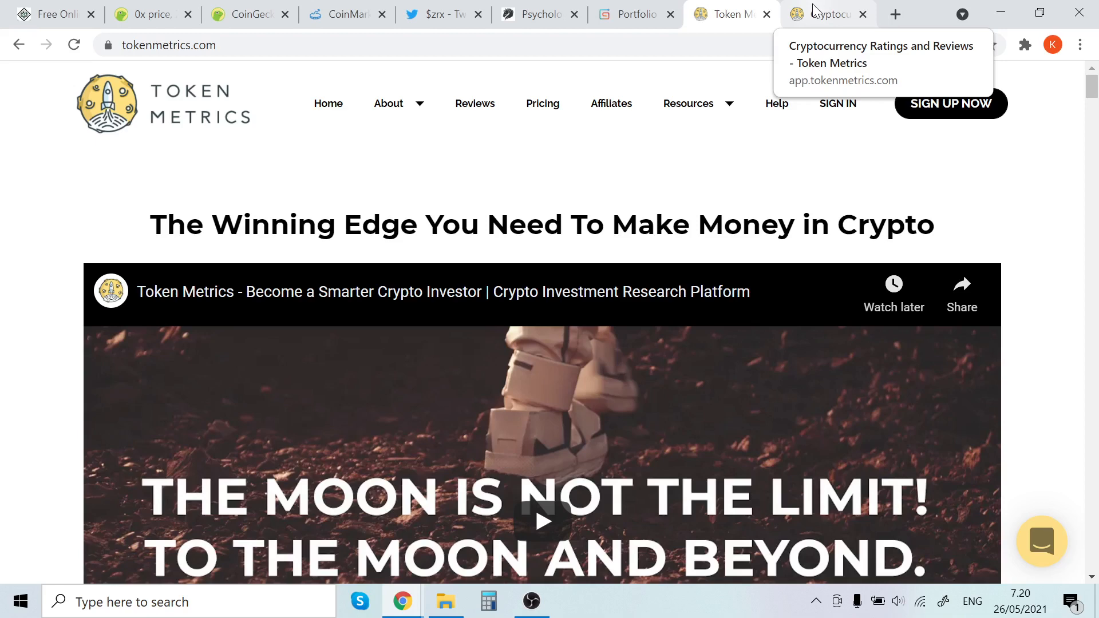
Open the Cryptocurrency Ratings dashboard and enter 'Zrx' in the Search Token box.
left_click(828, 14)
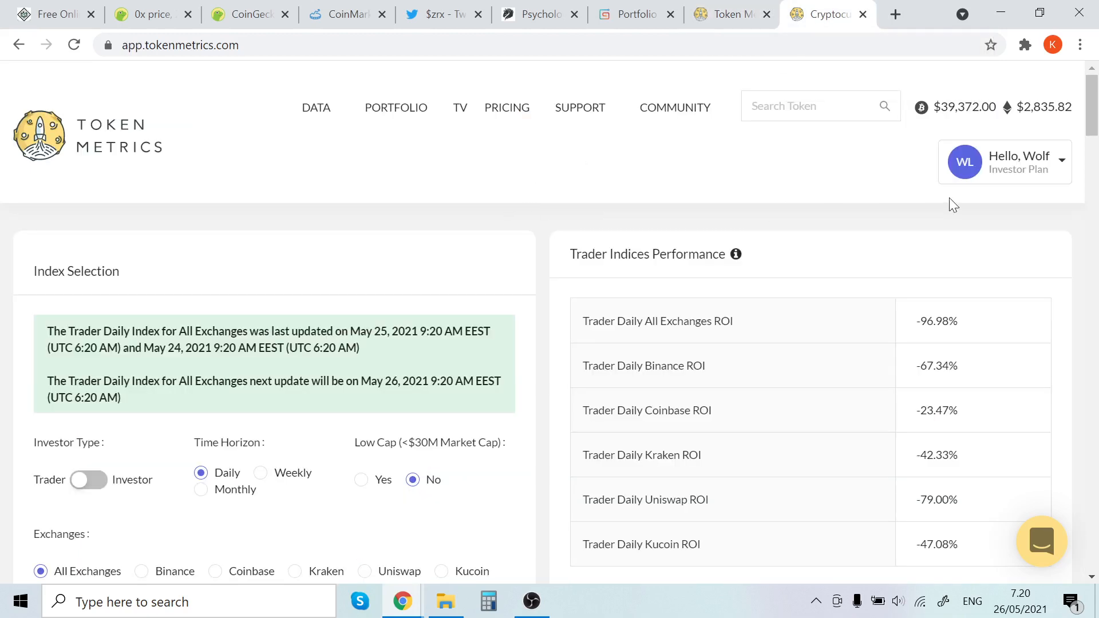
mouse_move(604, 266)
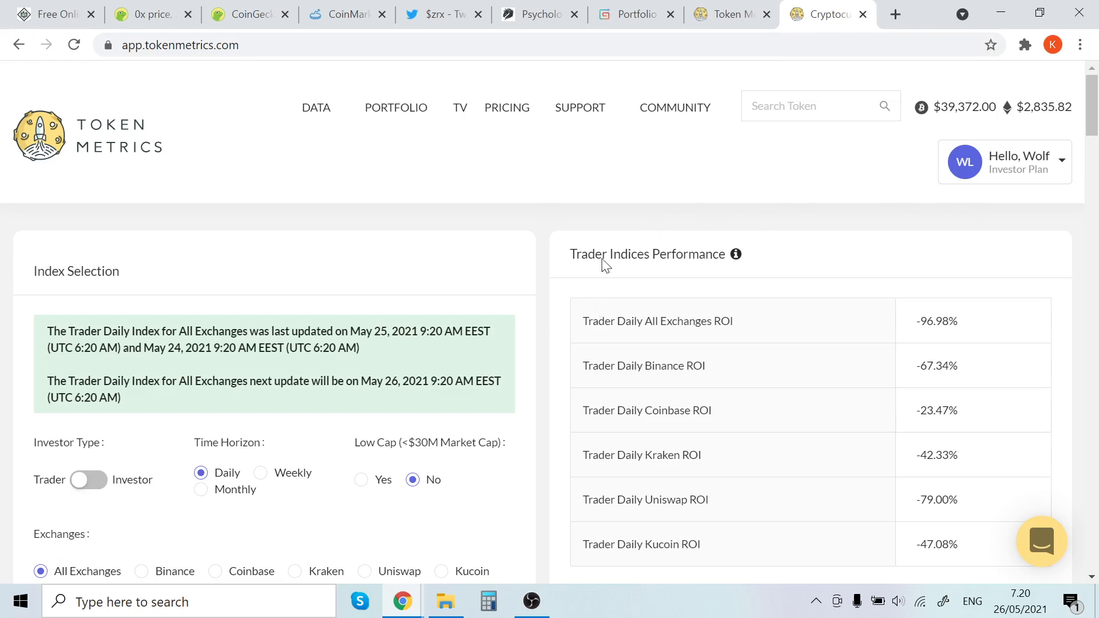
mouse_move(750, 225)
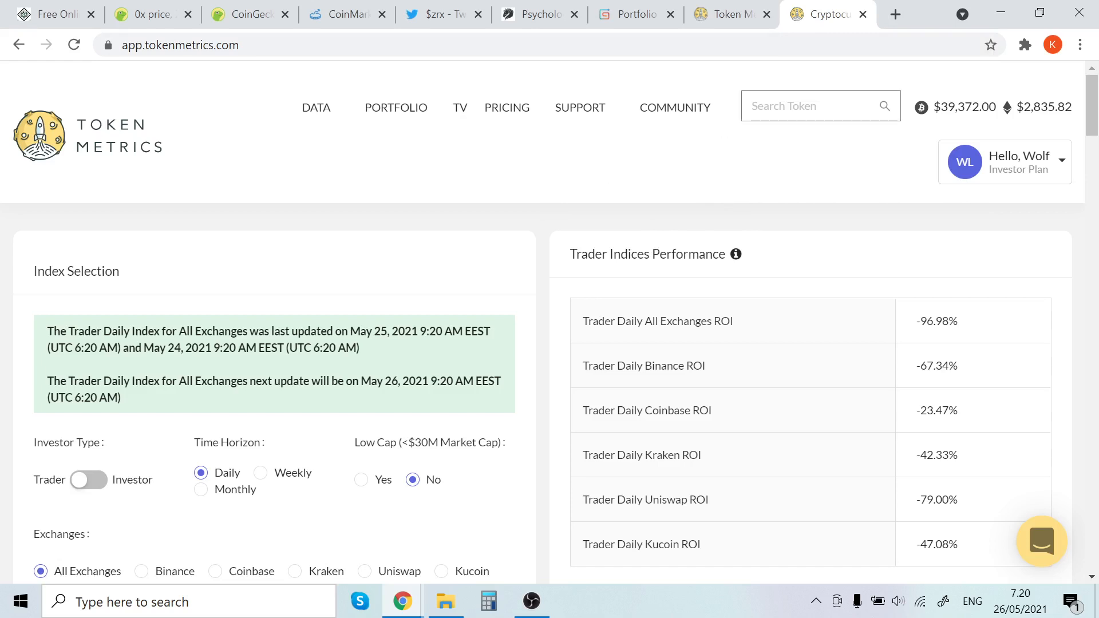
type("Car")
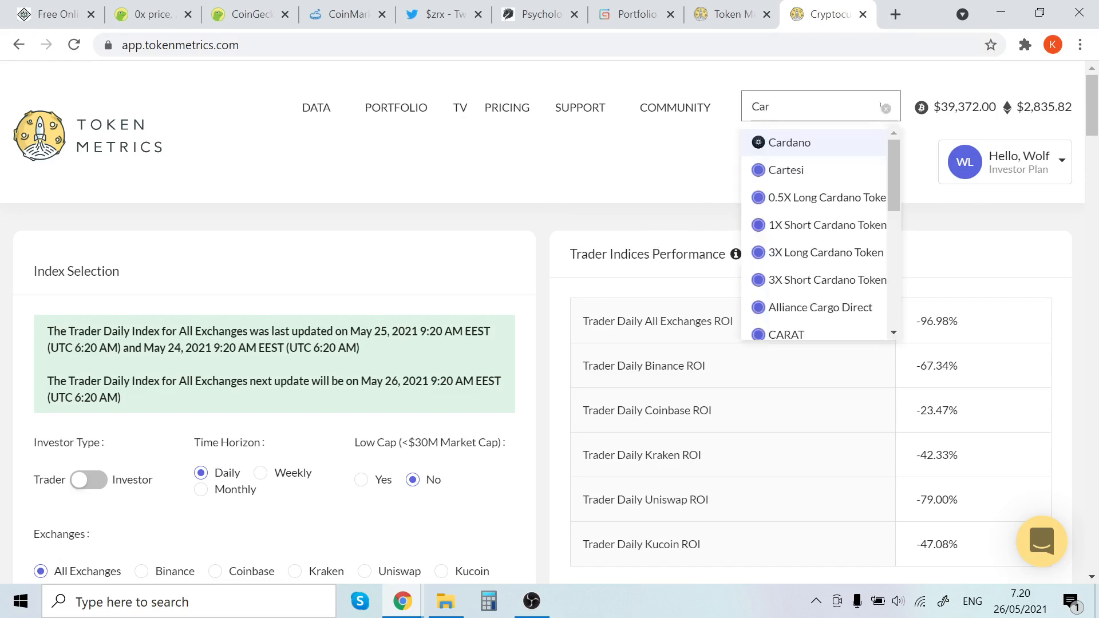
type("Zrx")
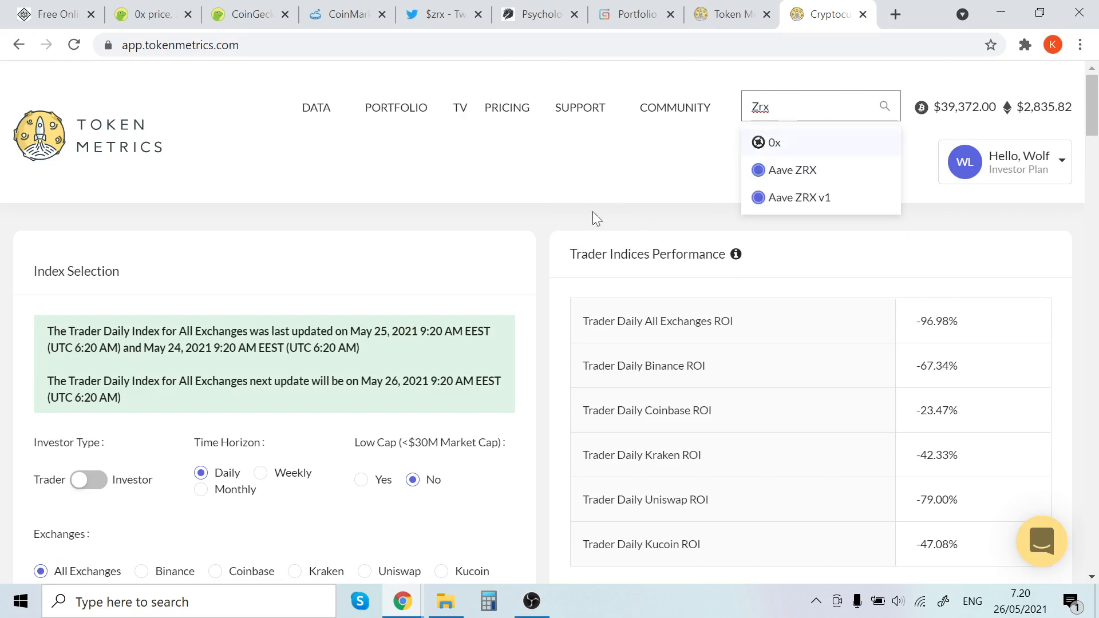
left_click(491, 176)
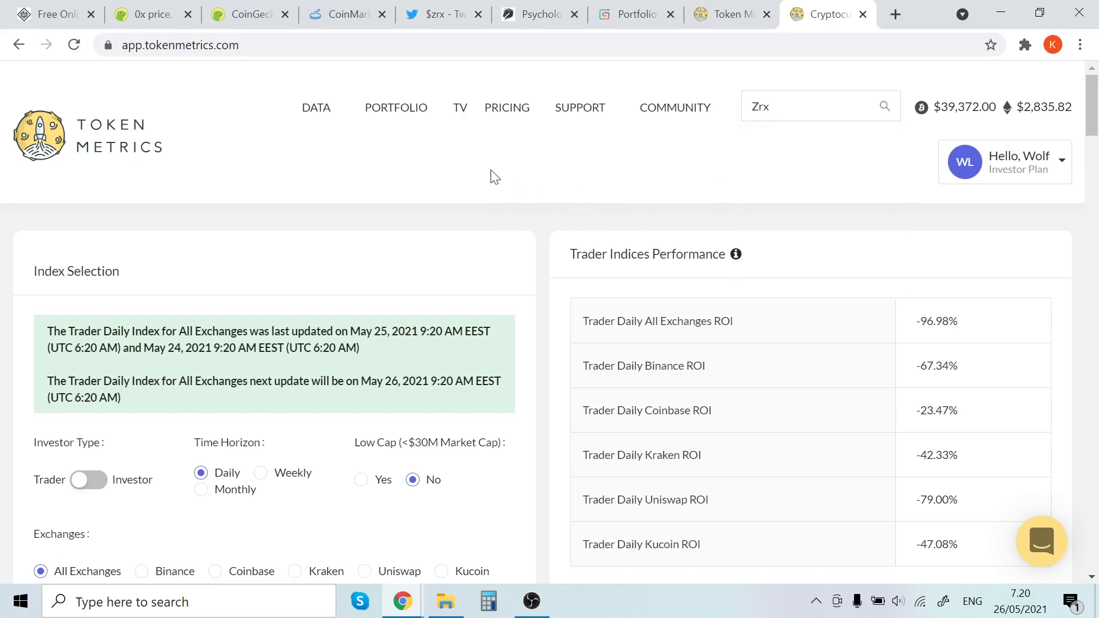
mouse_move(469, 184)
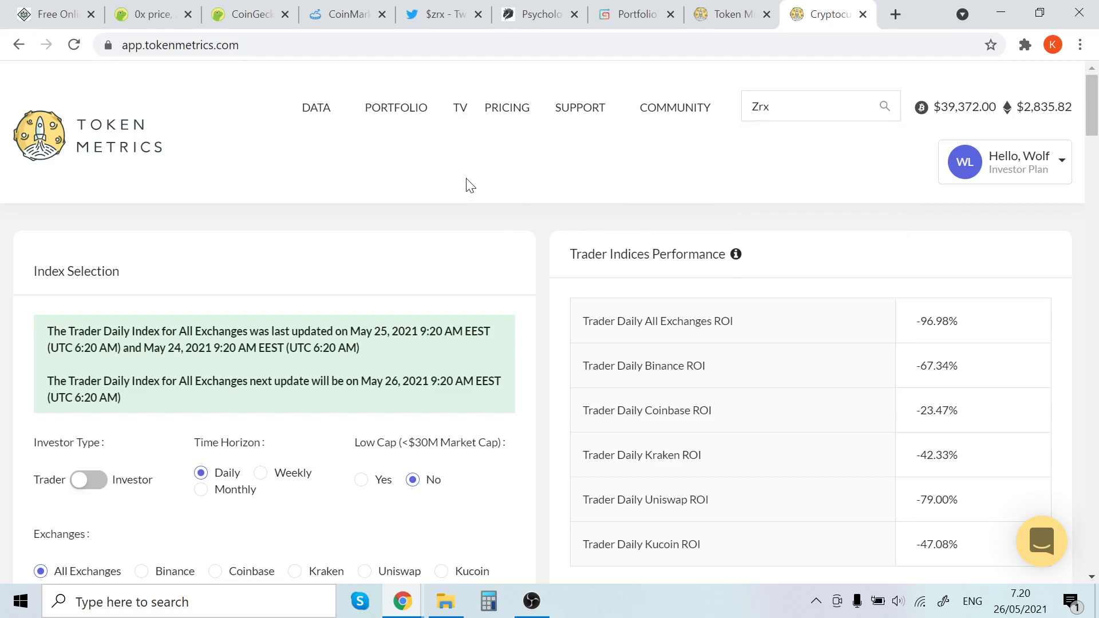
left_click(396, 107)
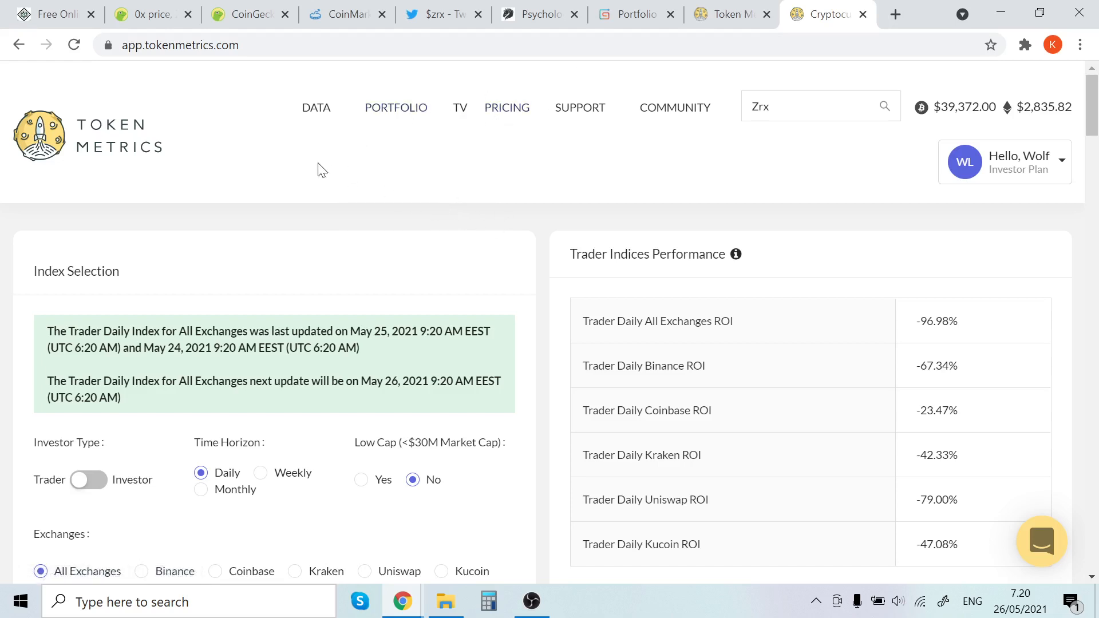
left_click(531, 602)
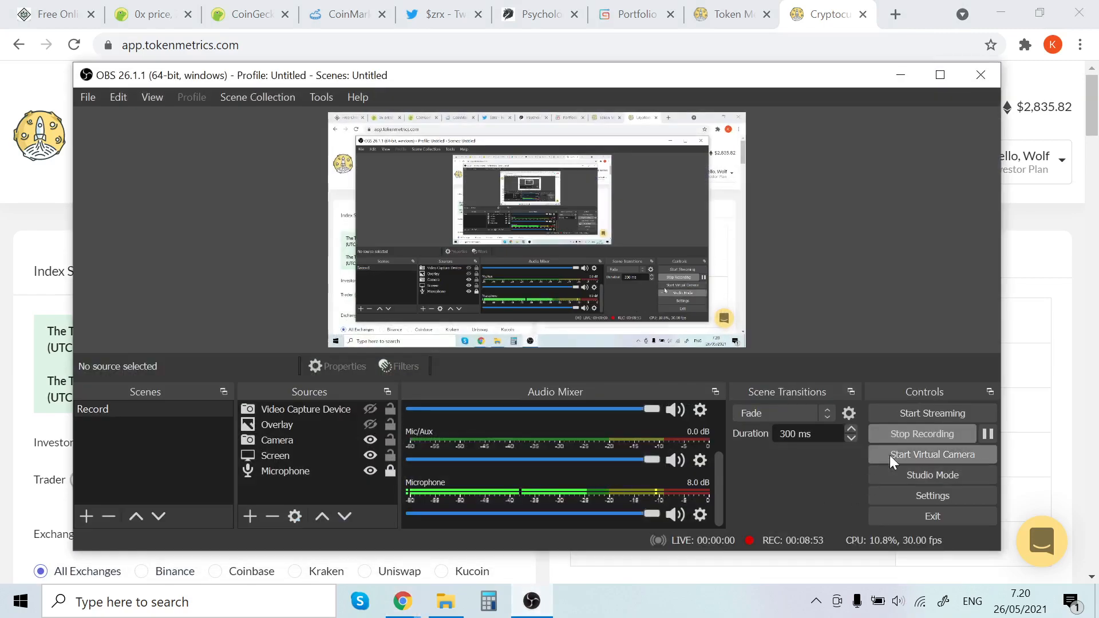